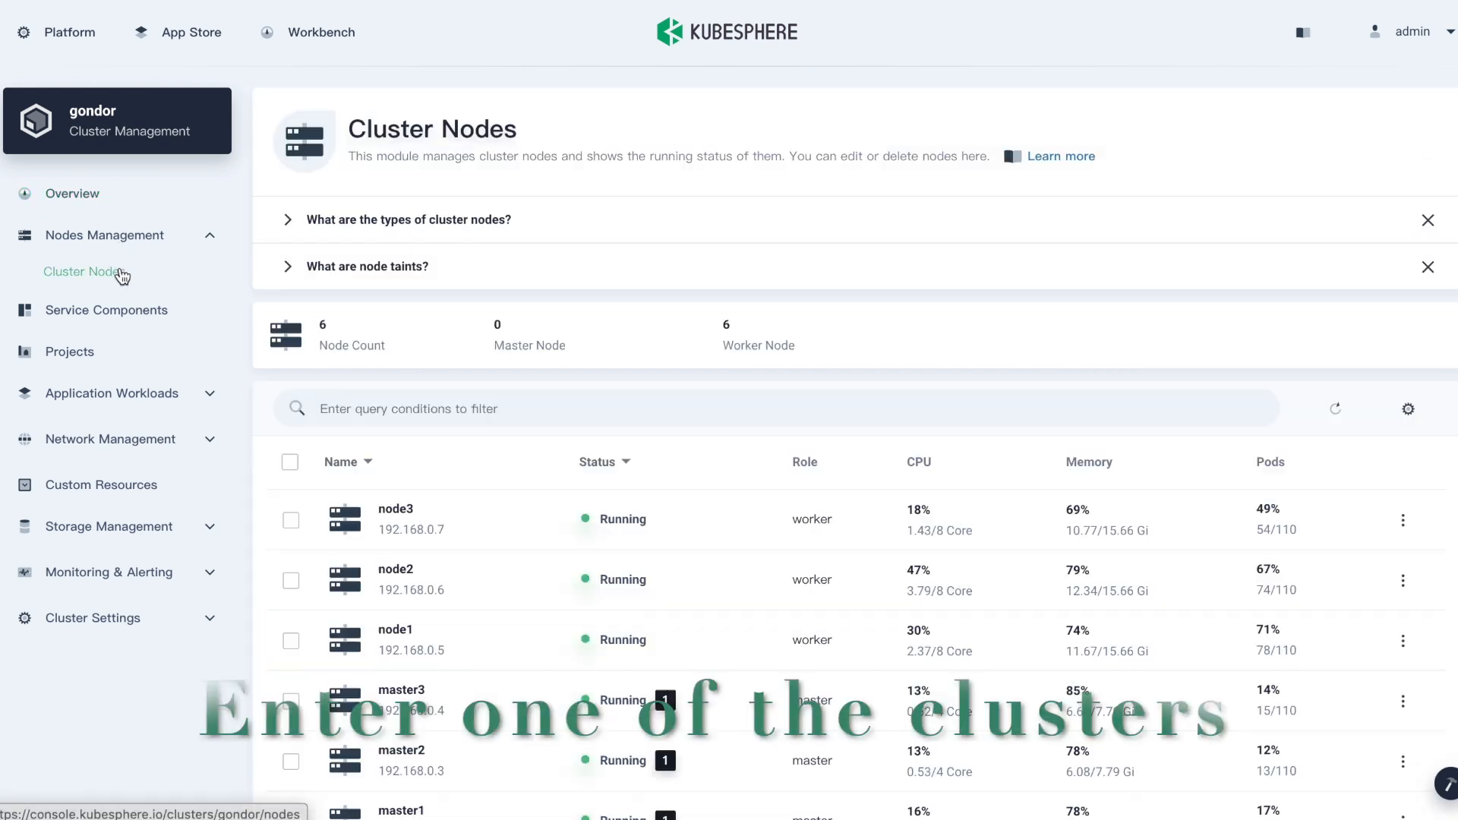
# - Inspect node master3's running status, local storage, pods and 8-hour CPU and memory charts
pyautogui.click(401, 689)
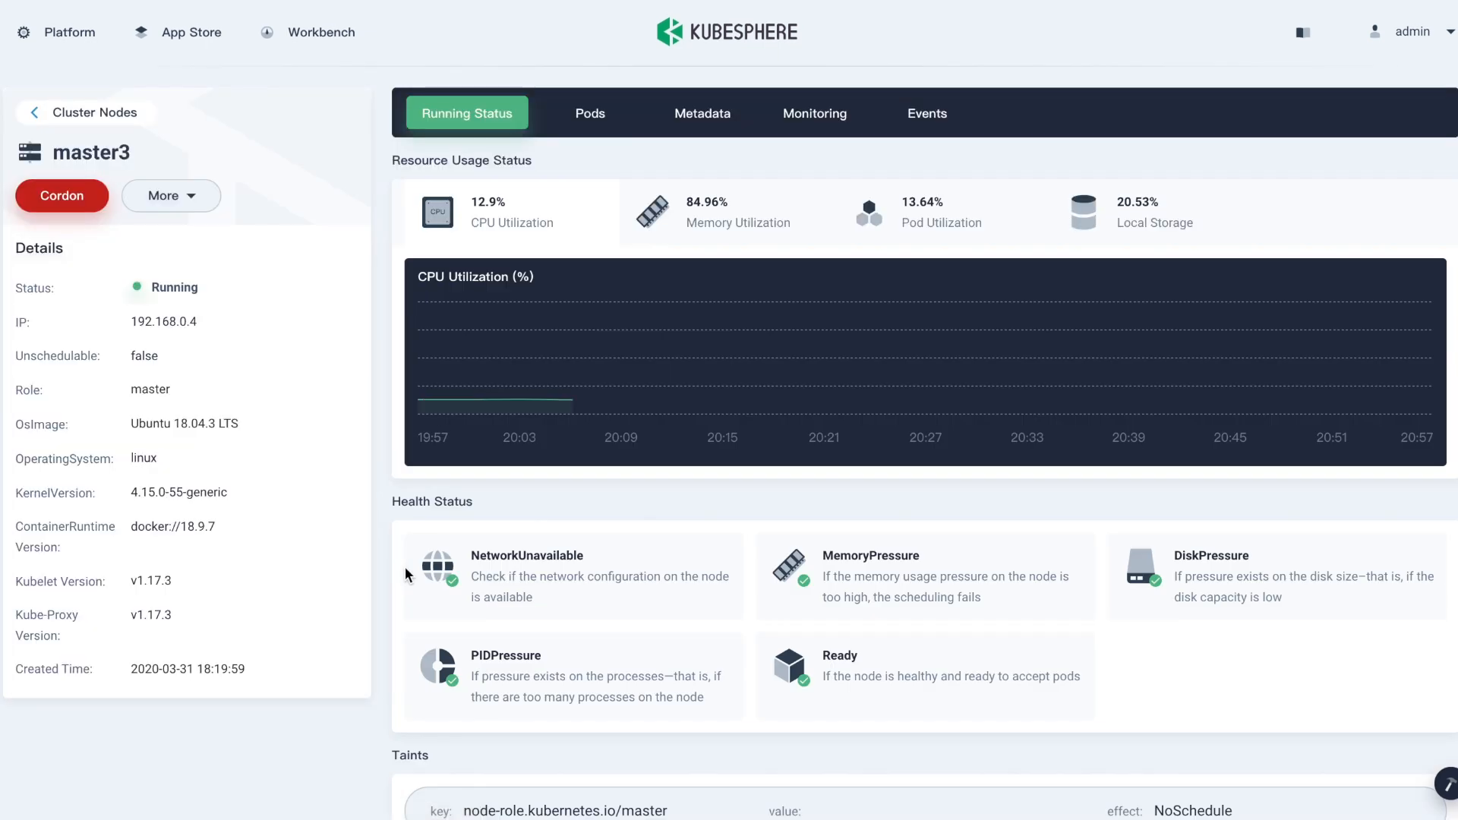
pyautogui.moveTo(517, 205)
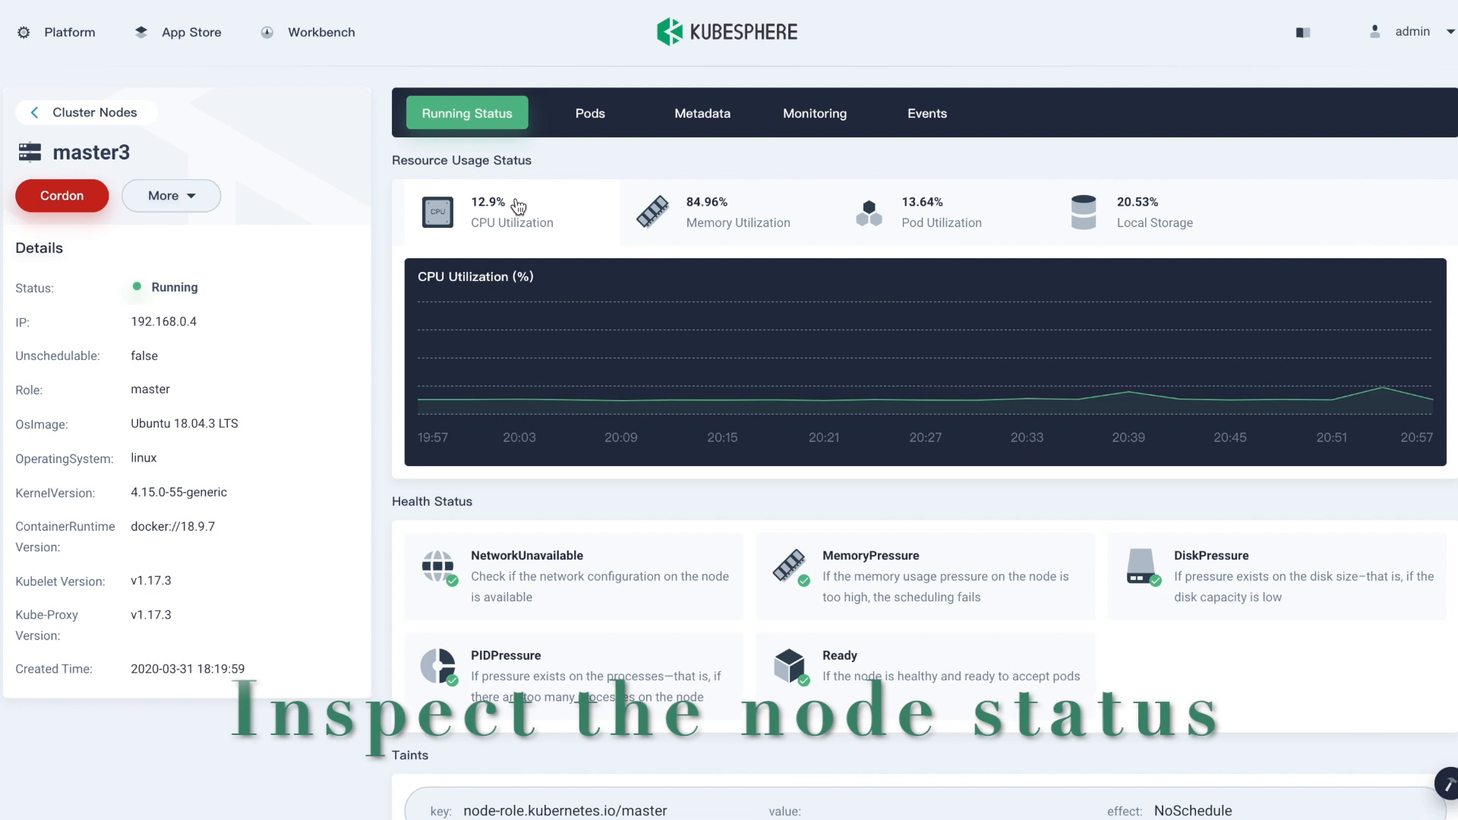
pyautogui.click(940, 211)
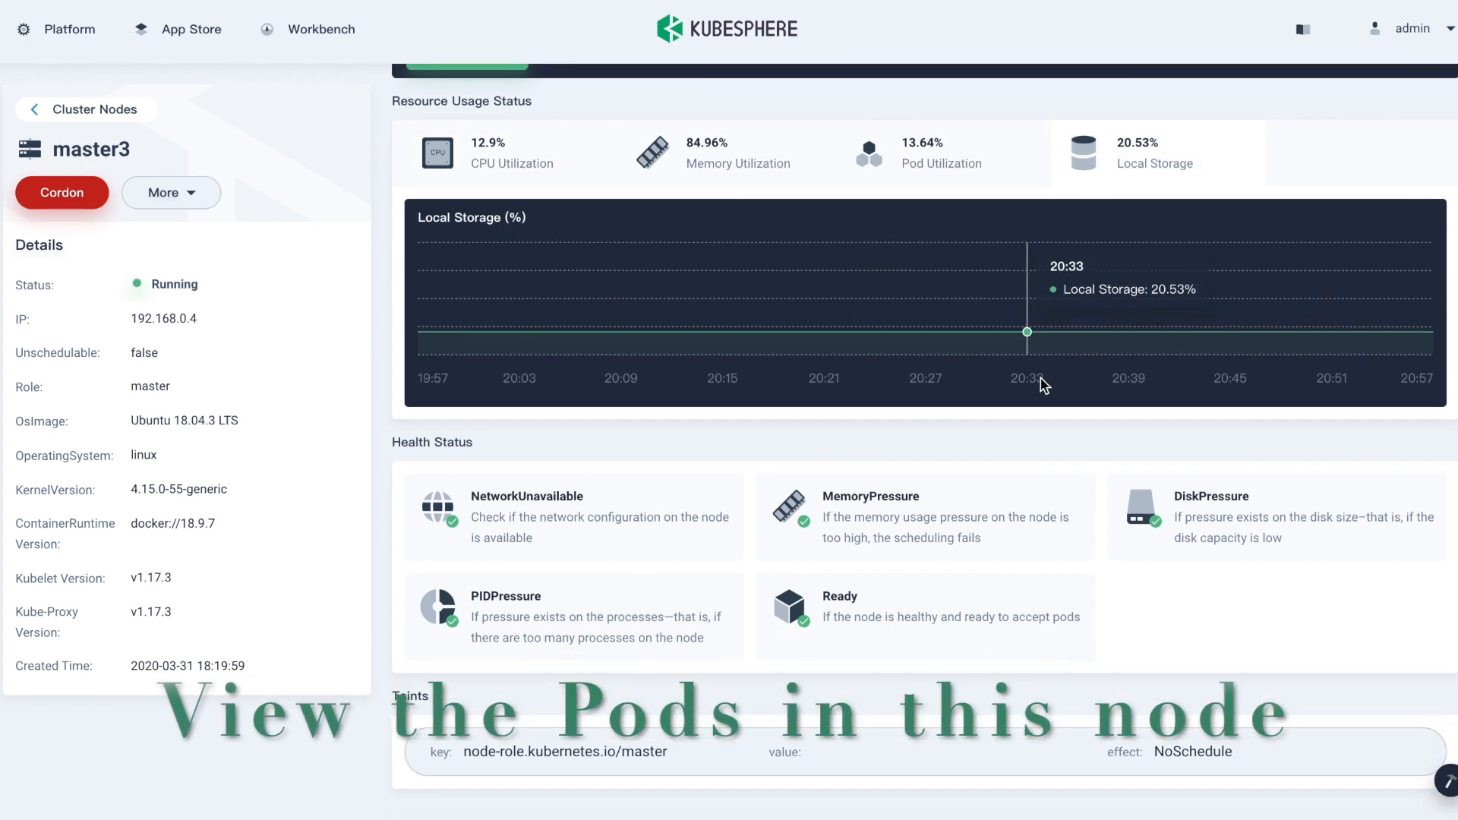
pyautogui.click(589, 113)
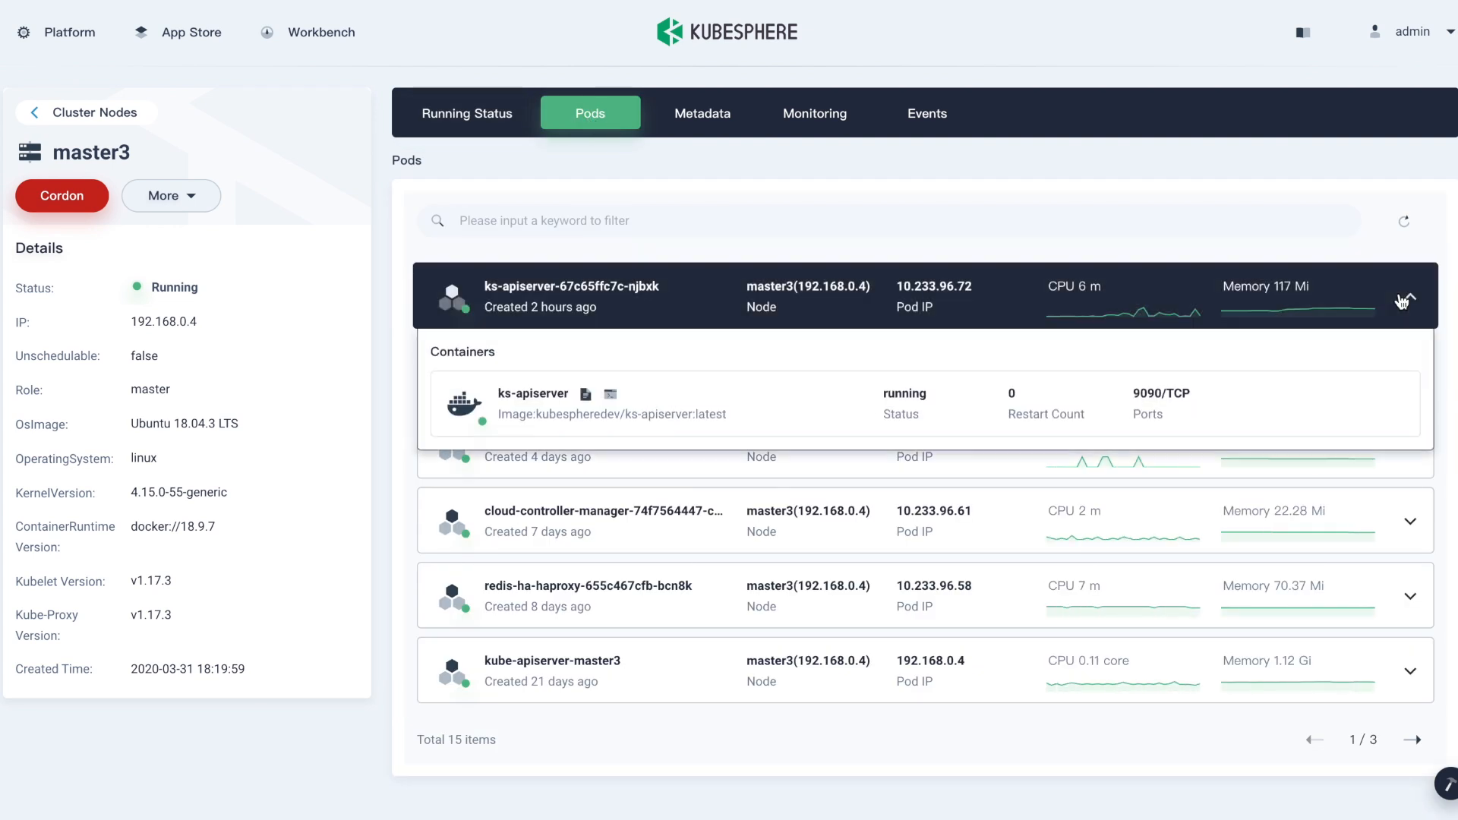
pyautogui.click(815, 112)
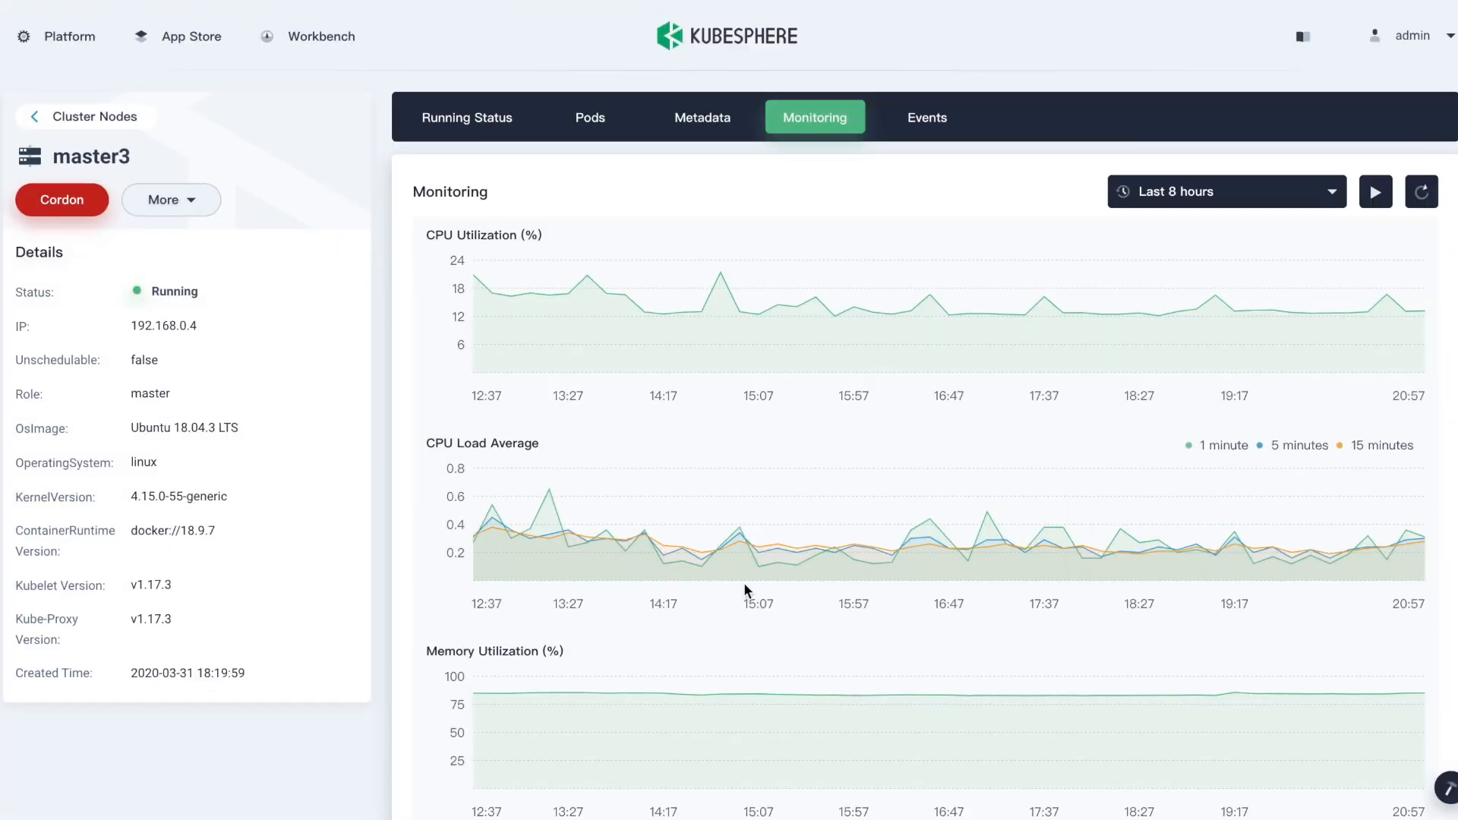
# - Review component health on Service Components, including coredns and its pod
pyautogui.click(94, 116)
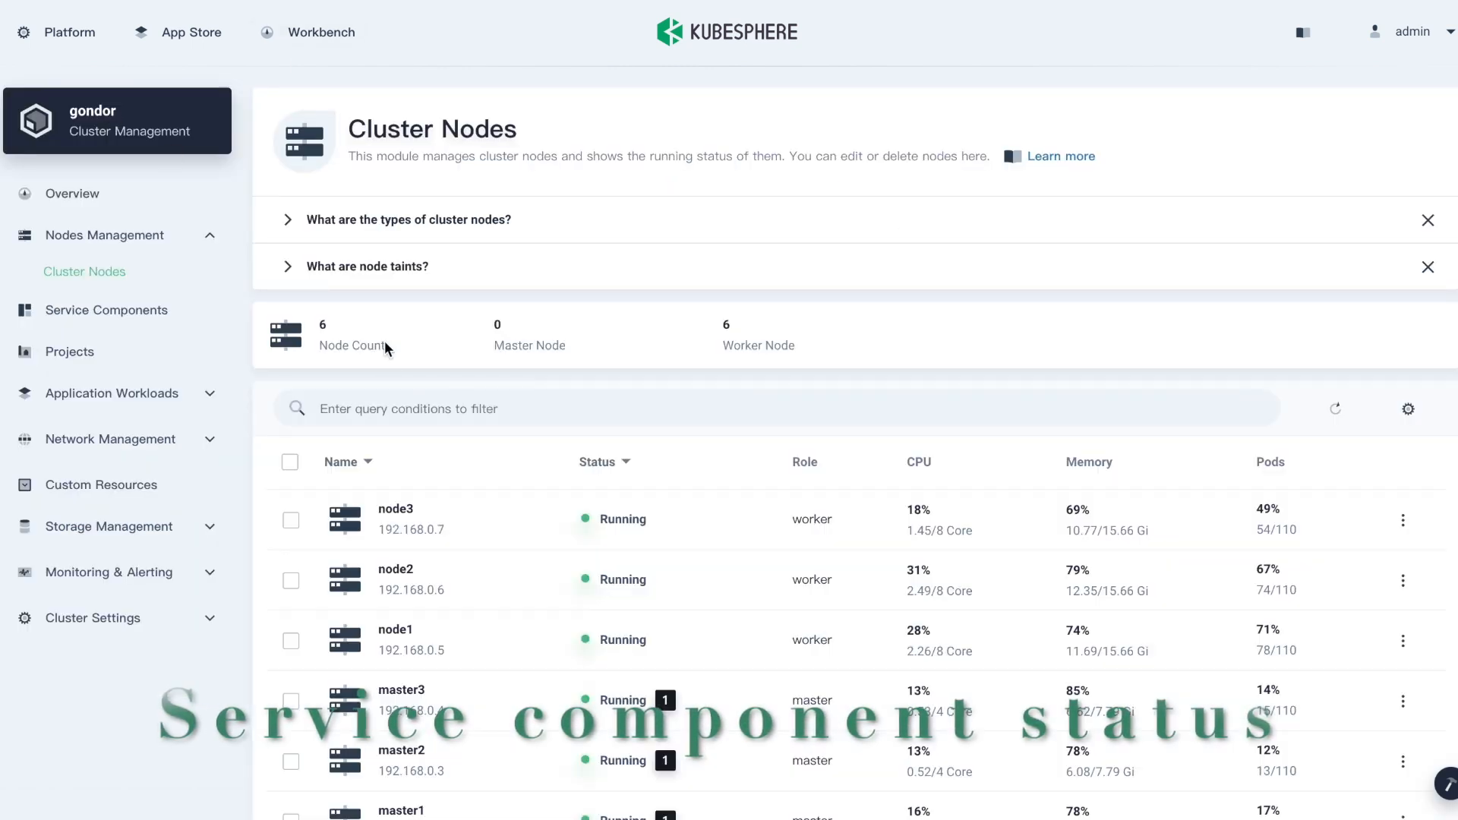
pyautogui.click(106, 310)
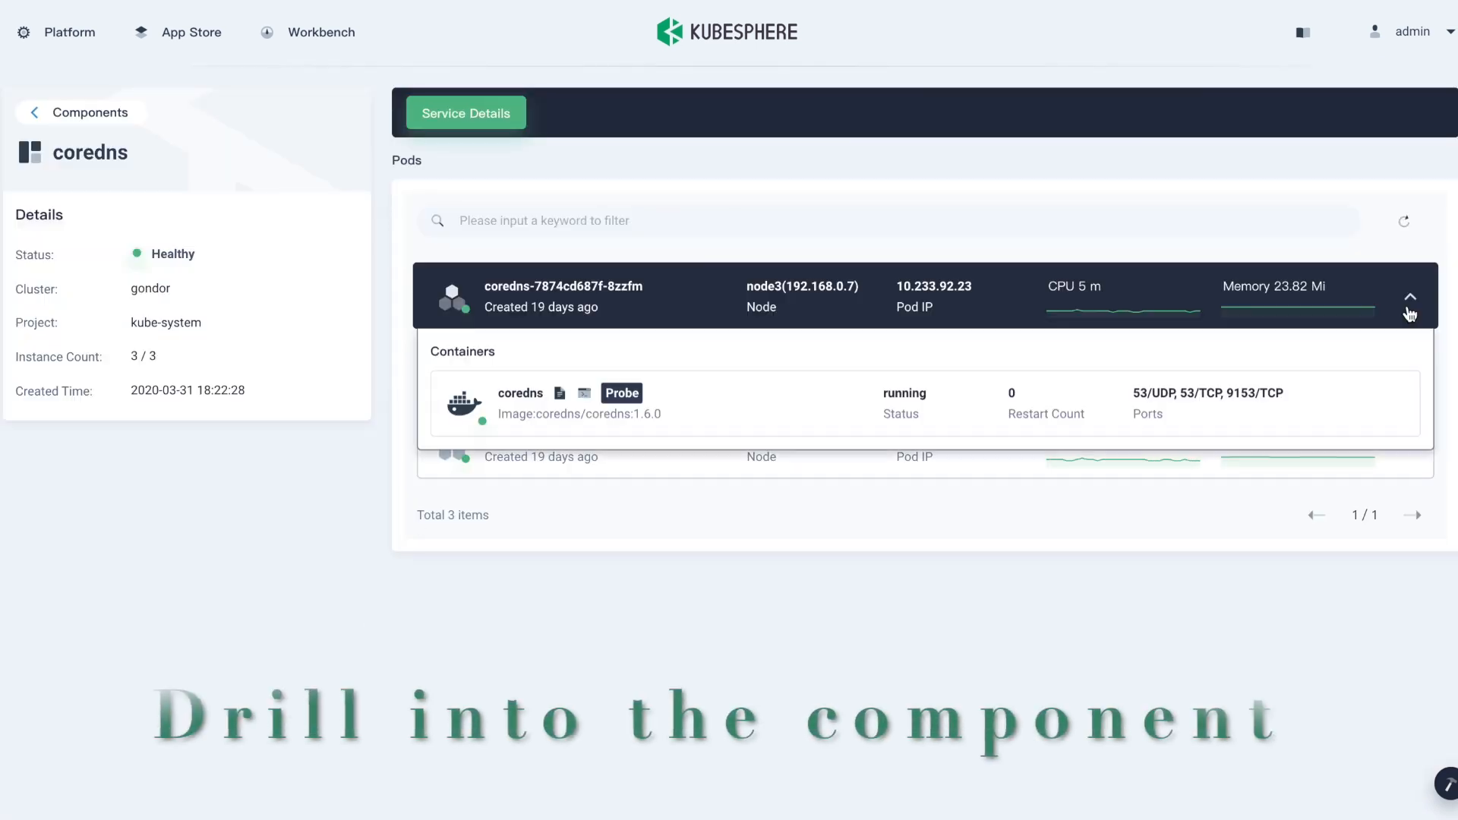
pyautogui.click(81, 112)
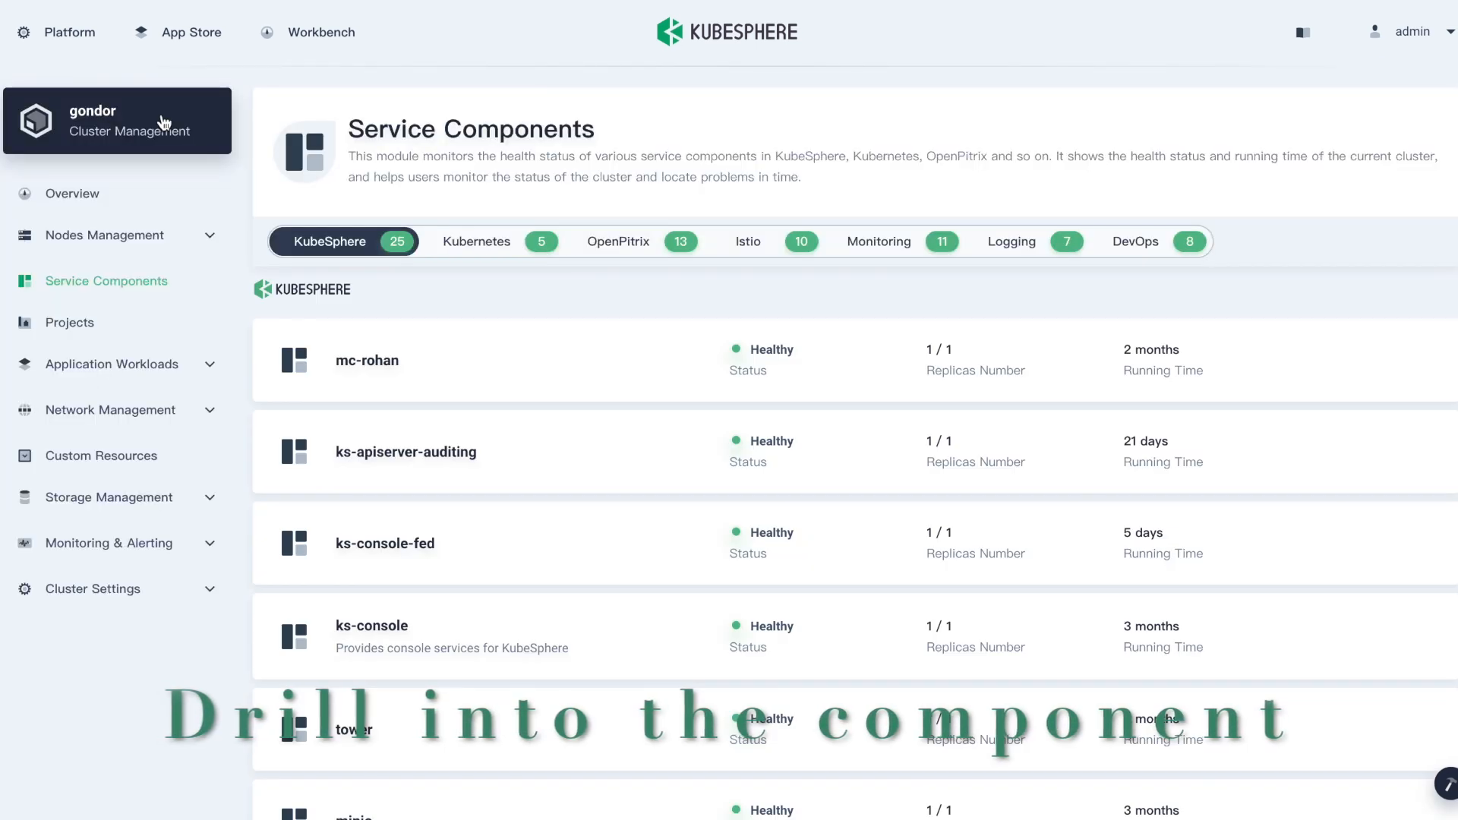
pyautogui.click(1135, 241)
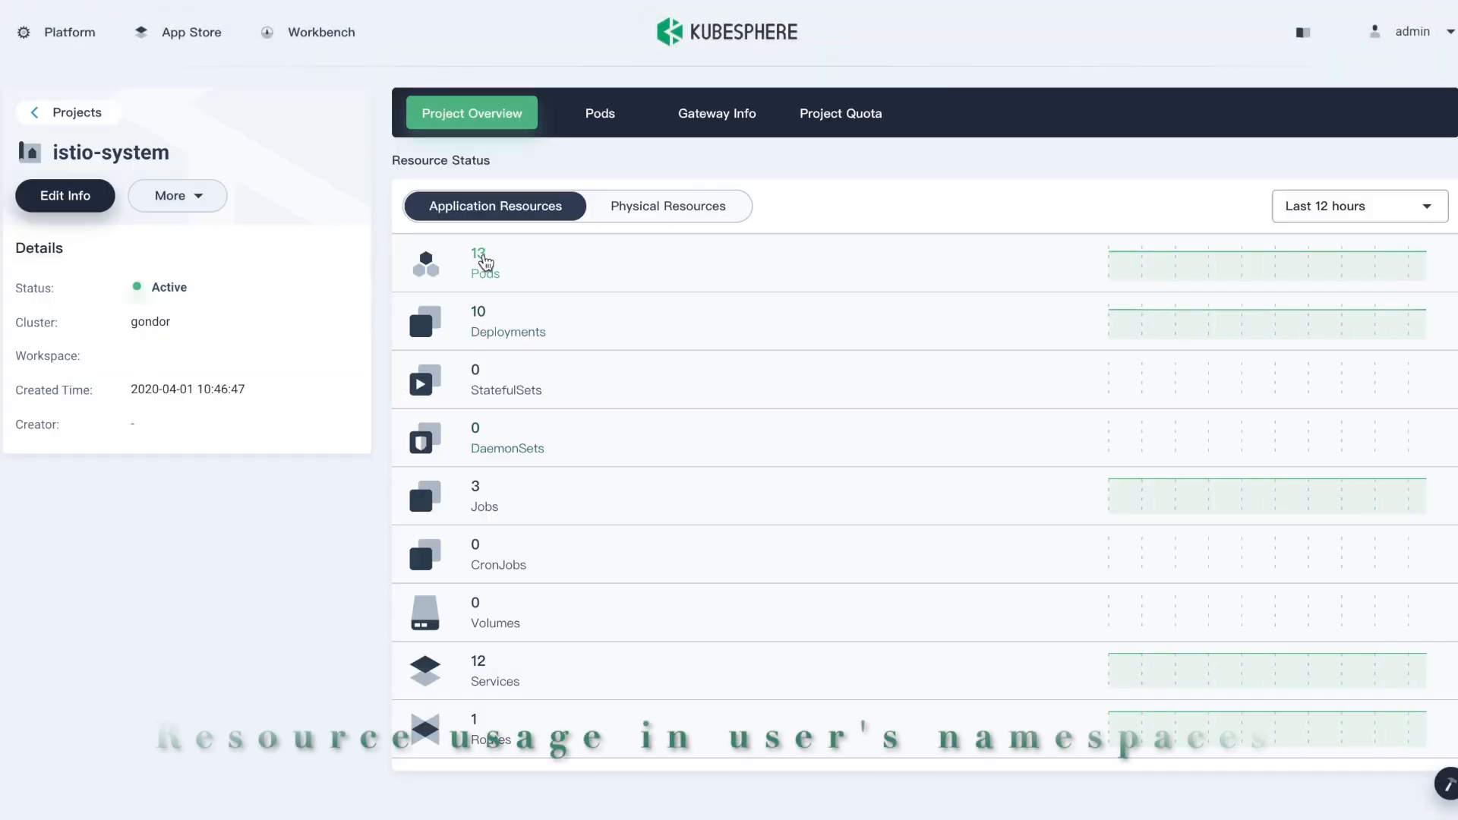
pyautogui.moveTo(1223, 274)
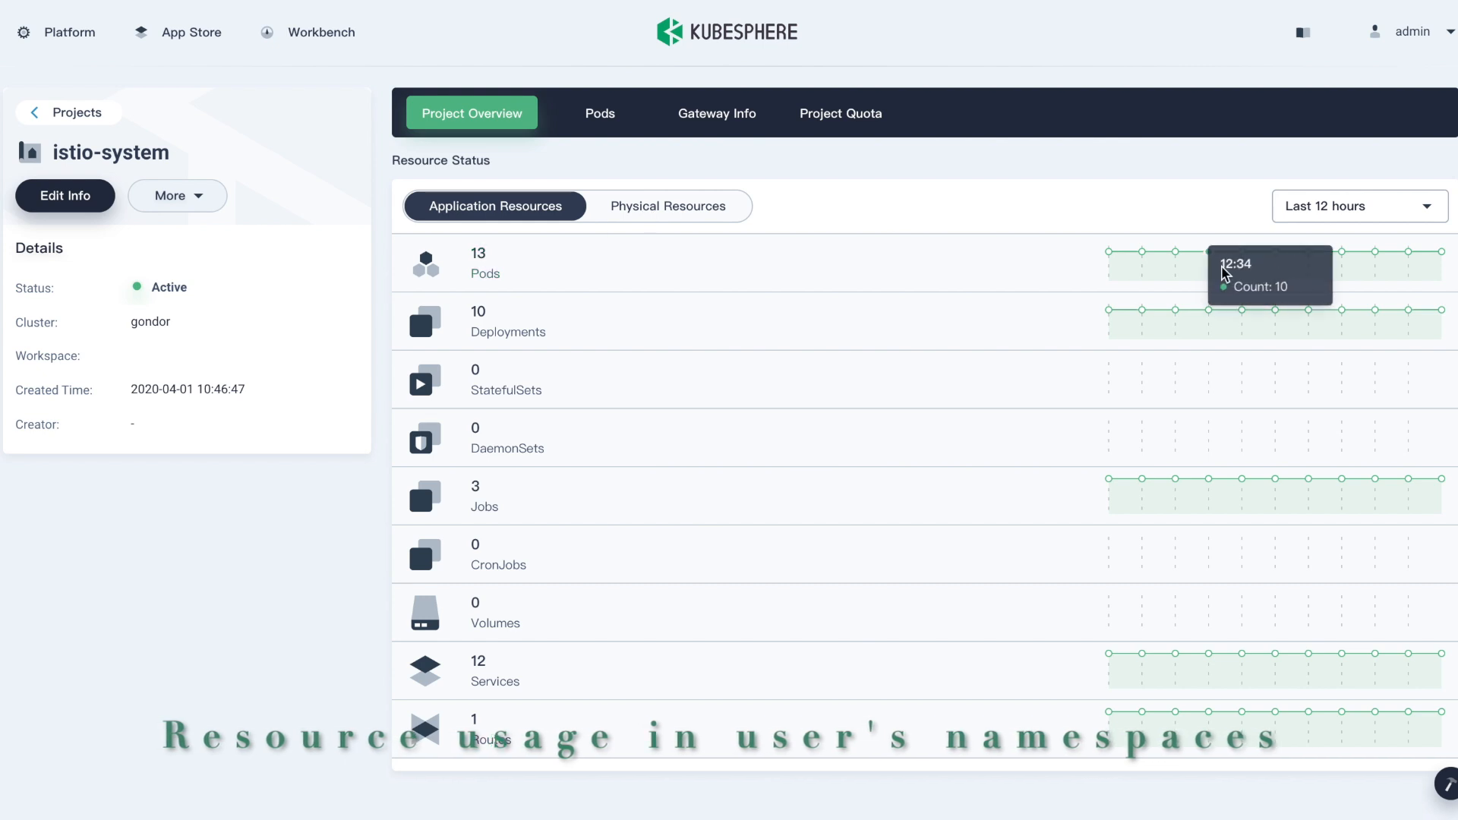
# - Show istio-system's physical resource usage over the last 2 days and list its 13 pods
pyautogui.click(1357, 205)
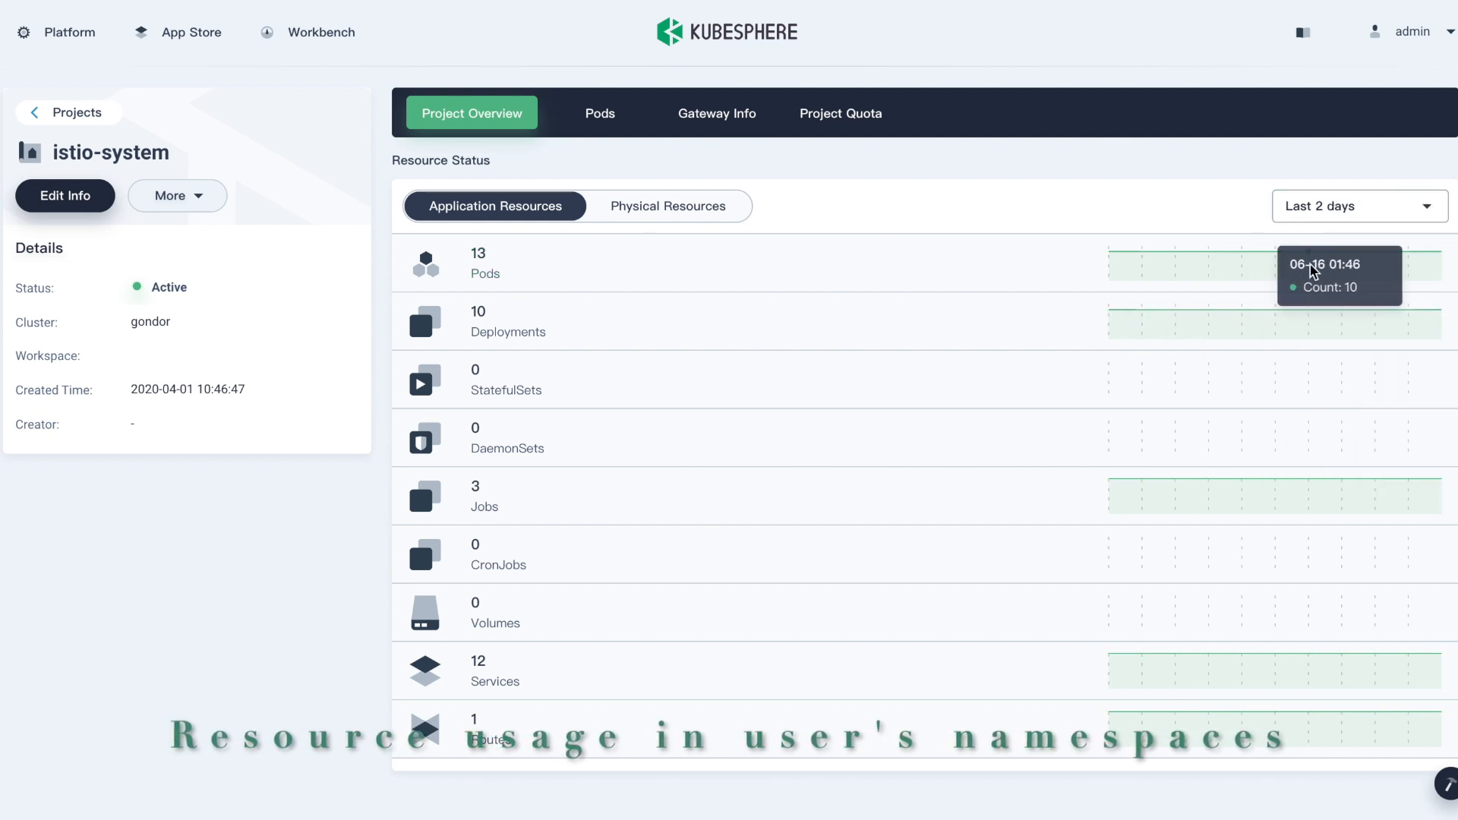
pyautogui.click(667, 206)
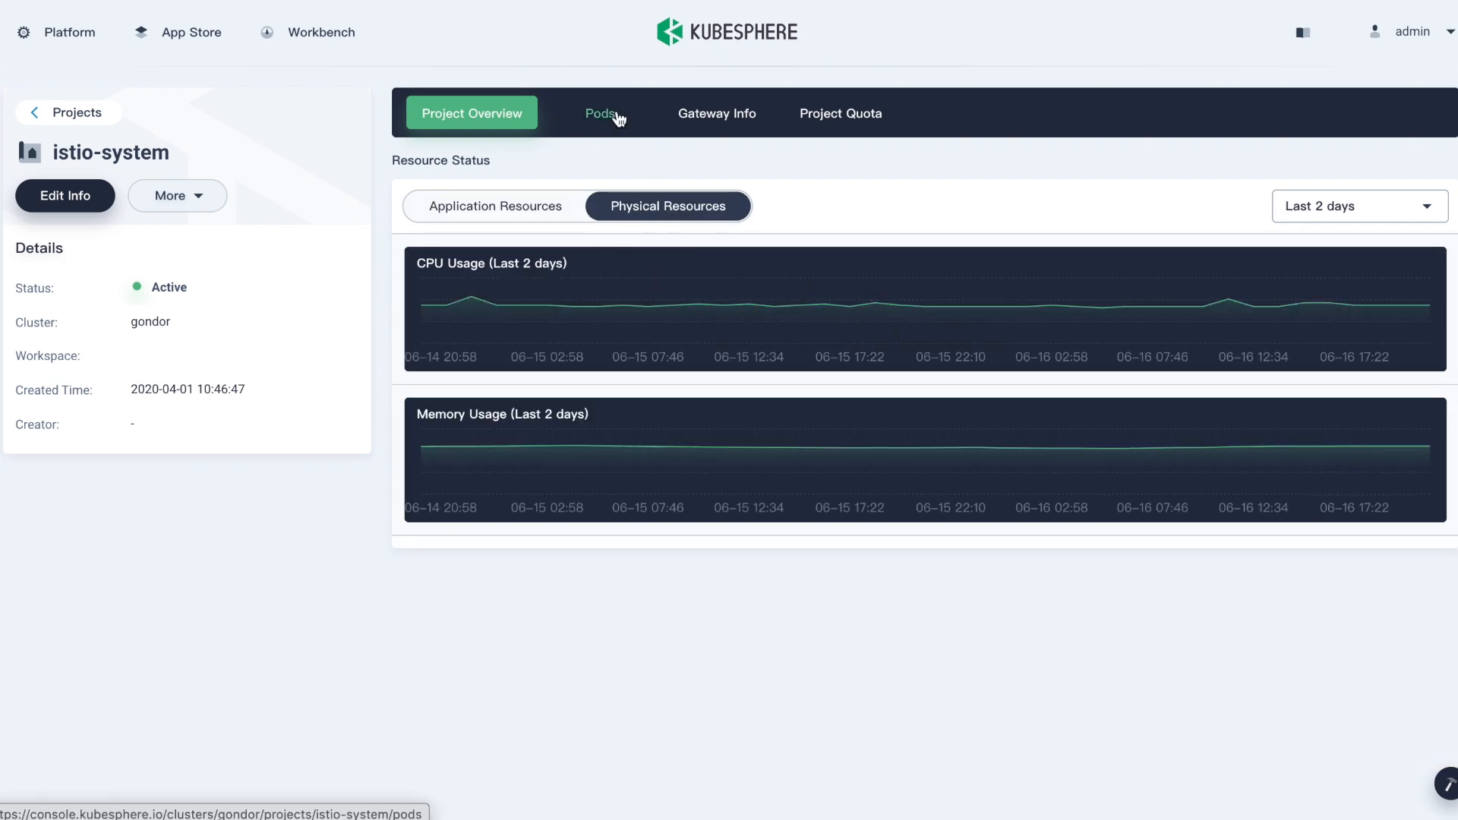
pyautogui.click(600, 112)
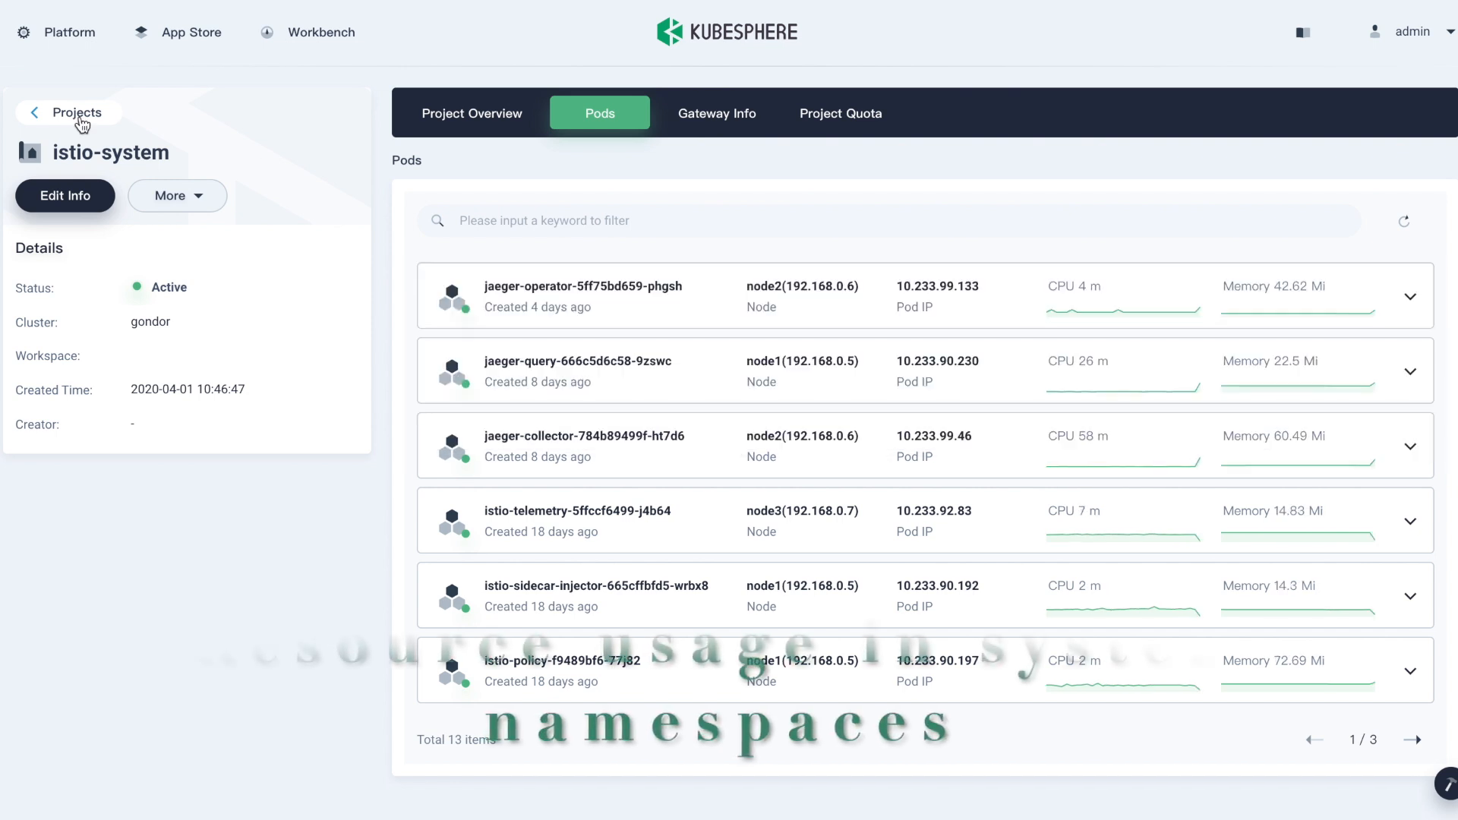
pyautogui.click(79, 112)
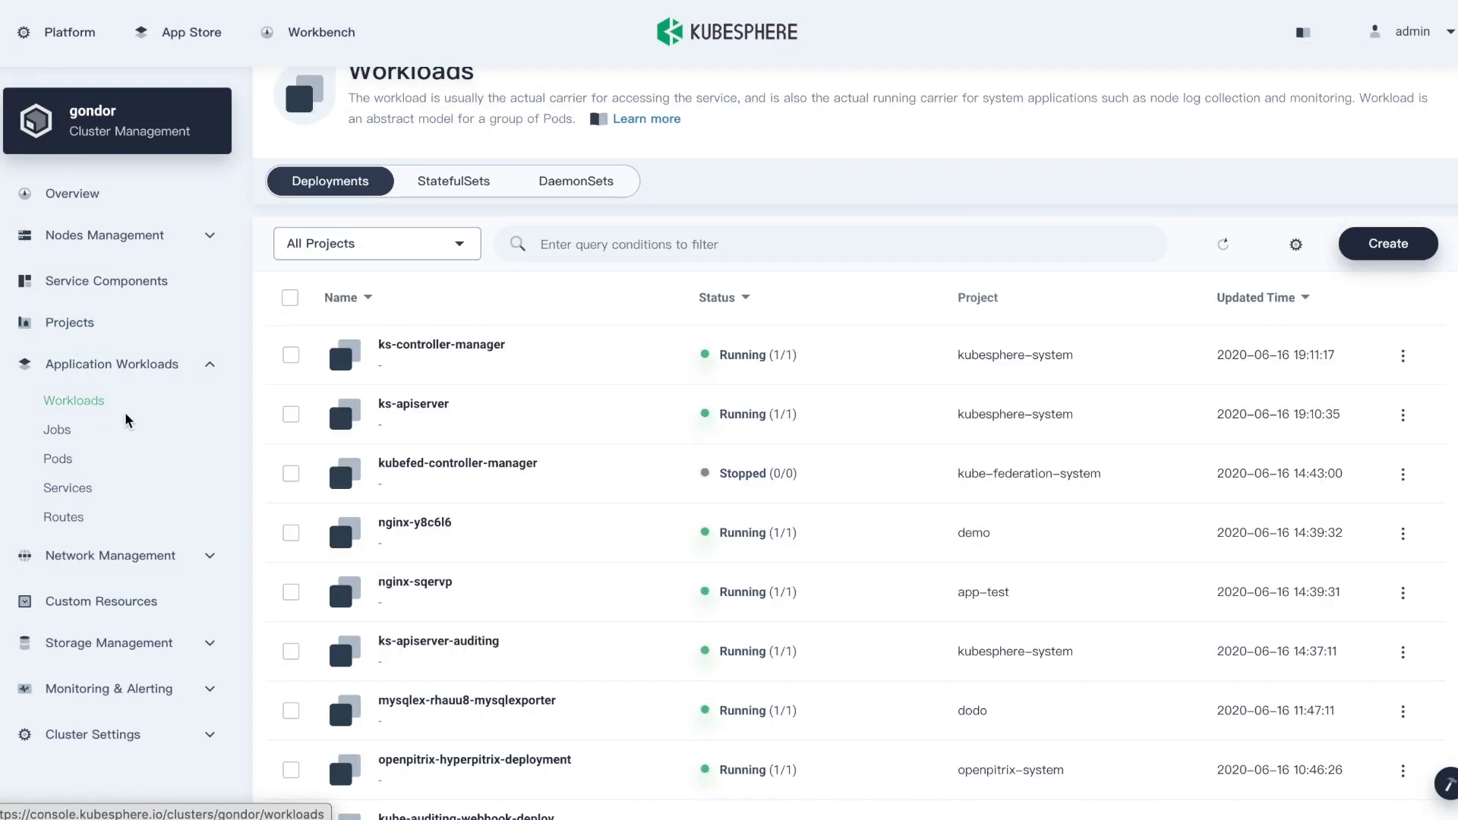
# - Review monitoring charts for the ks-controller-manager deployment and its pod
pyautogui.click(440, 344)
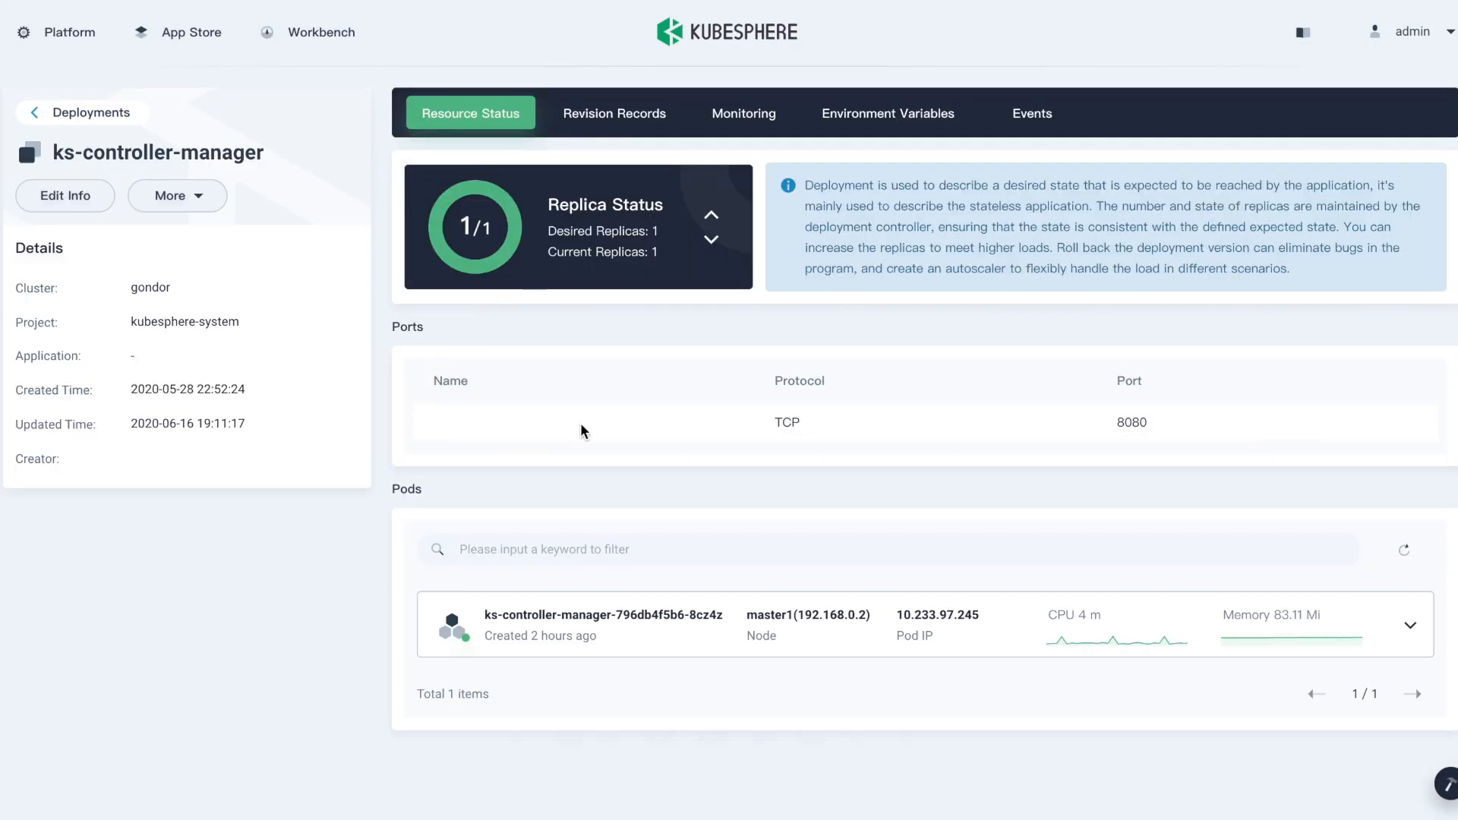
pyautogui.click(743, 112)
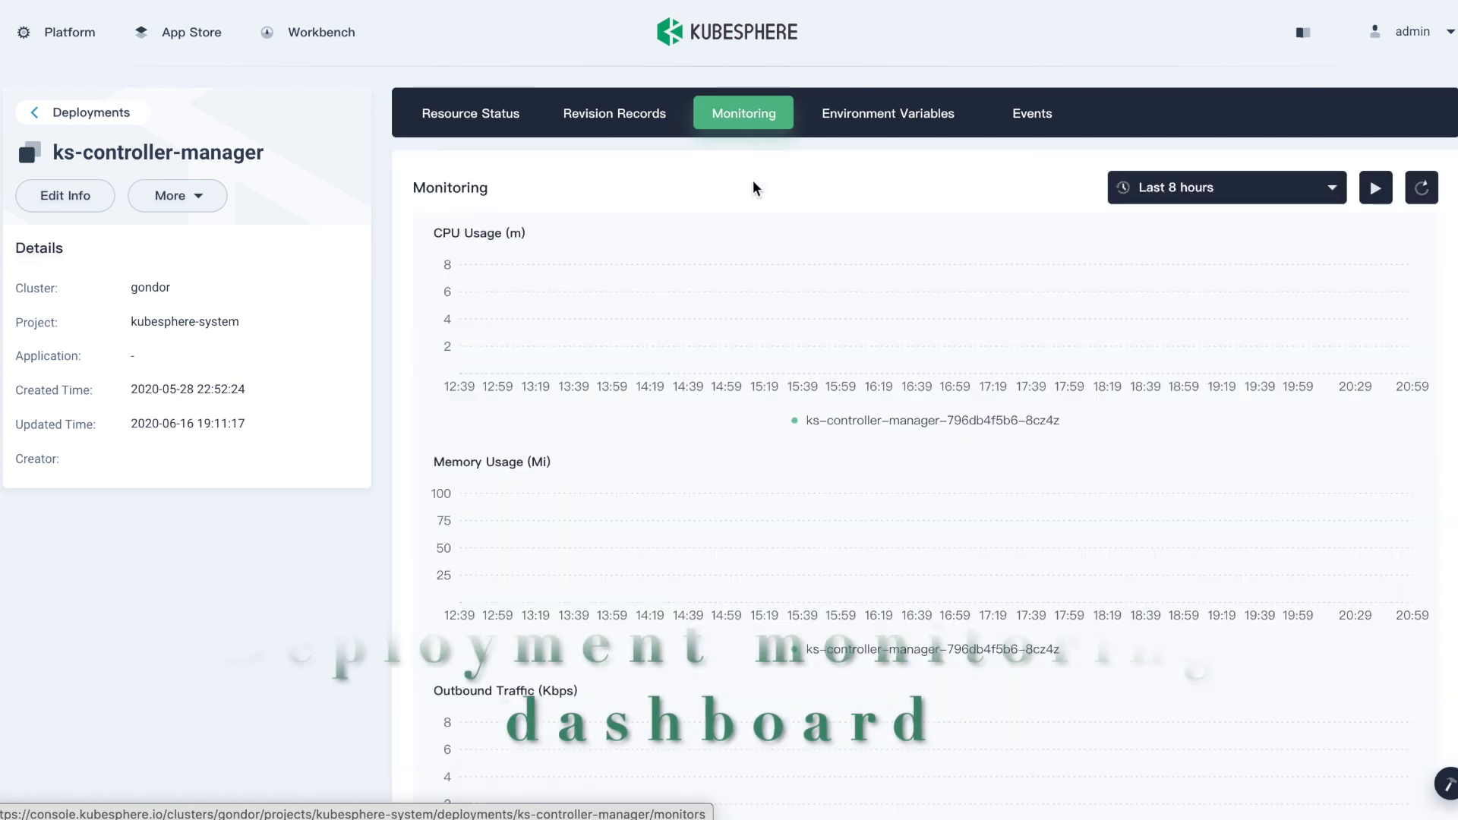
pyautogui.scroll(-3)
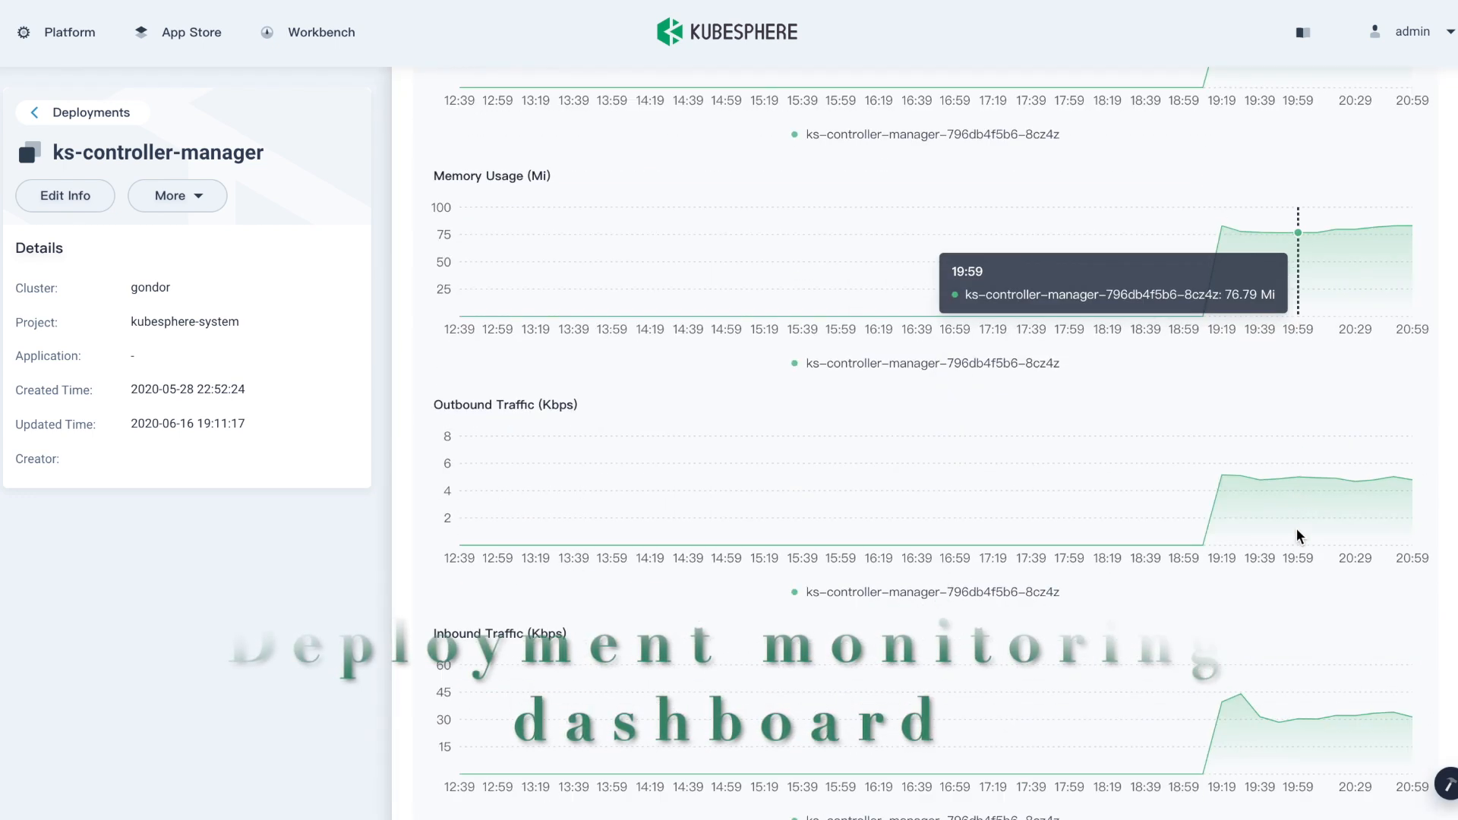
pyautogui.click(469, 112)
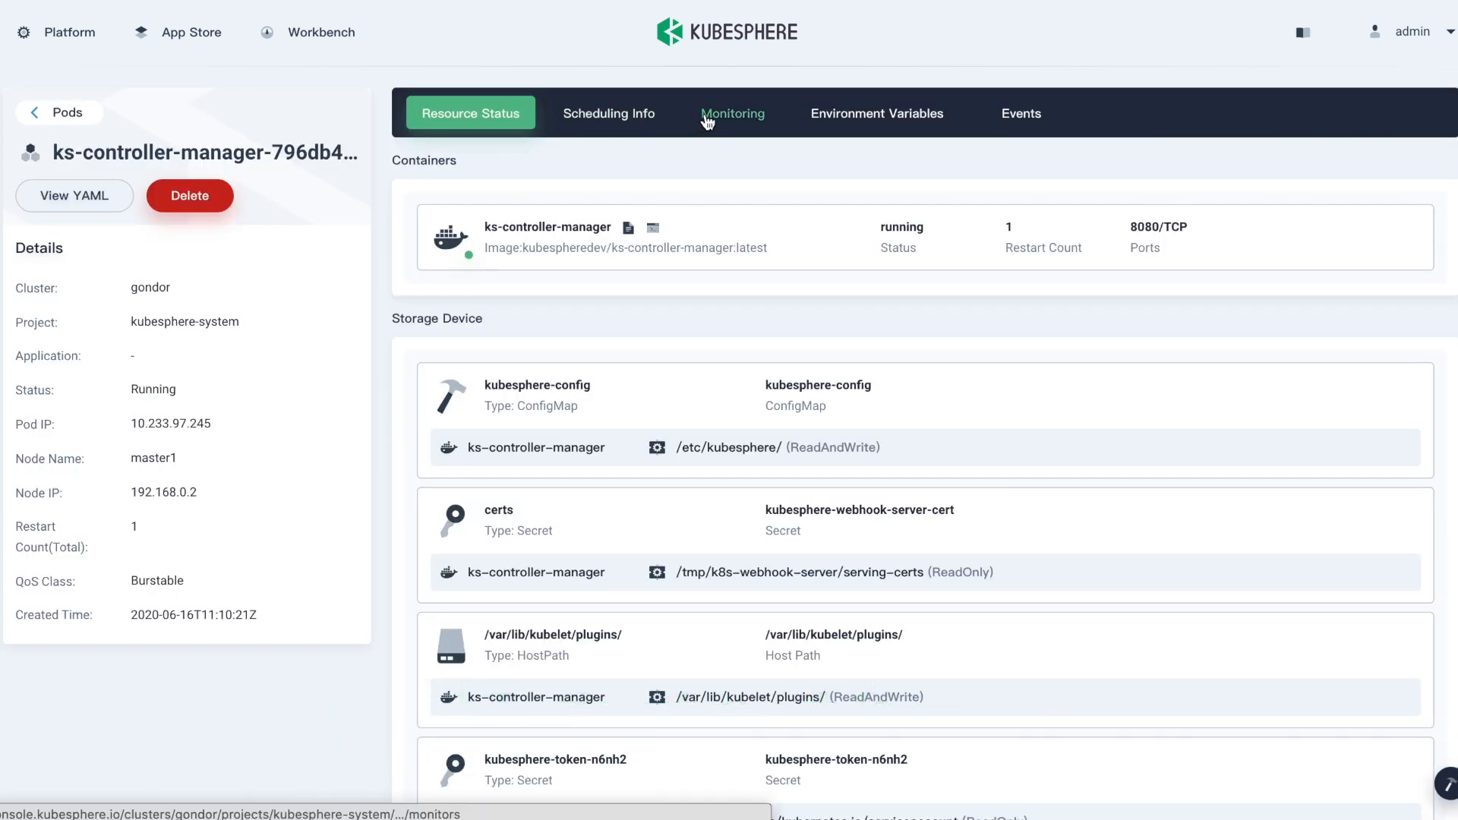
pyautogui.click(732, 112)
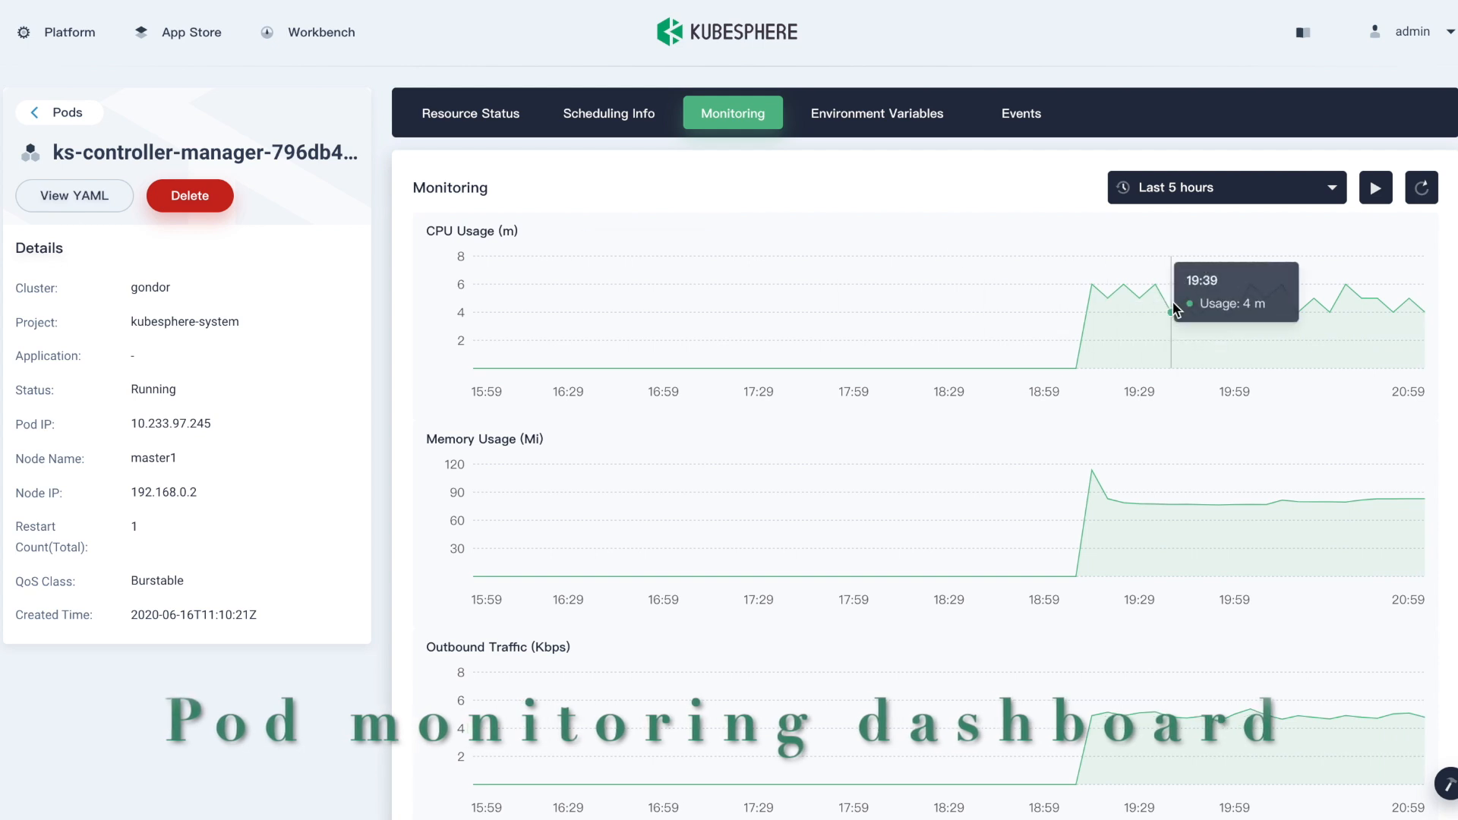
pyautogui.scroll(-3)
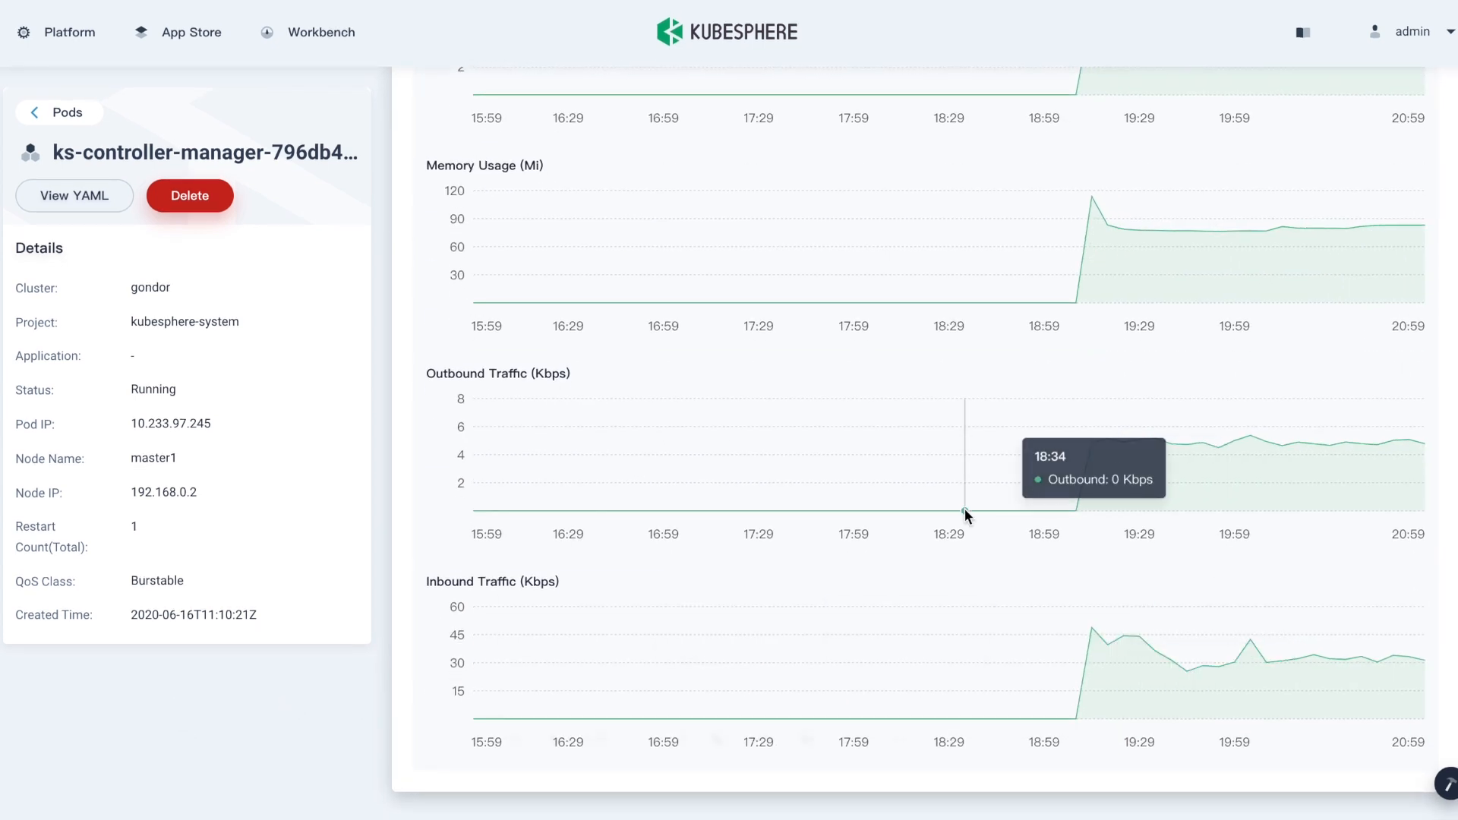
# - Review the ks-controller-manager container's monitoring, then list the cluster's DaemonSets
pyautogui.click(608, 112)
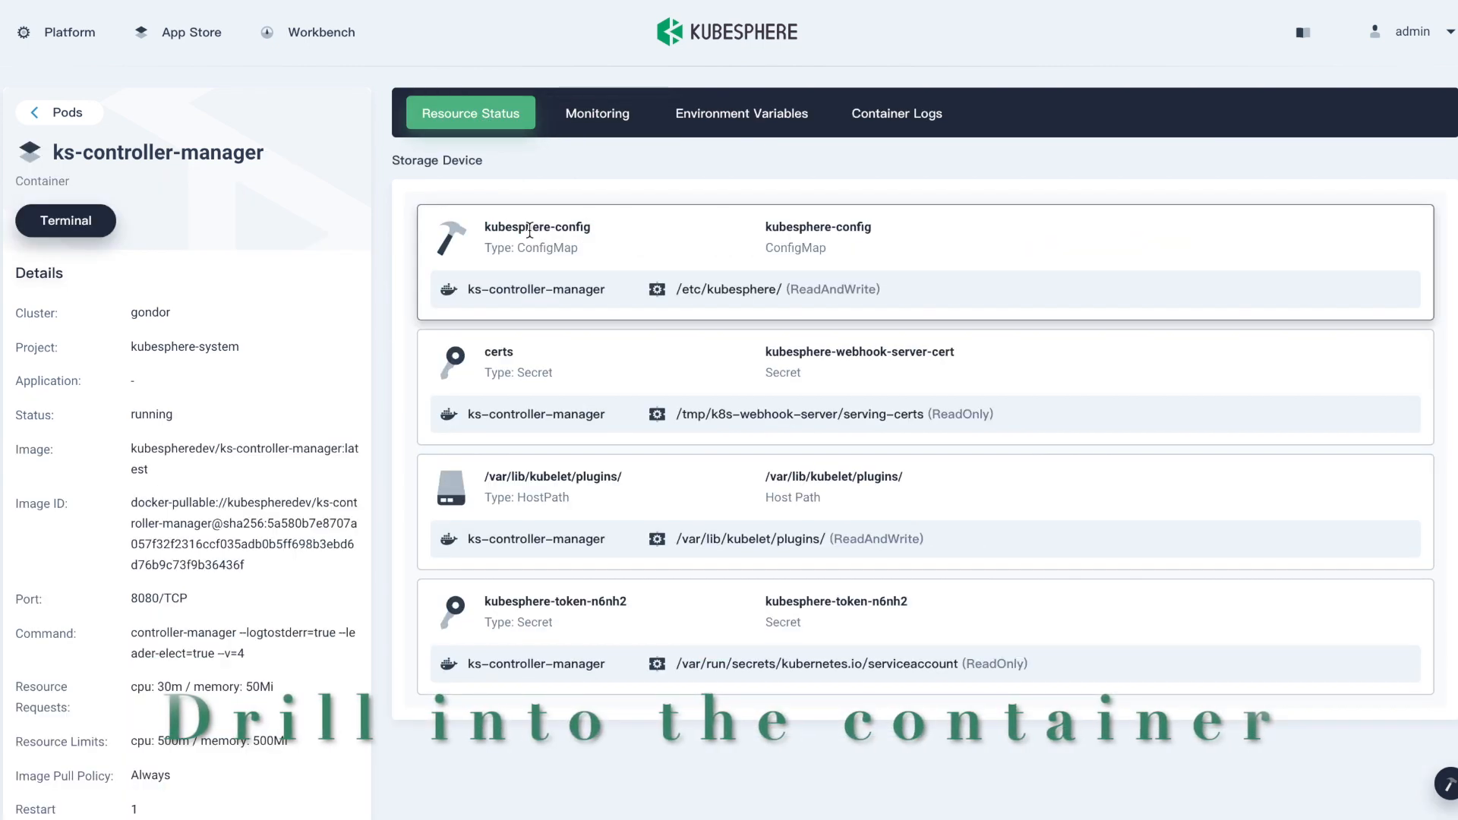
pyautogui.click(597, 112)
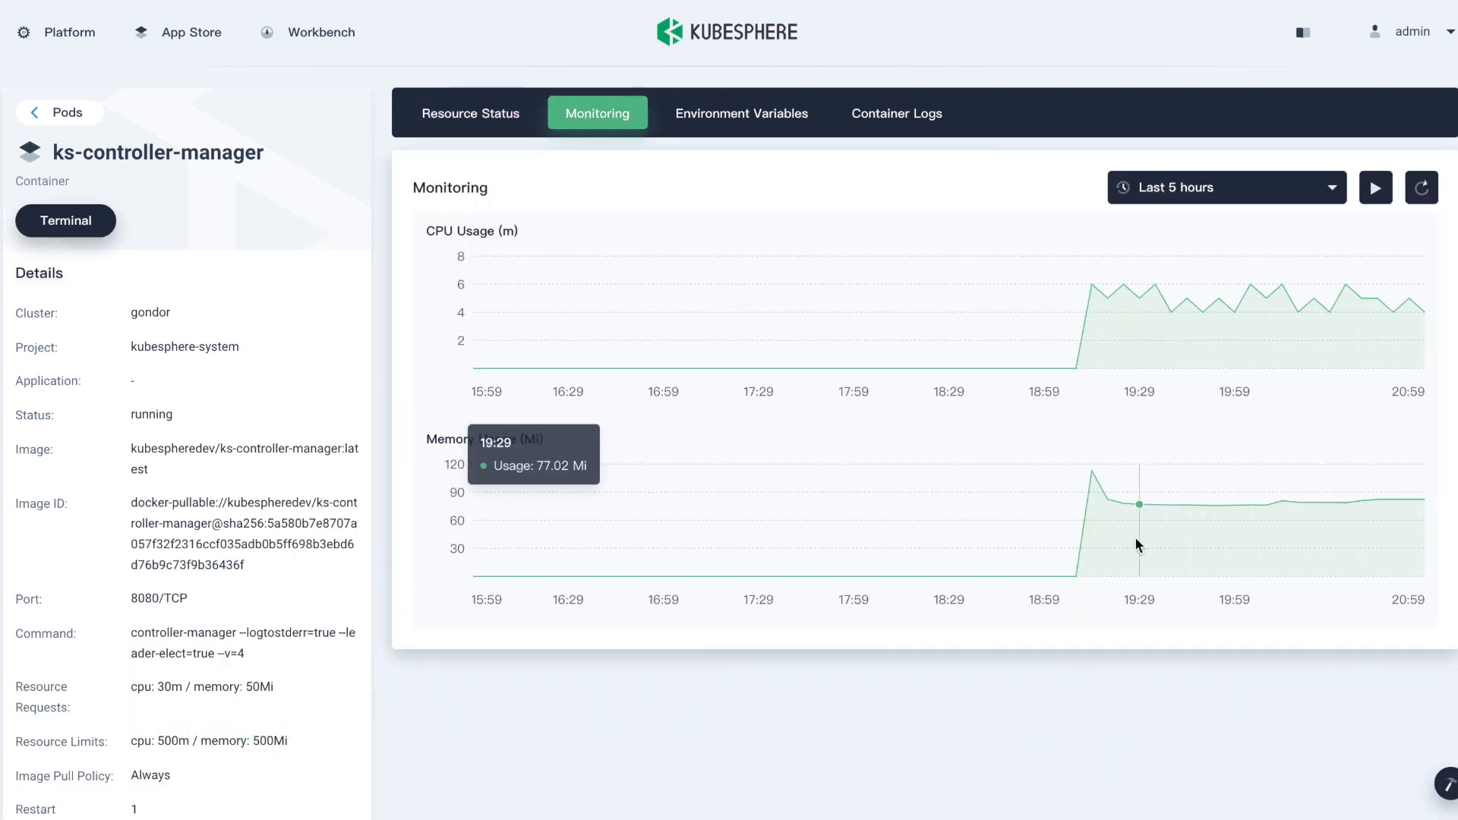
pyautogui.moveTo(72, 119)
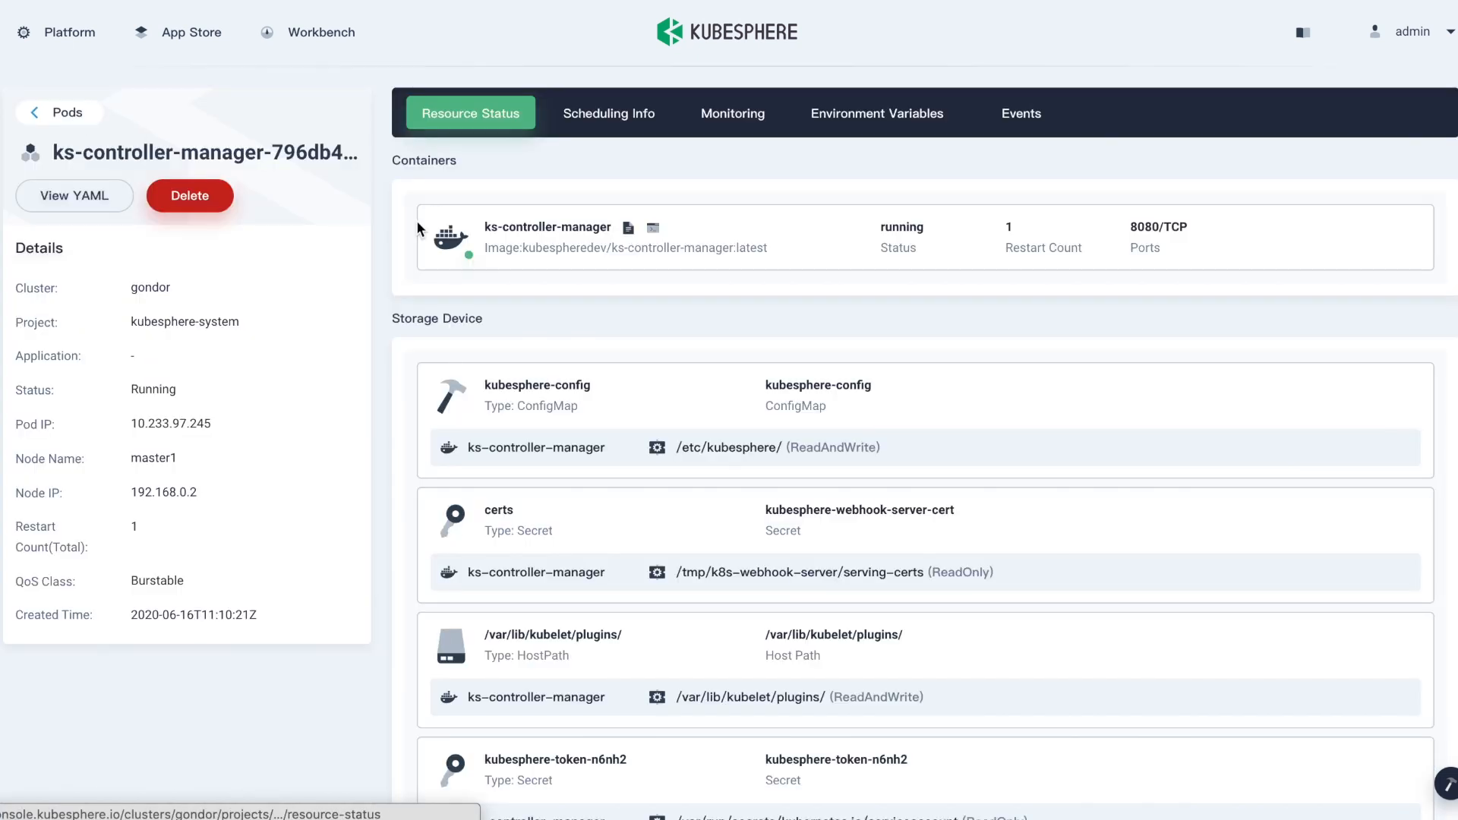
pyautogui.click(1020, 113)
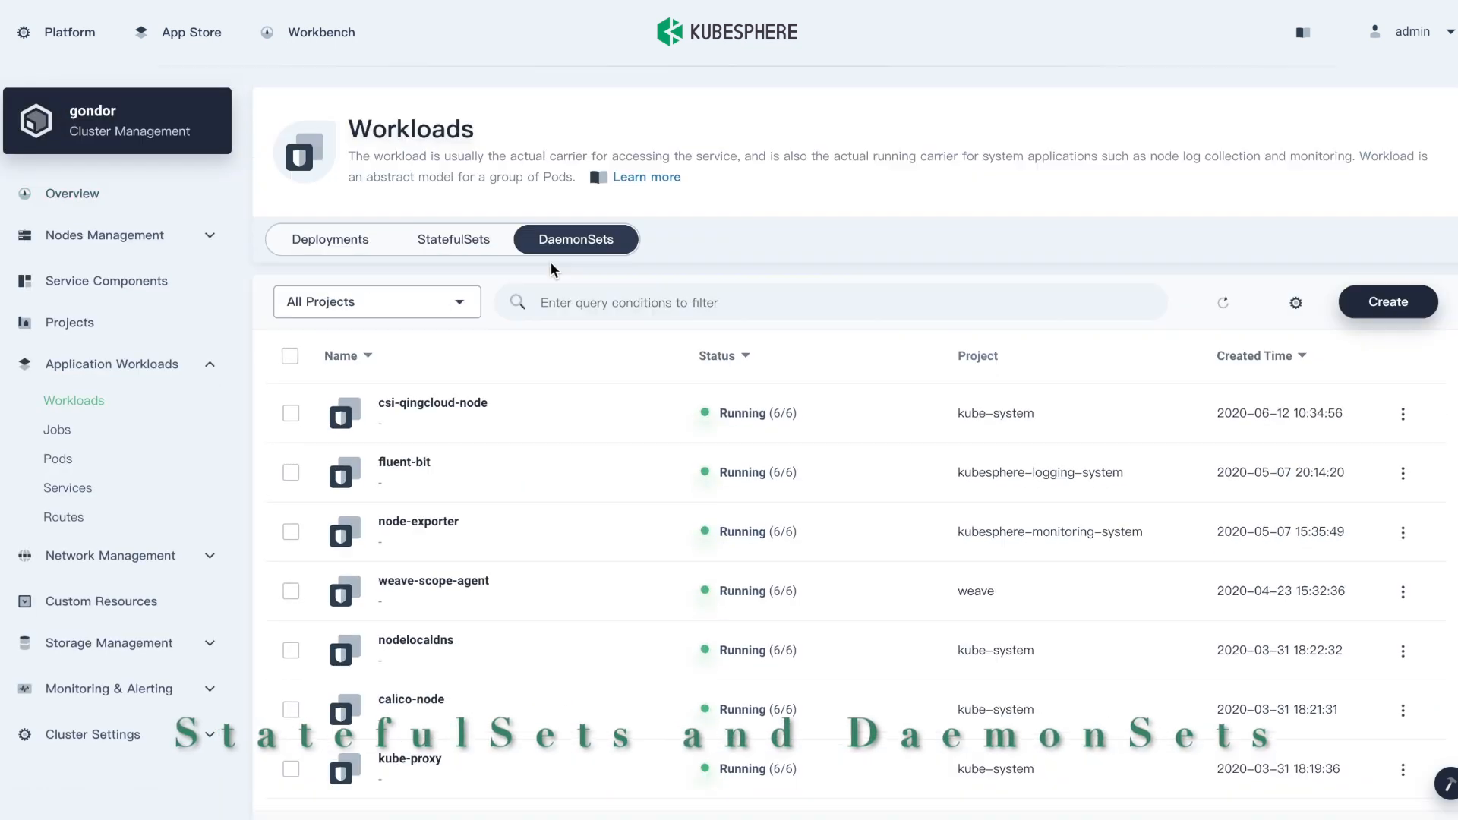
pyautogui.click(67, 487)
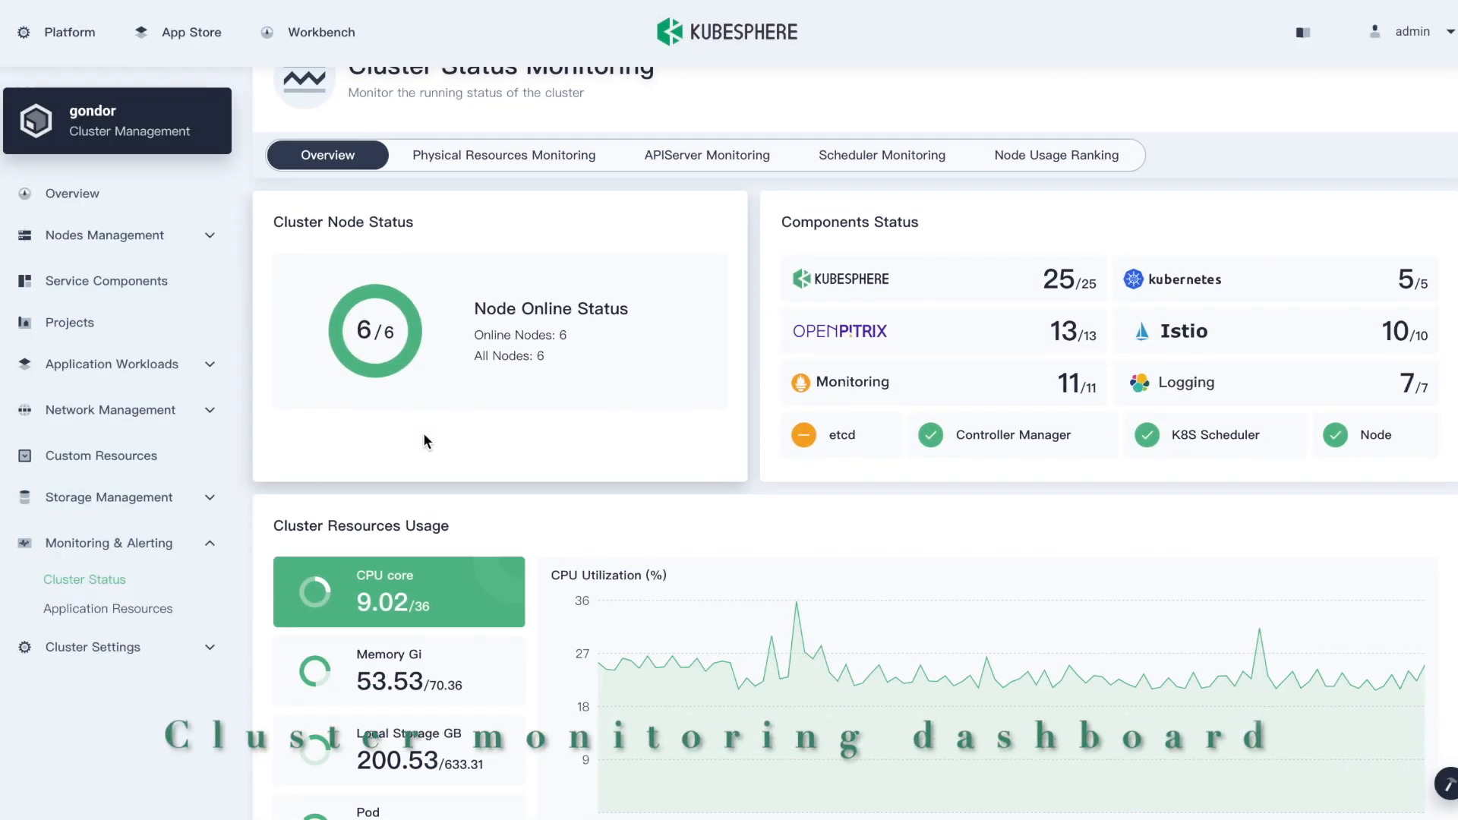
# - Browse cluster physical resources, APIServer, scheduler, node ranking and application resource monitoring
pyautogui.scroll(-3)
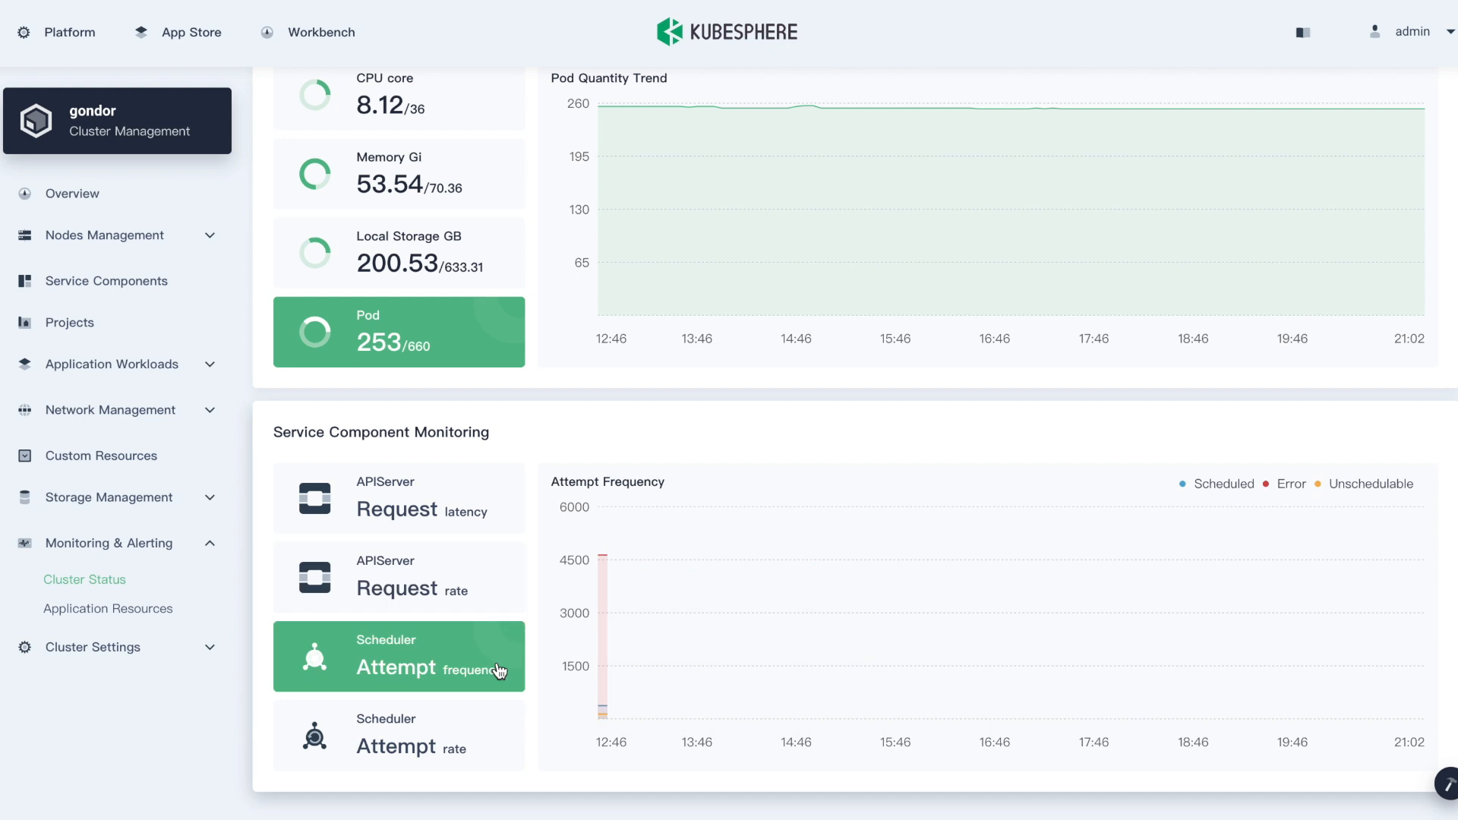
pyautogui.click(398, 733)
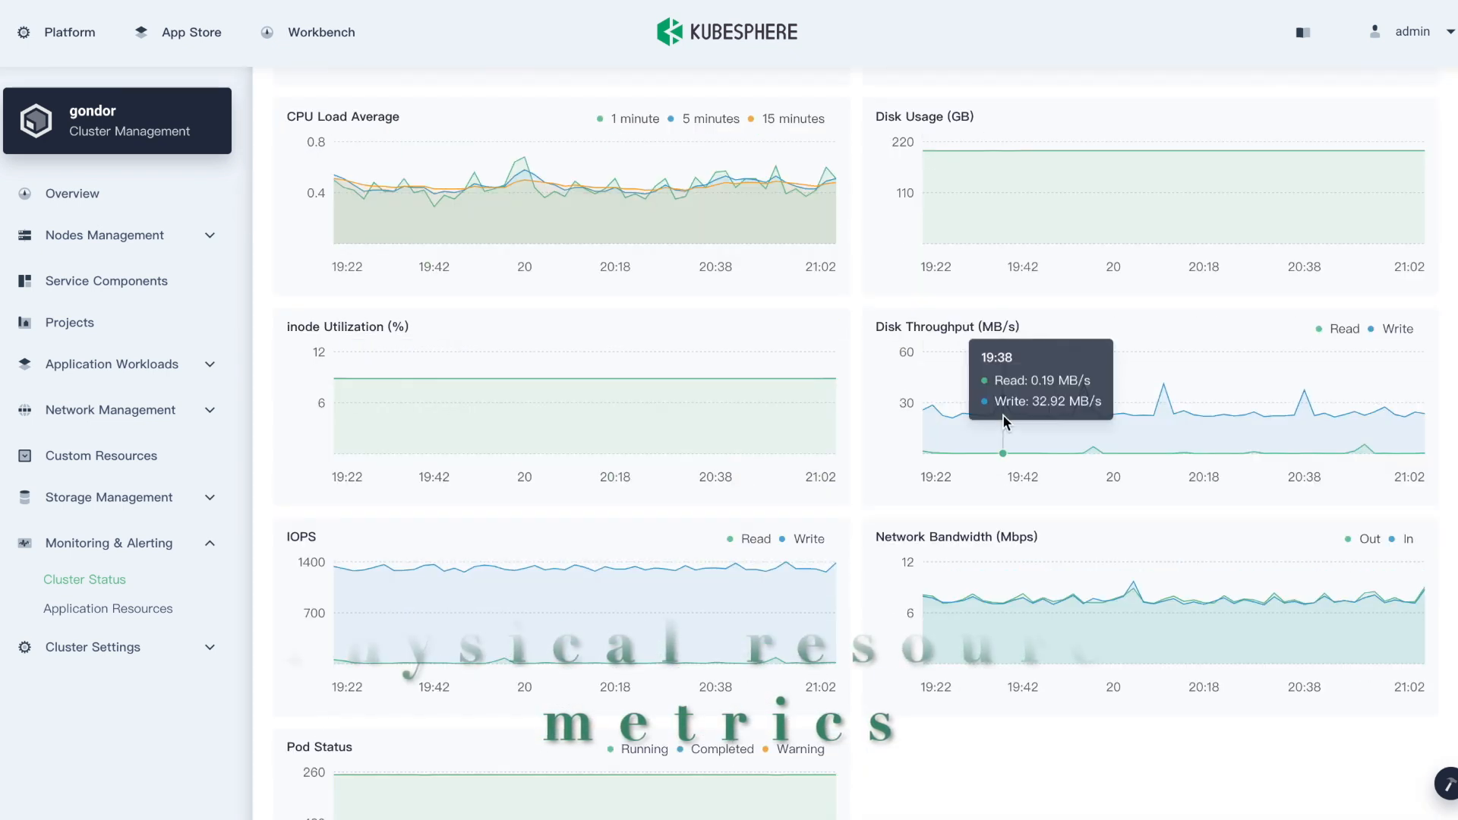
pyautogui.scroll(-3)
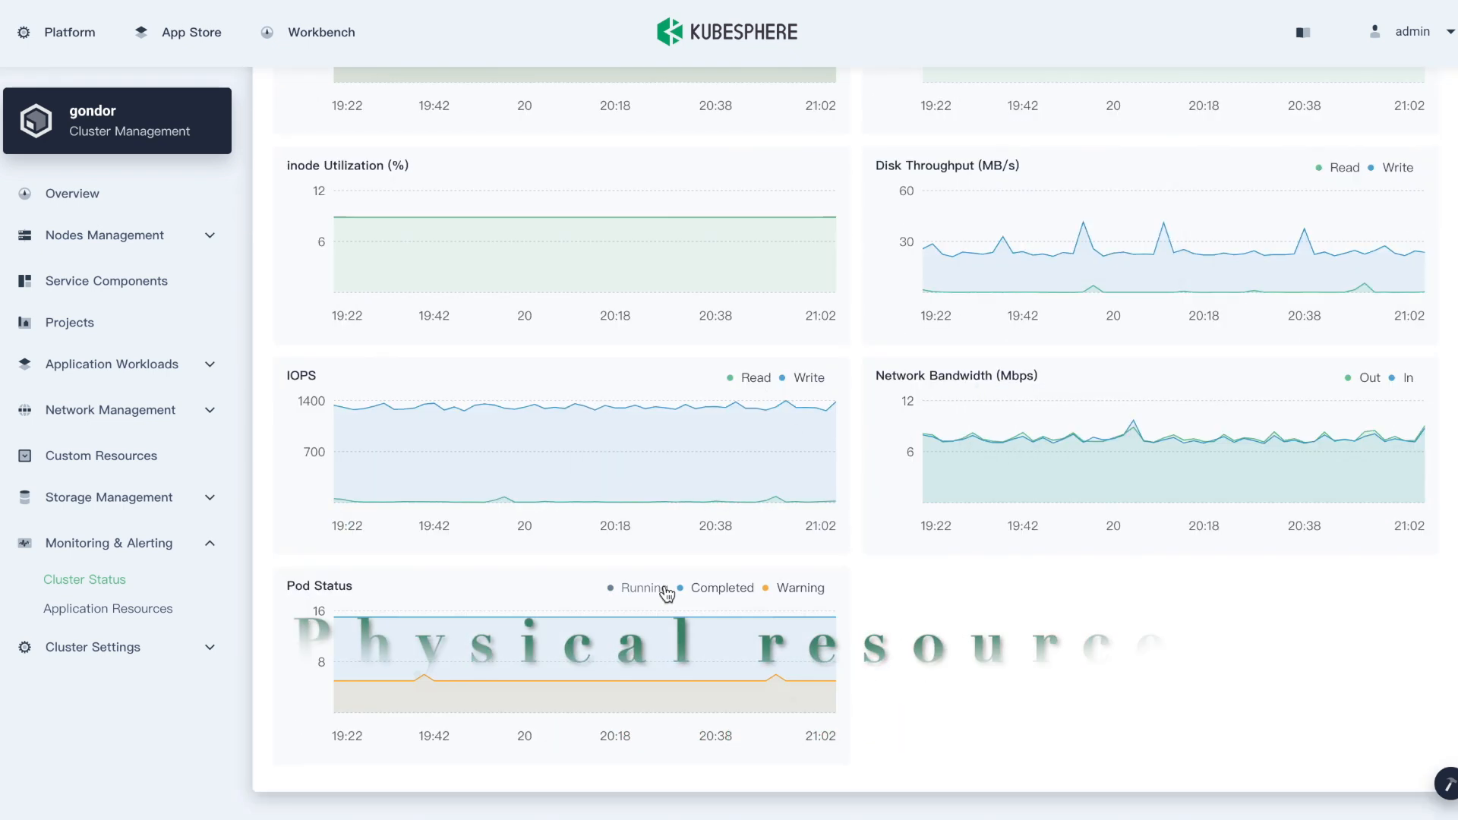
pyautogui.click(706, 218)
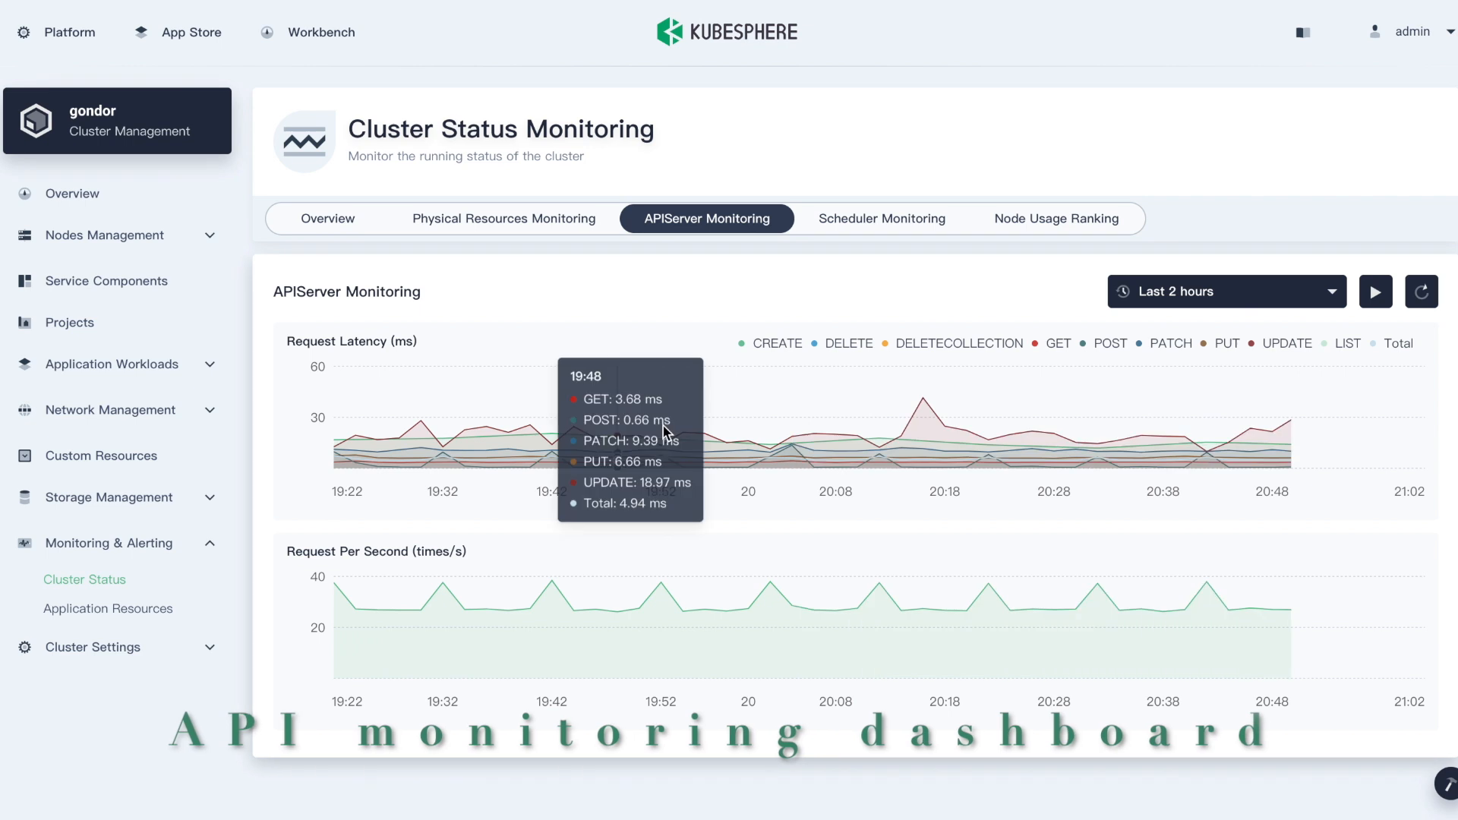
pyautogui.click(879, 218)
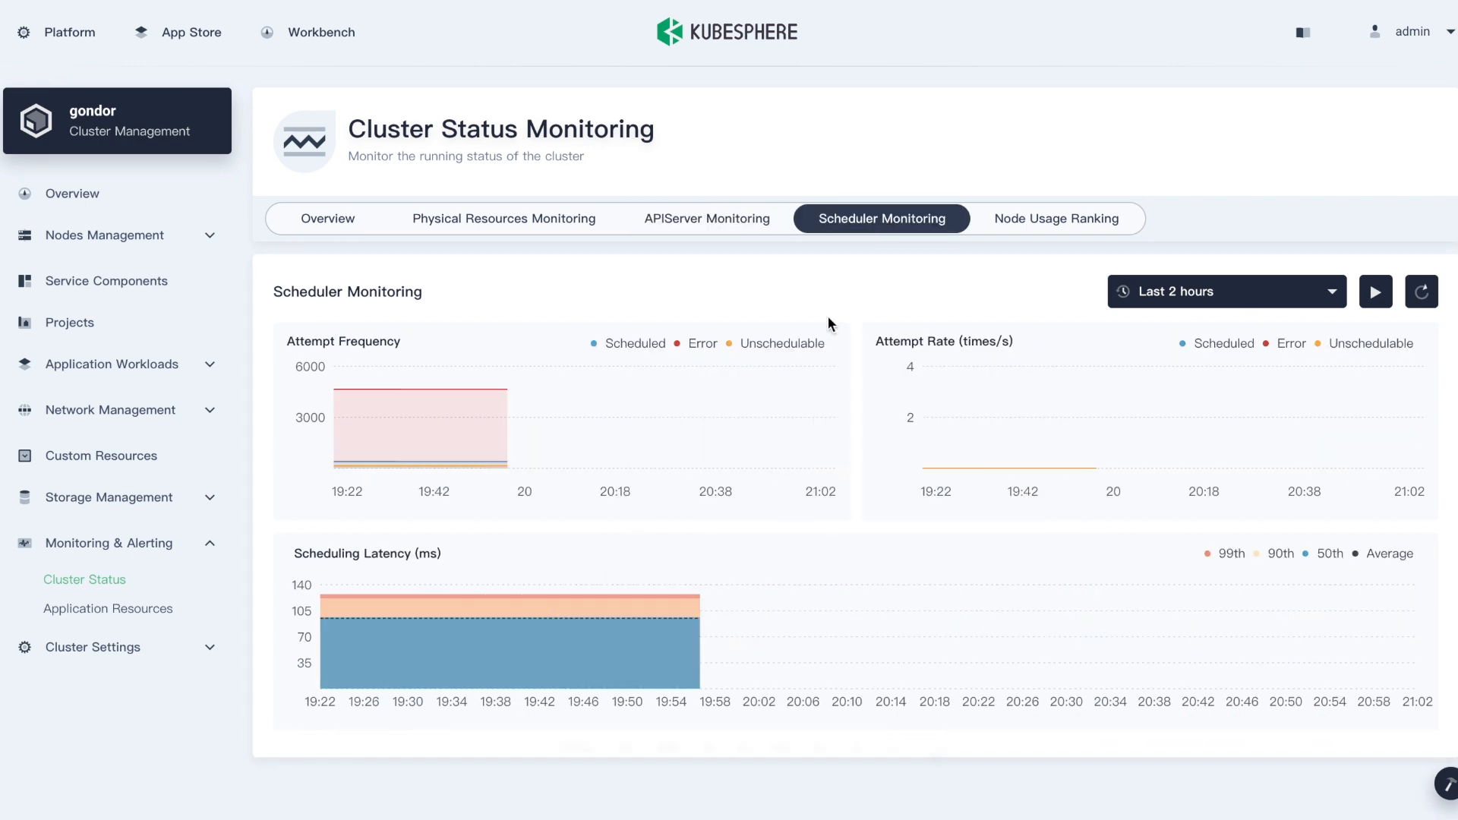
pyautogui.click(1056, 218)
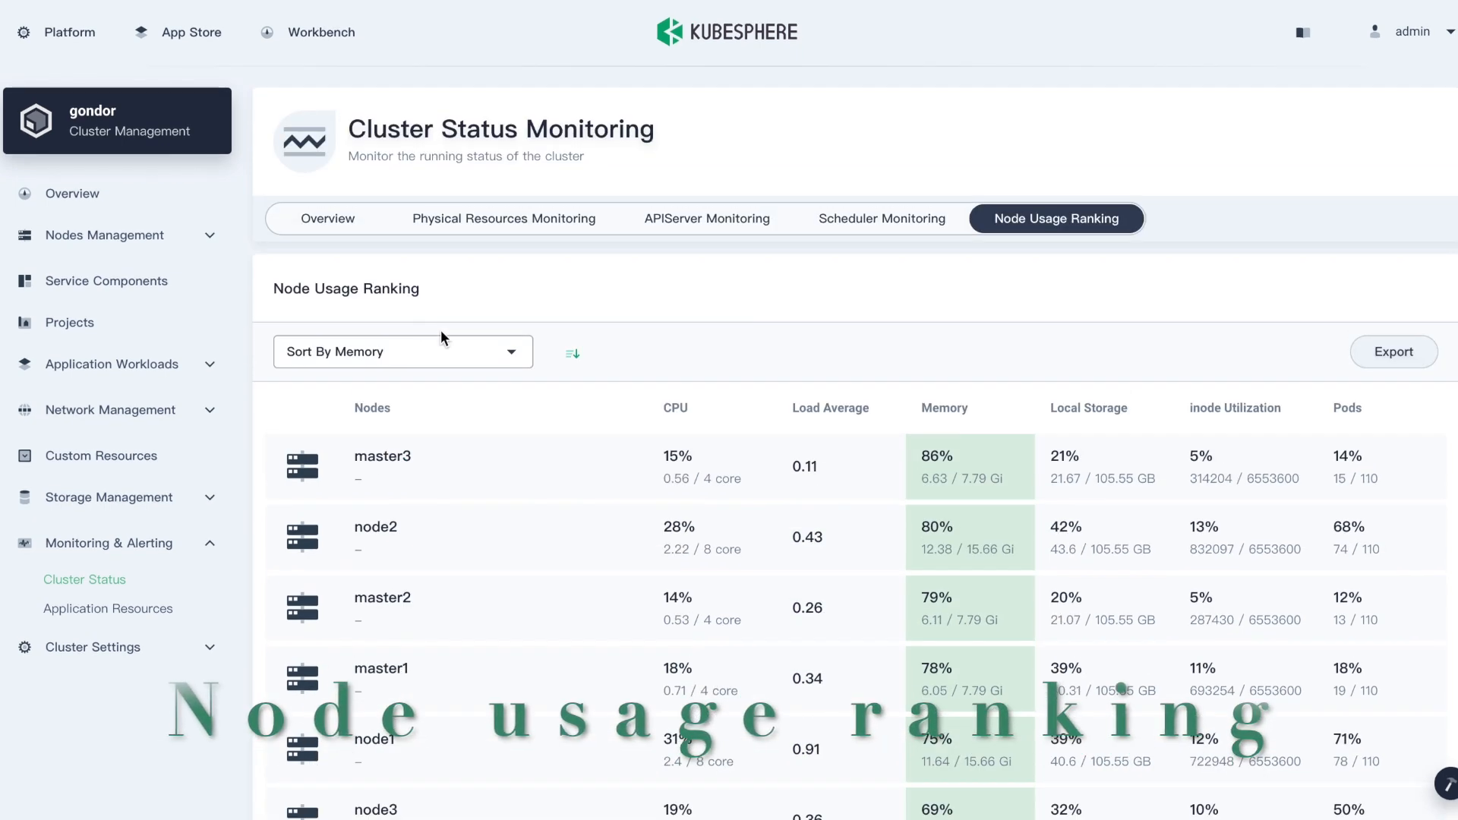
pyautogui.click(107, 609)
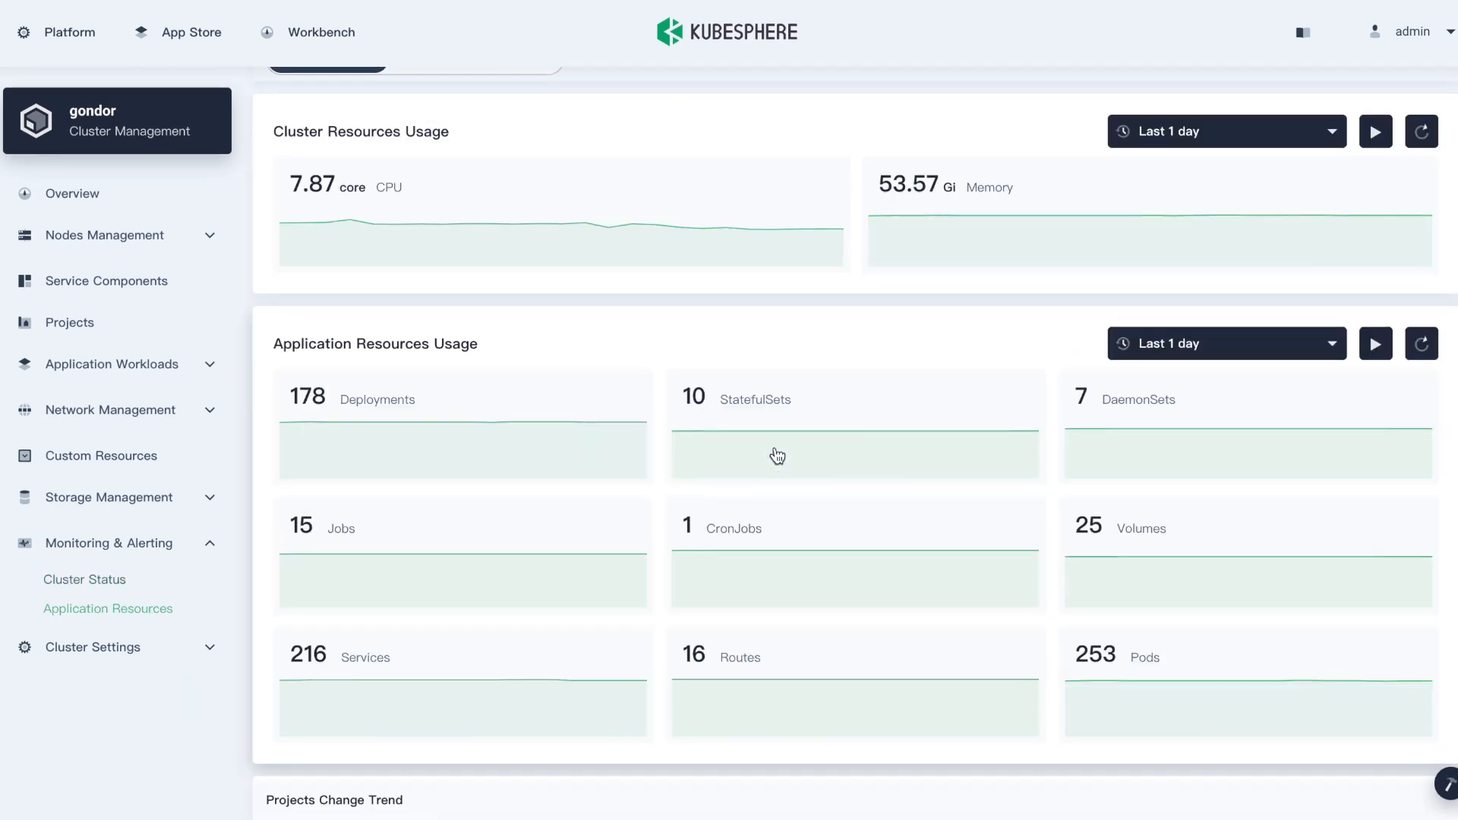
pyautogui.scroll(-3)
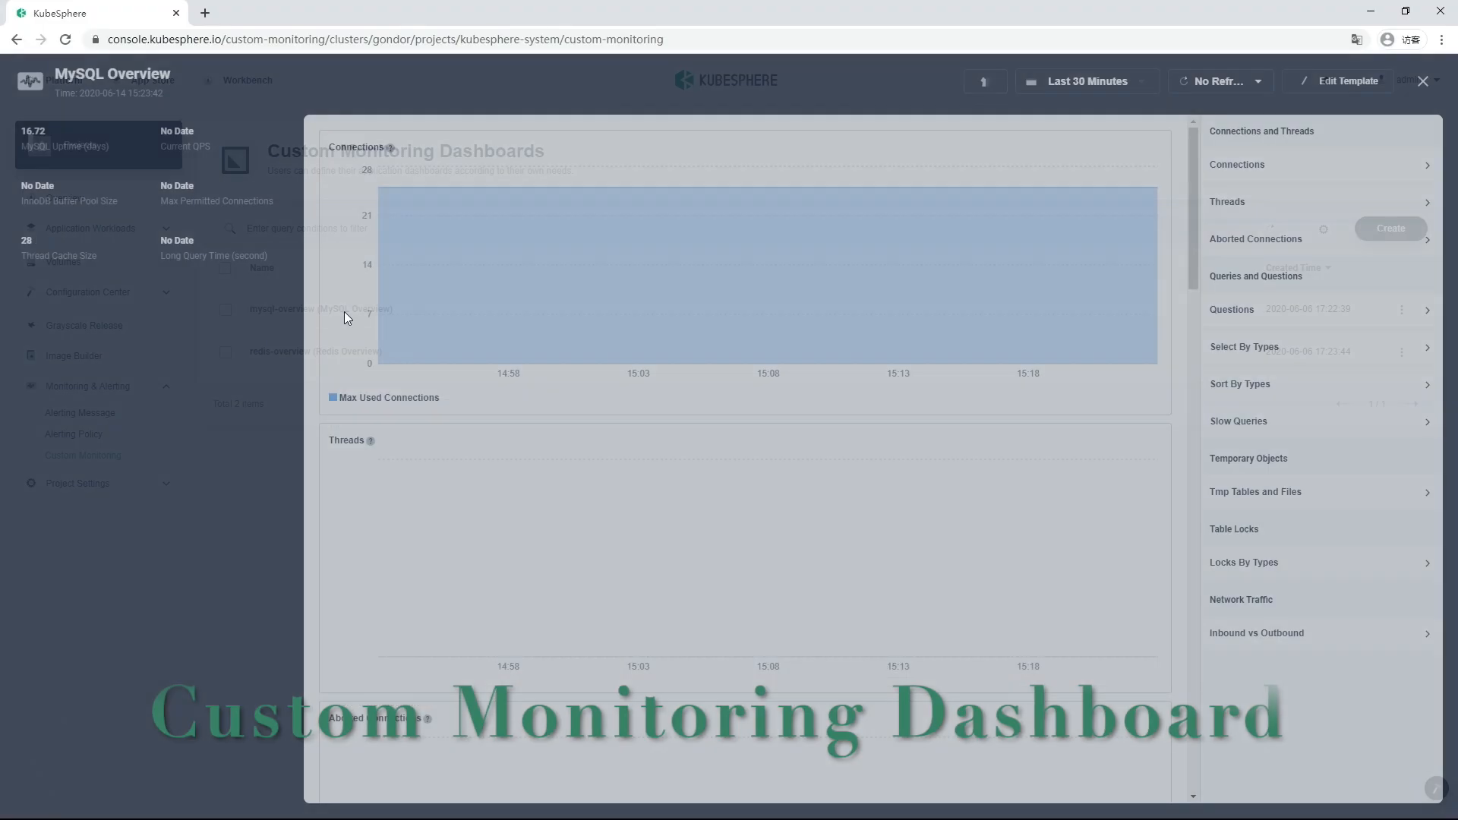
# - Scroll through MySQL Overview charts for connections, threads, questions, table locks and traffic
pyautogui.scroll(-3)
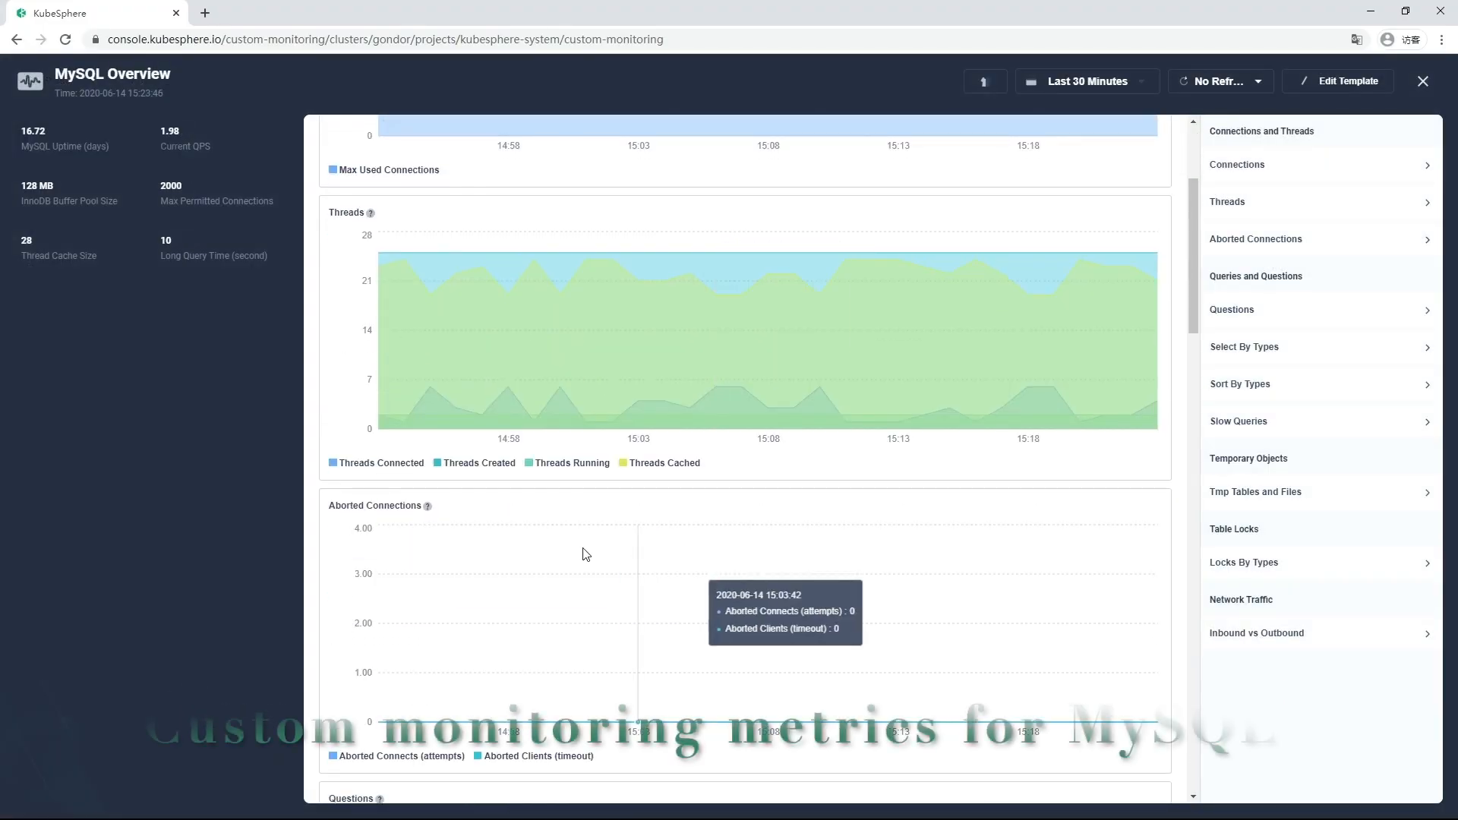
pyautogui.scroll(-3)
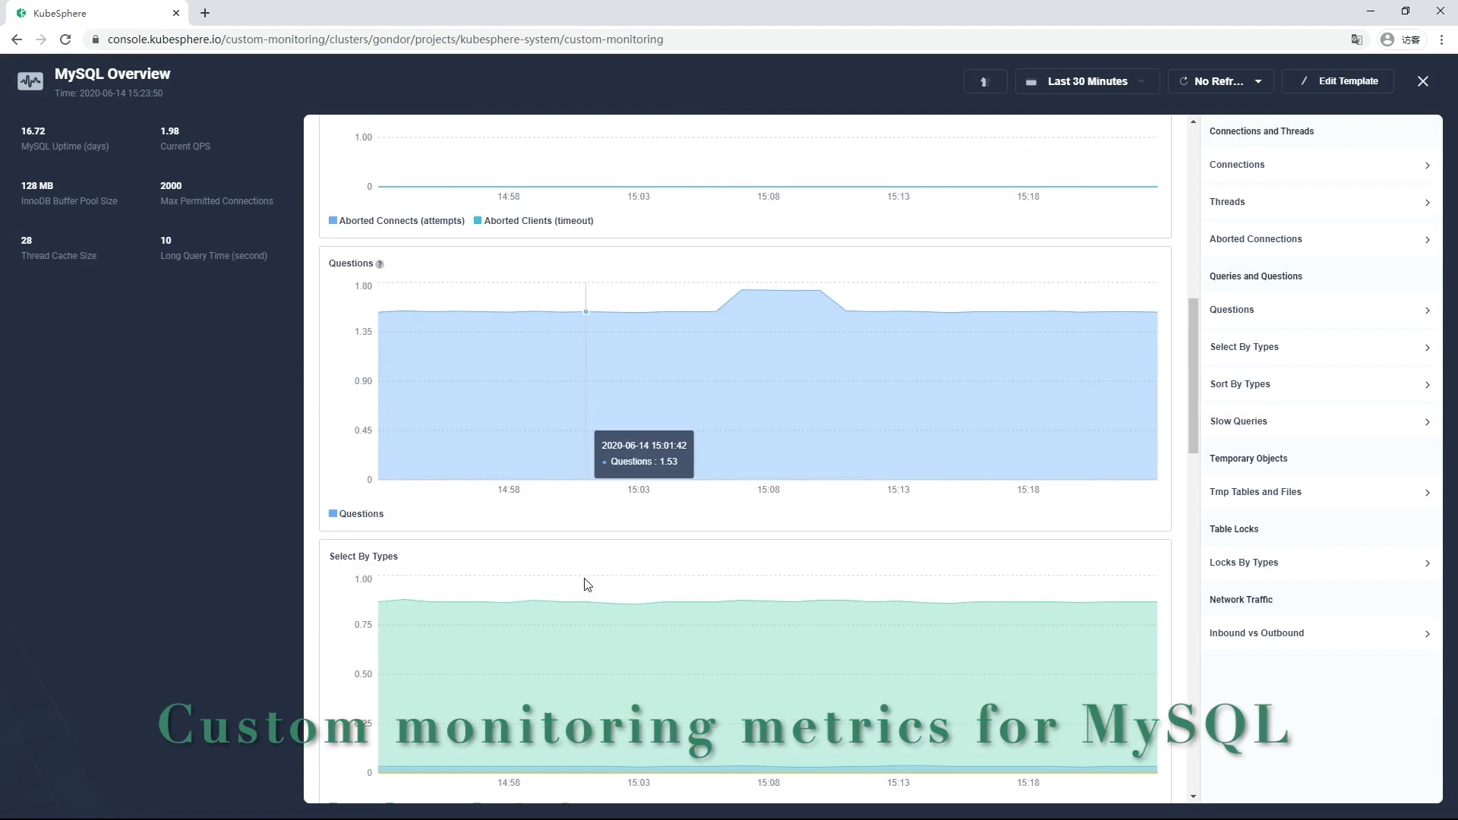
pyautogui.scroll(-3)
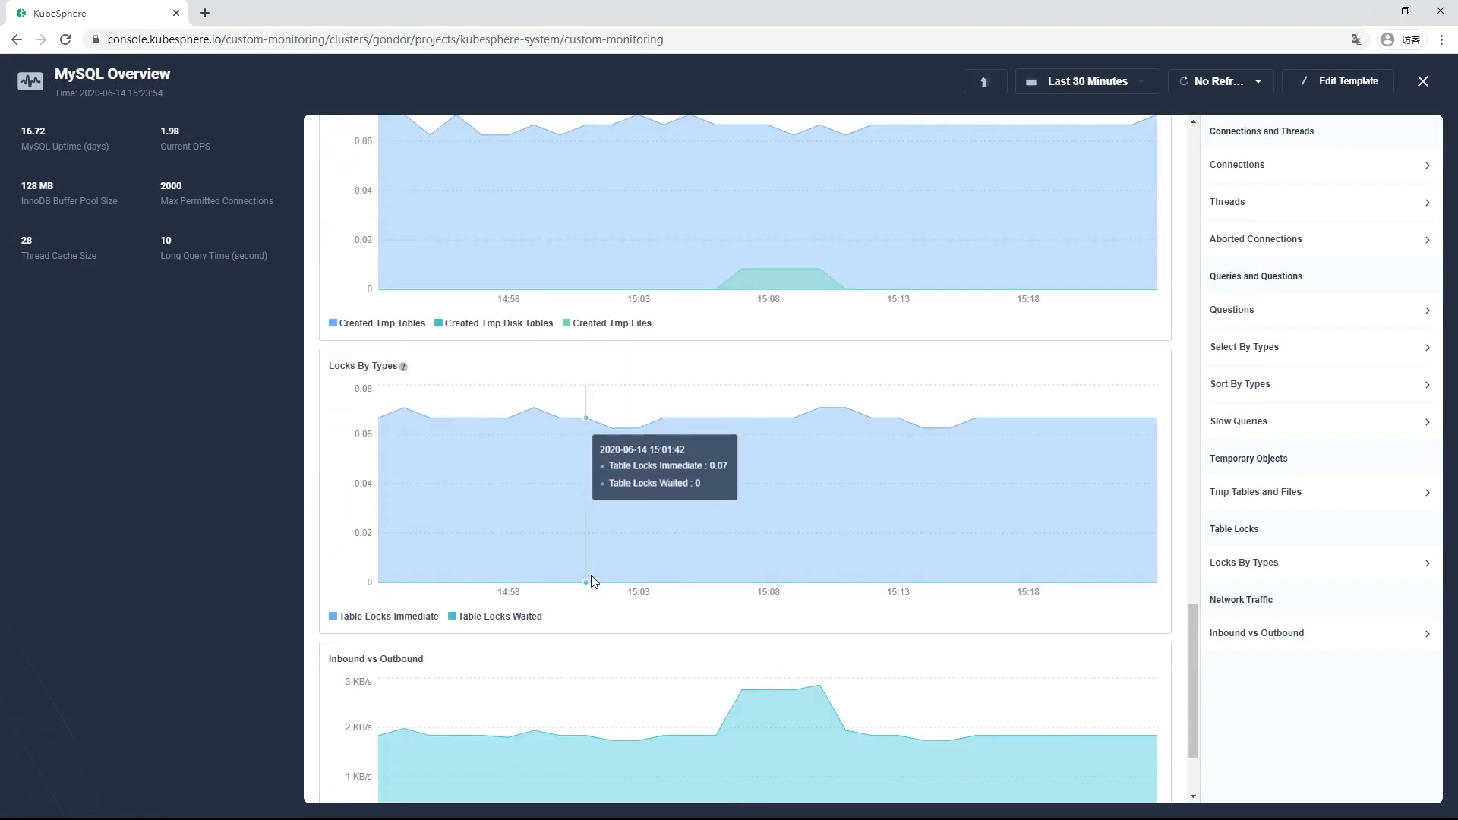
pyautogui.scroll(-3)
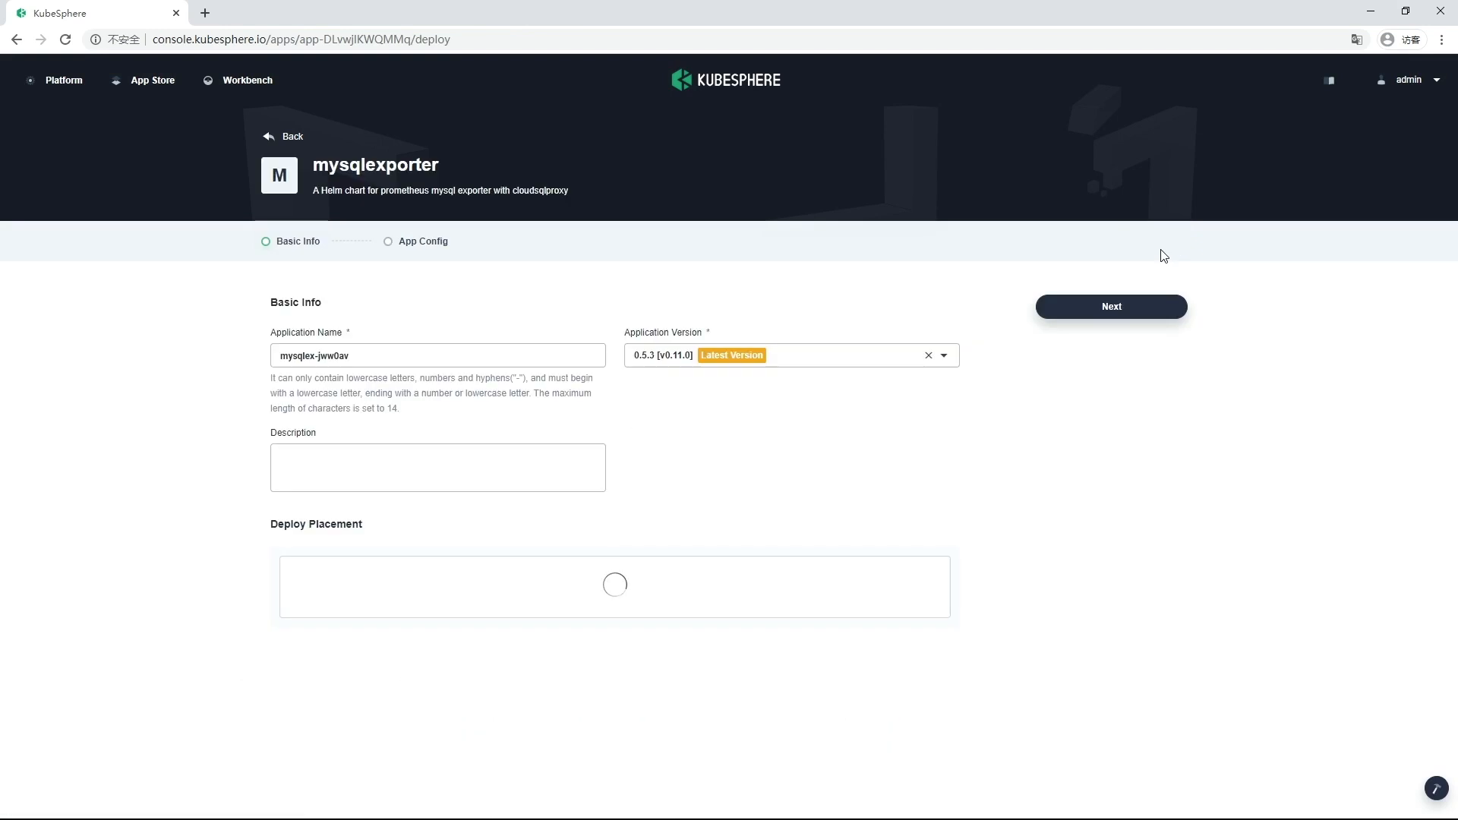
# - Deploy mysqlexporter 0.5.3 after reviewing its default App Config YAML
pyautogui.click(1110, 306)
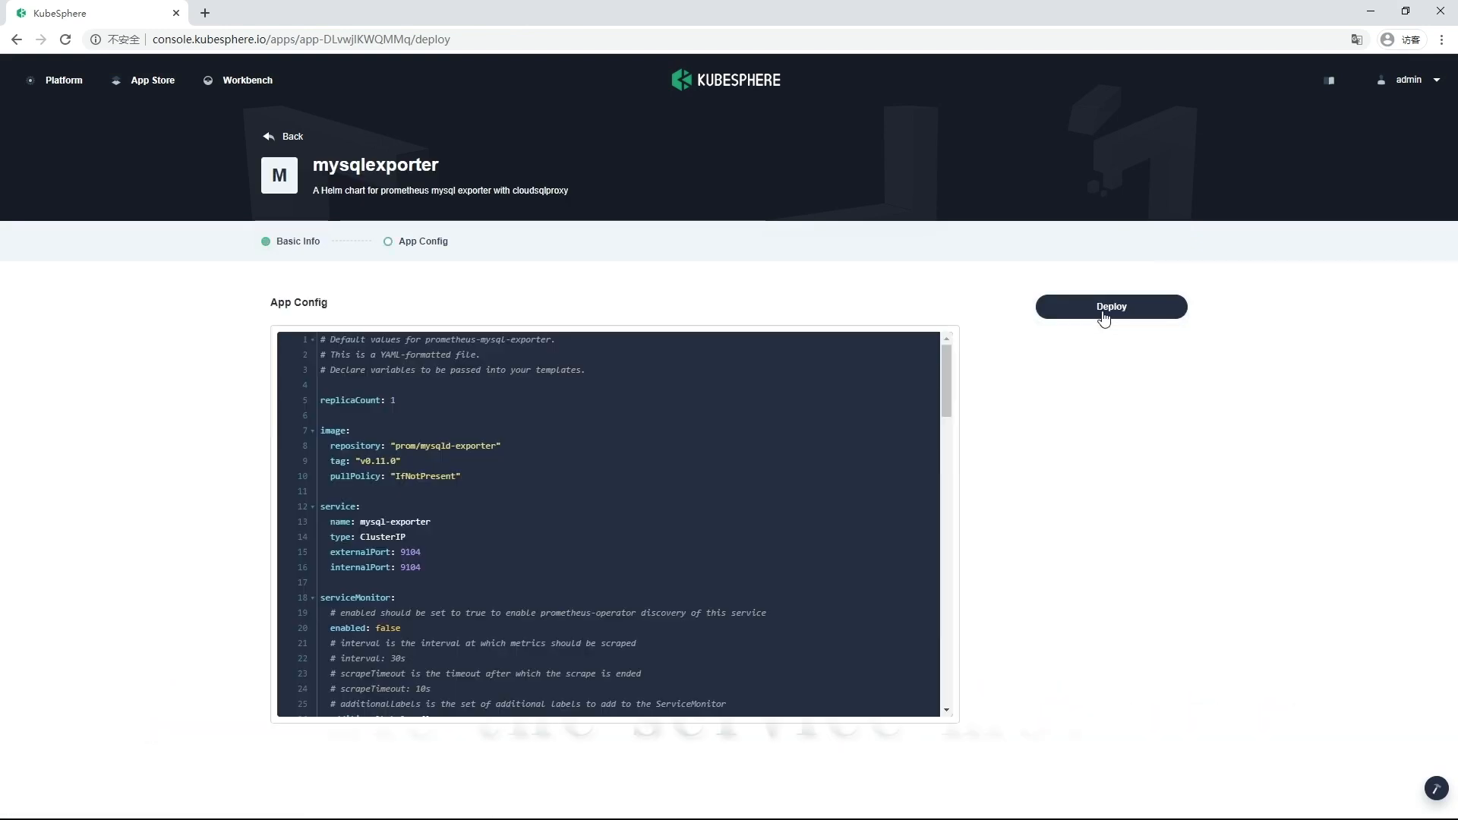
pyautogui.scroll(-3)
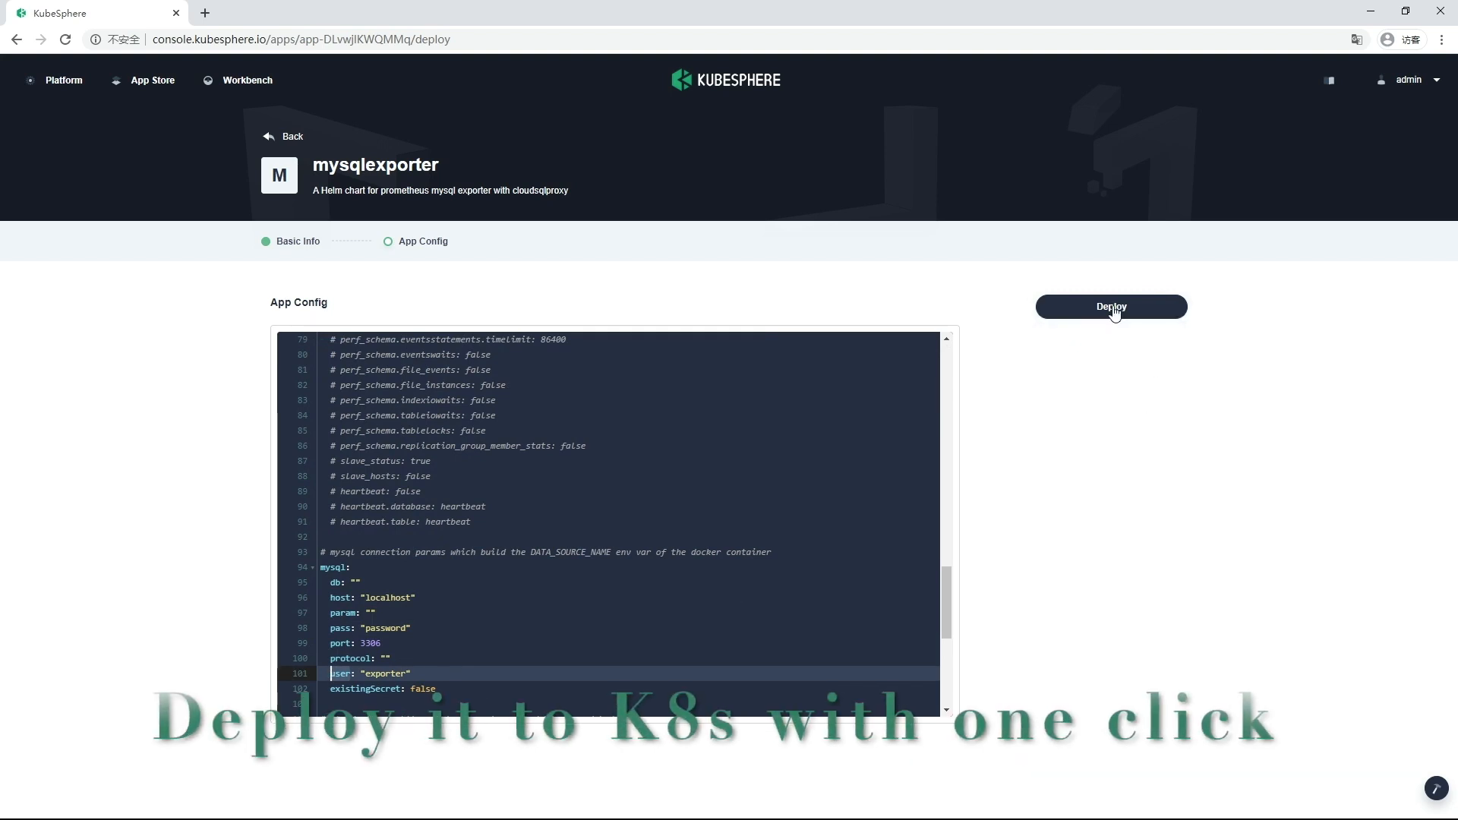
pyautogui.click(1110, 307)
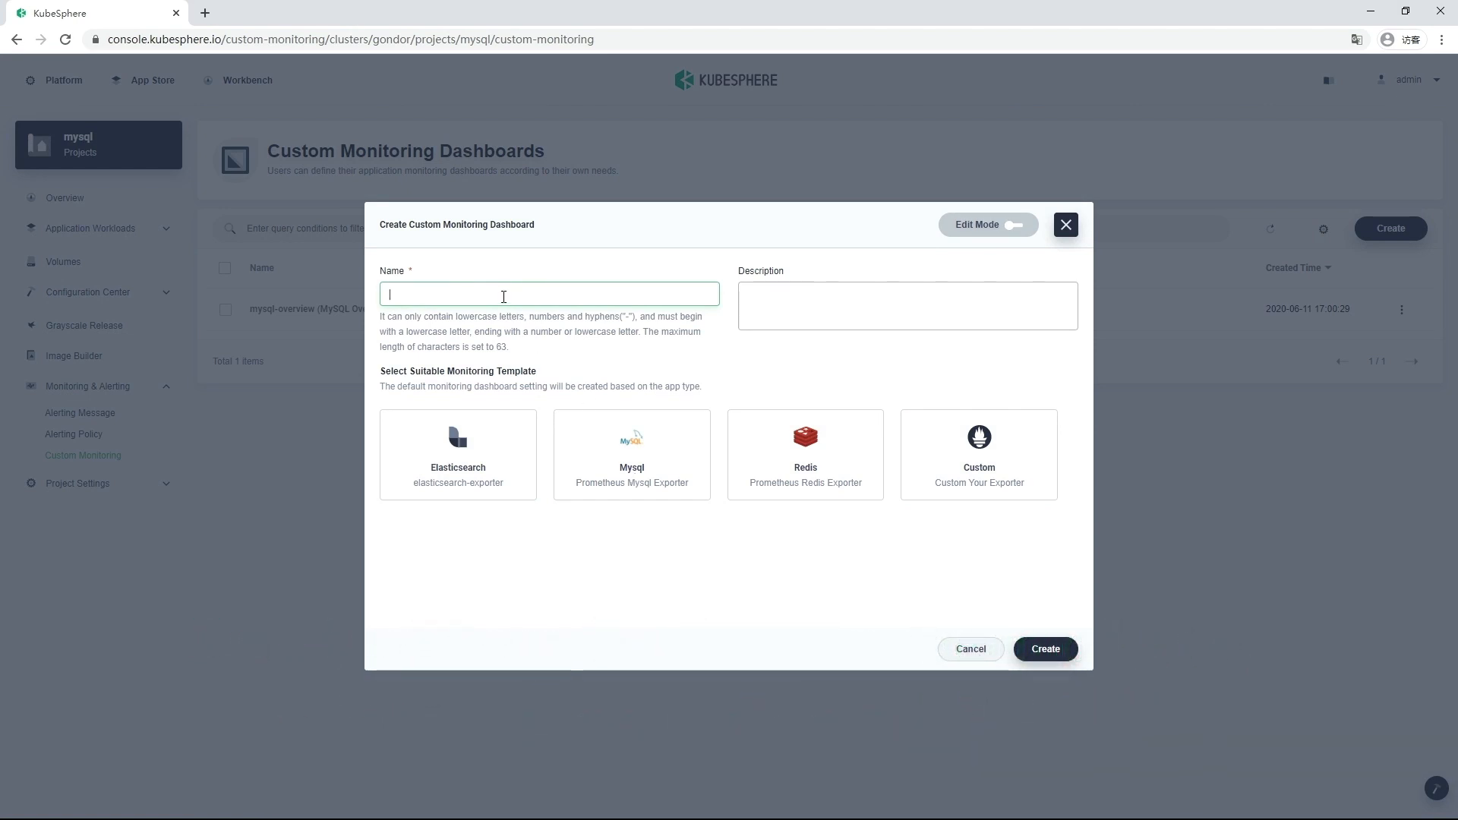
pyautogui.write('demo')
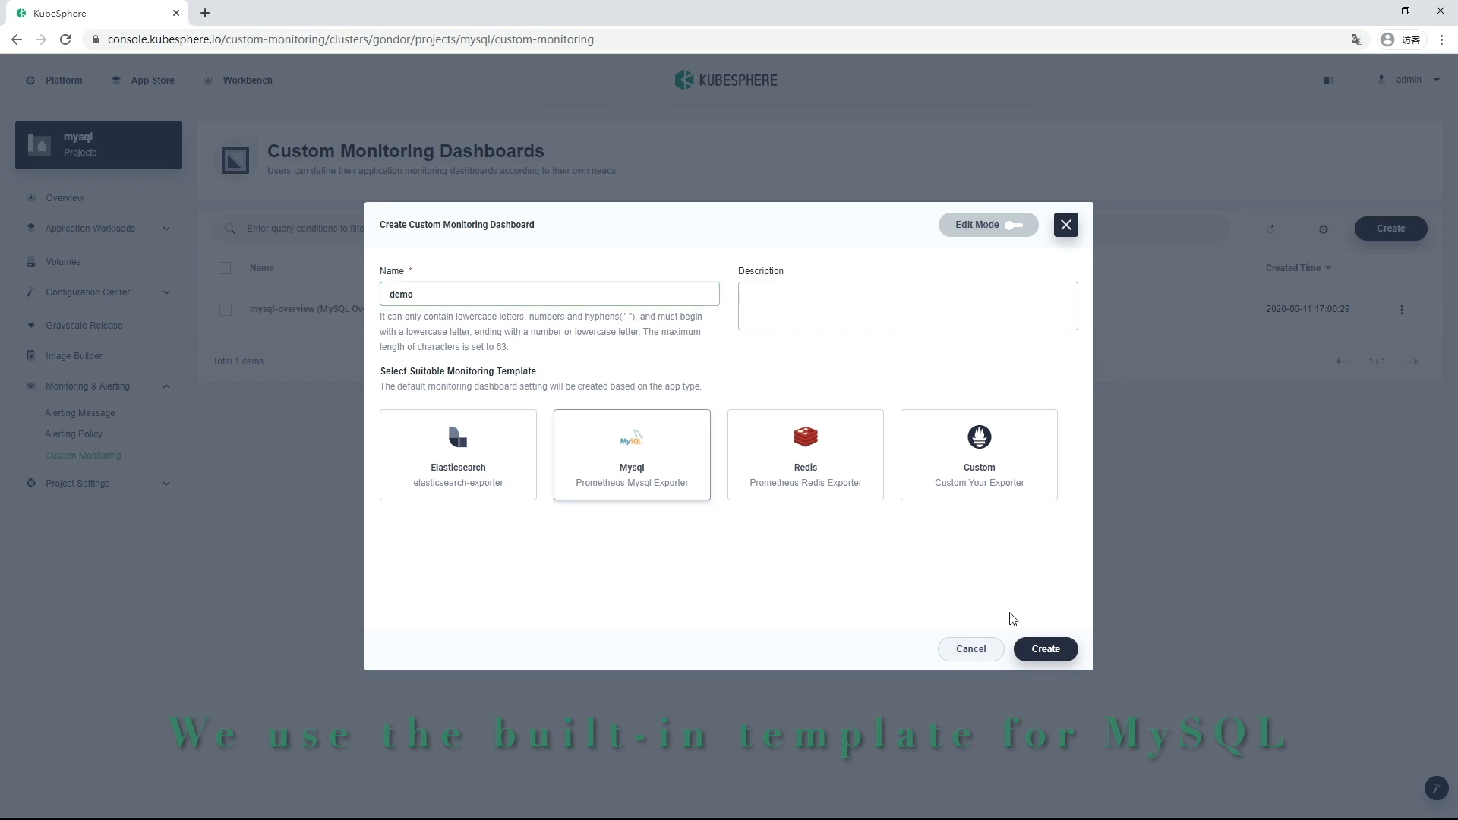
pyautogui.click(1044, 648)
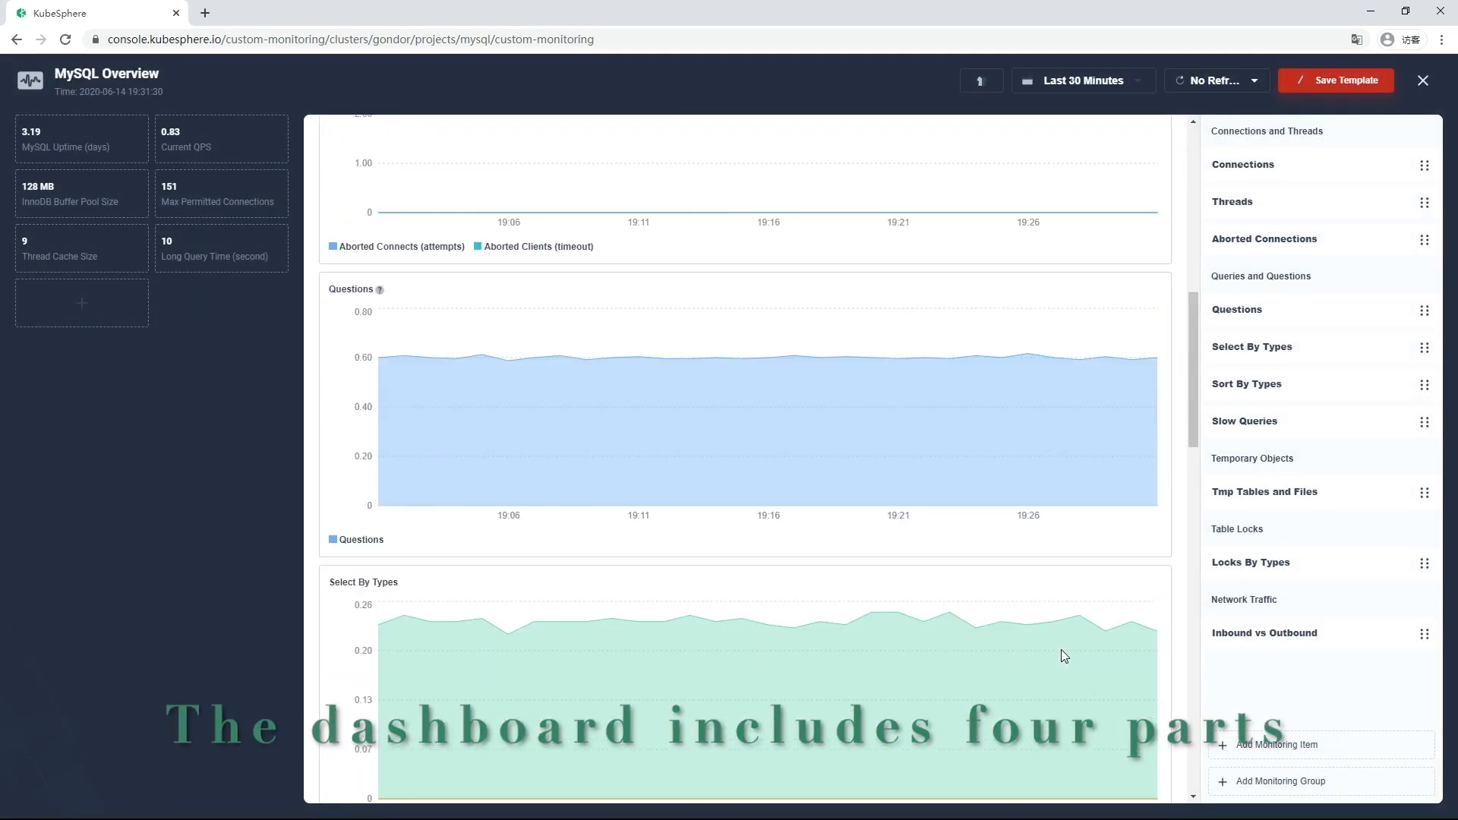
pyautogui.scroll(-3)
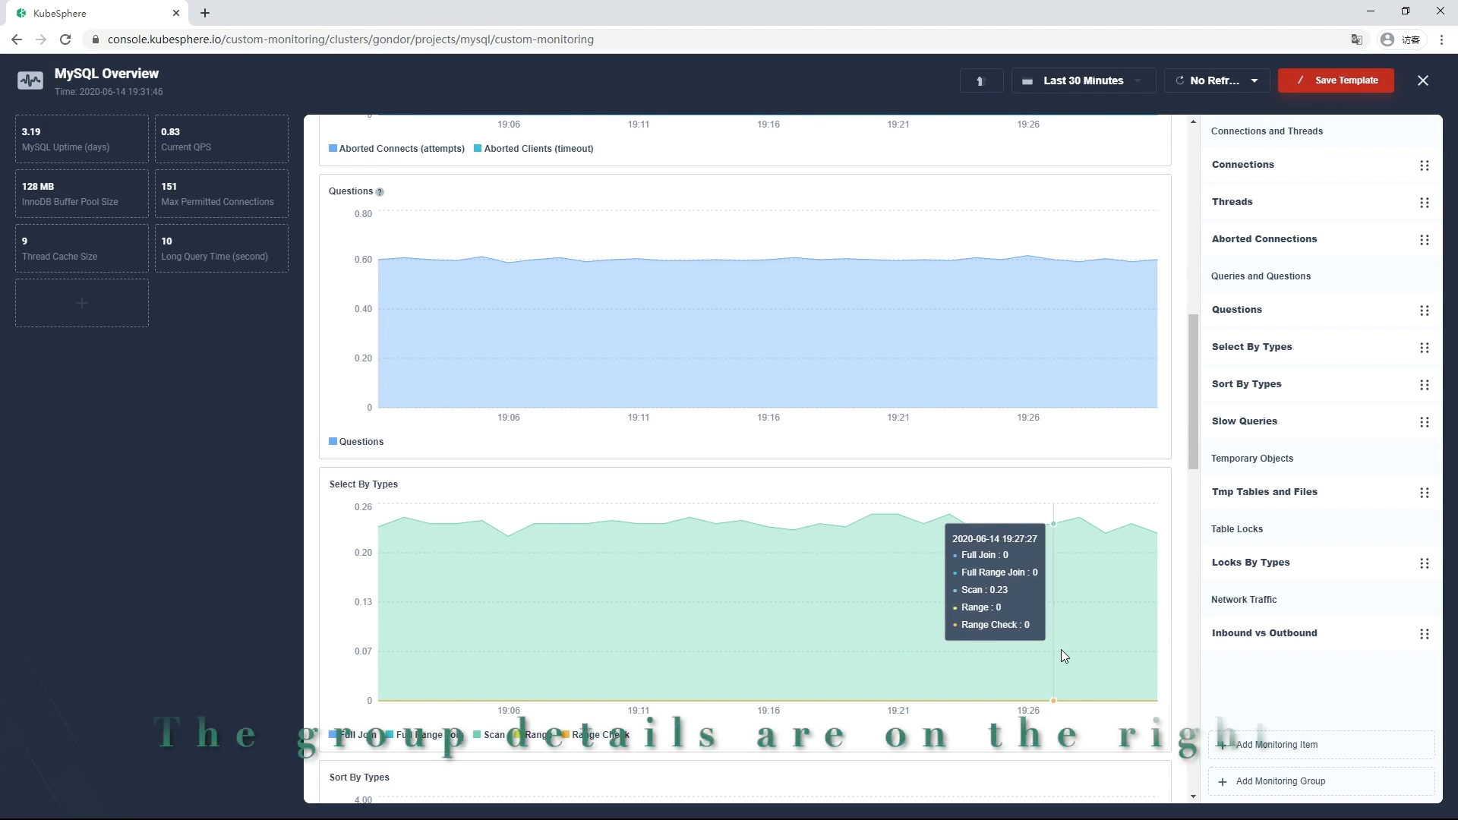
pyautogui.click(1421, 80)
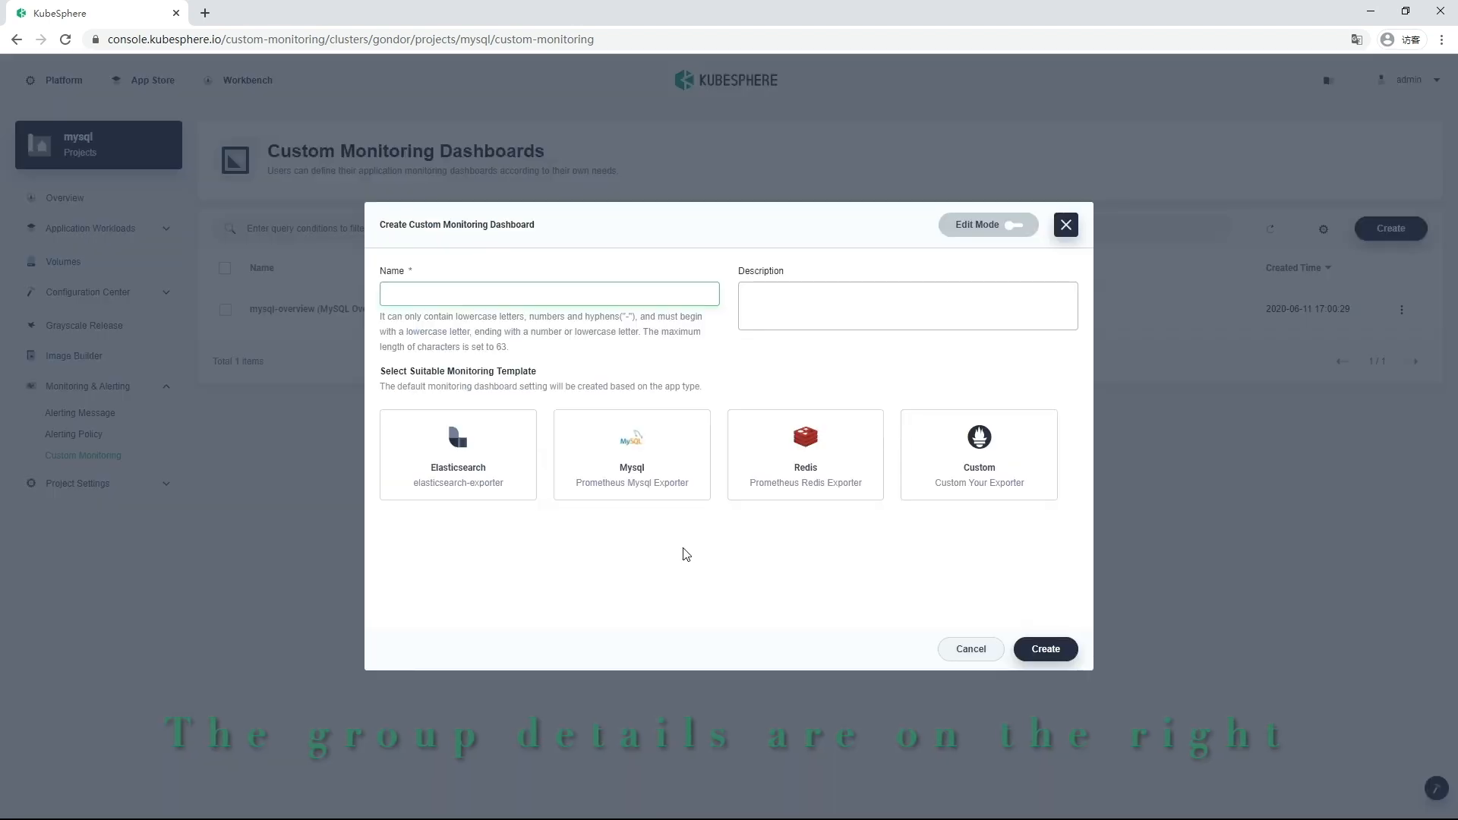
# - Add a line chart with metric query irate(mysql_global_status_queries[5m])
pyautogui.click(1044, 648)
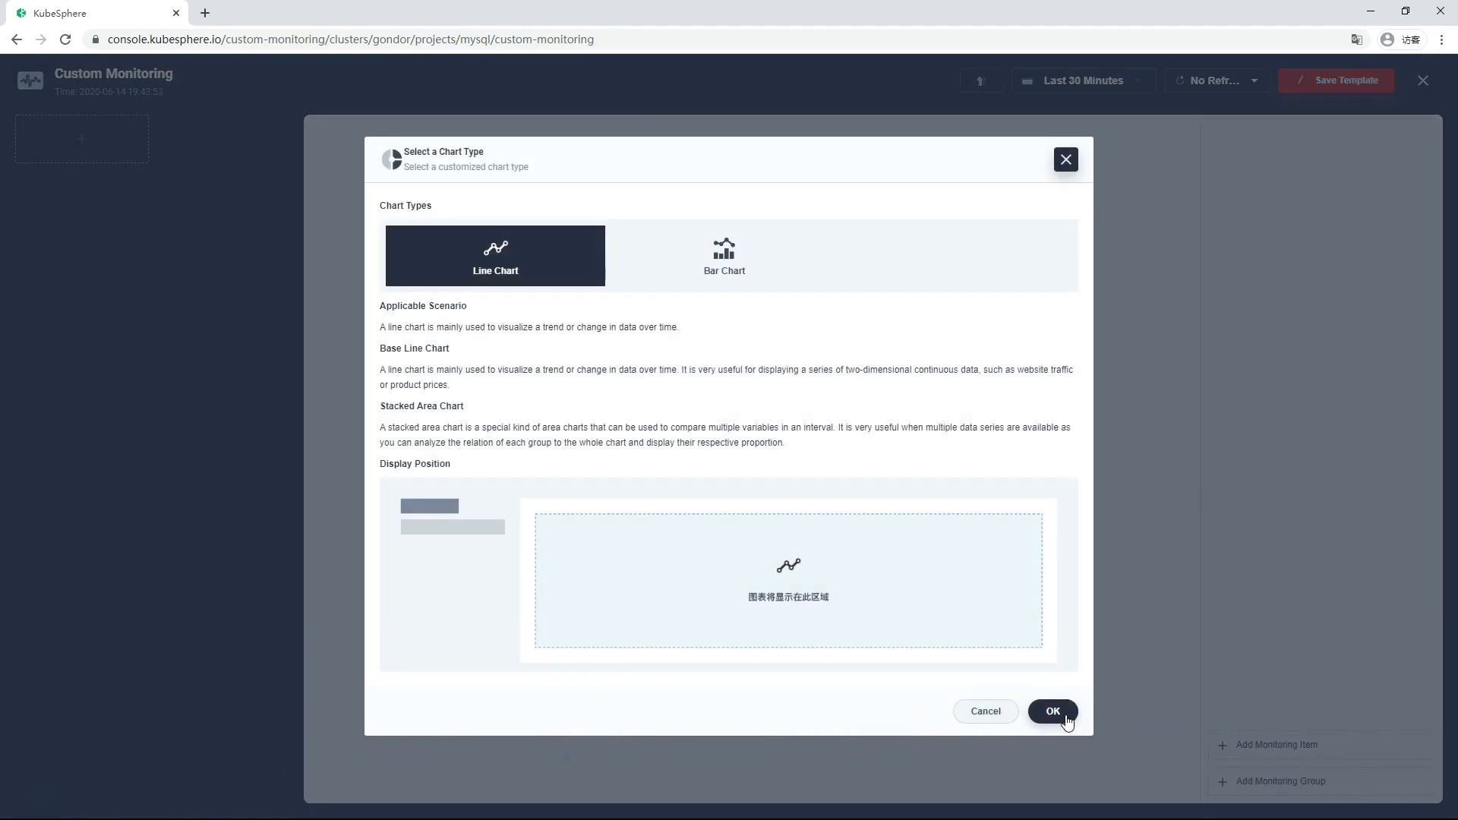
pyautogui.click(1051, 711)
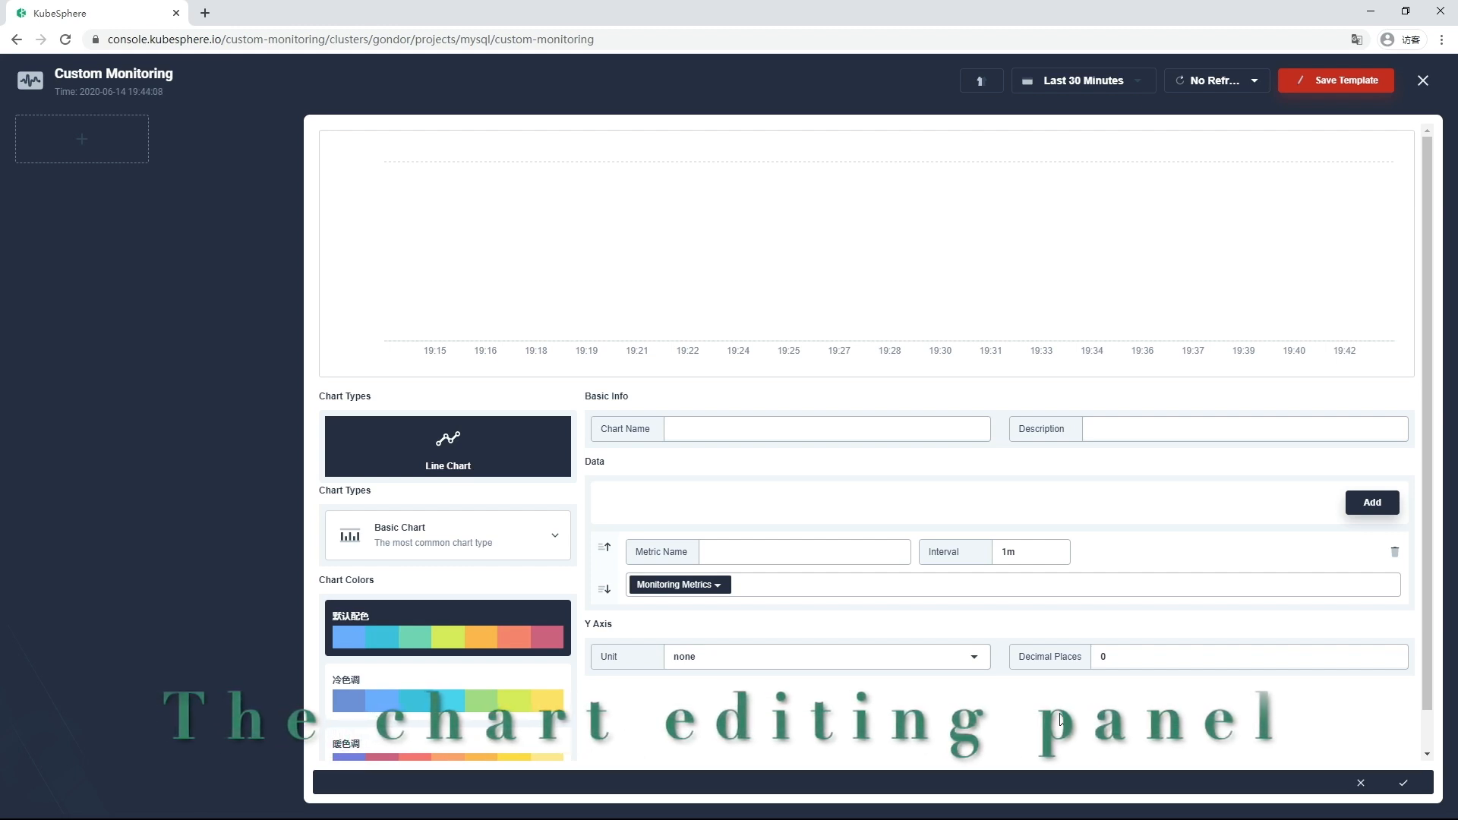
pyautogui.click(679, 584)
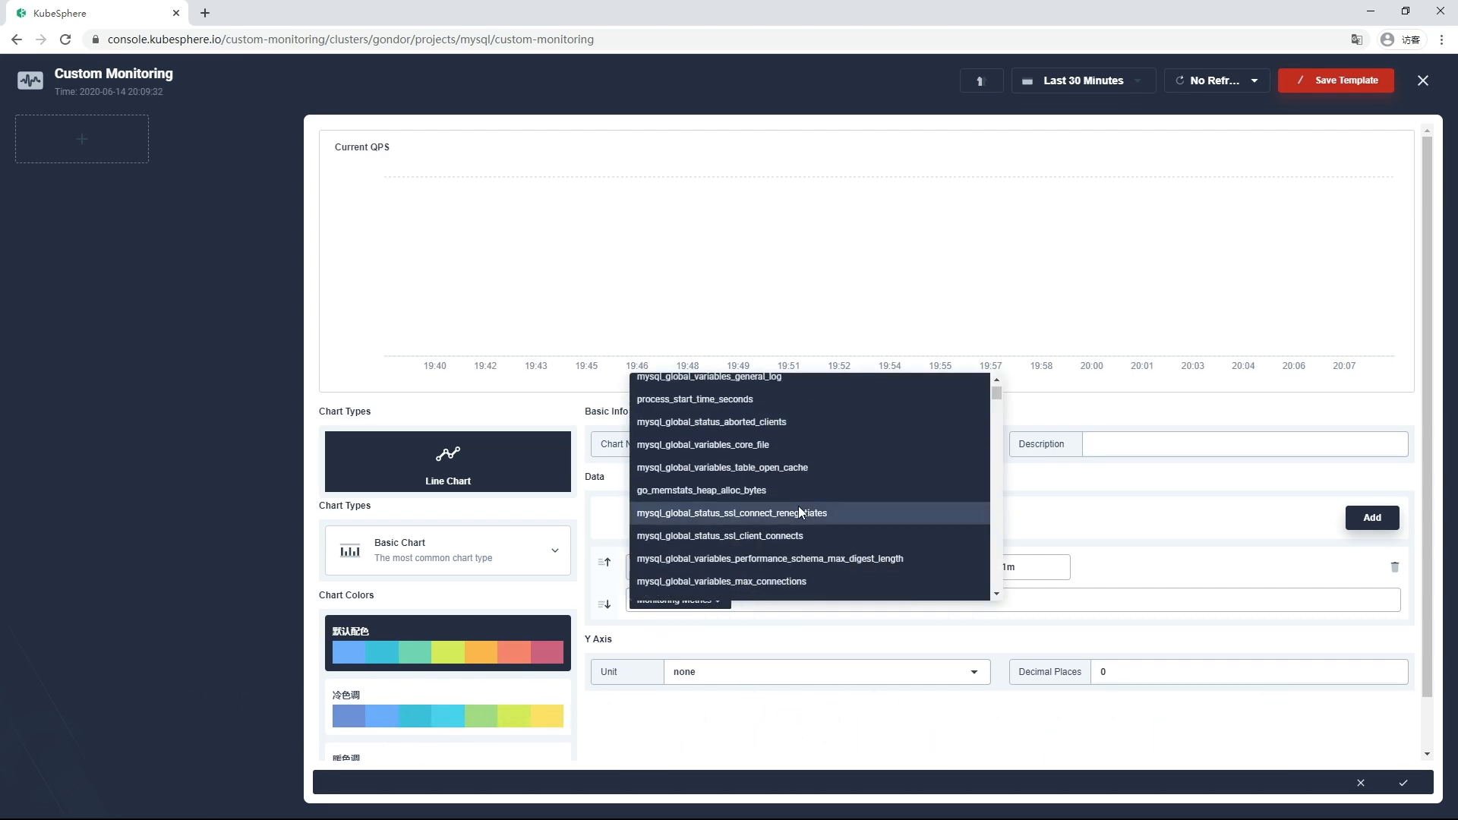
pyautogui.scroll(-3)
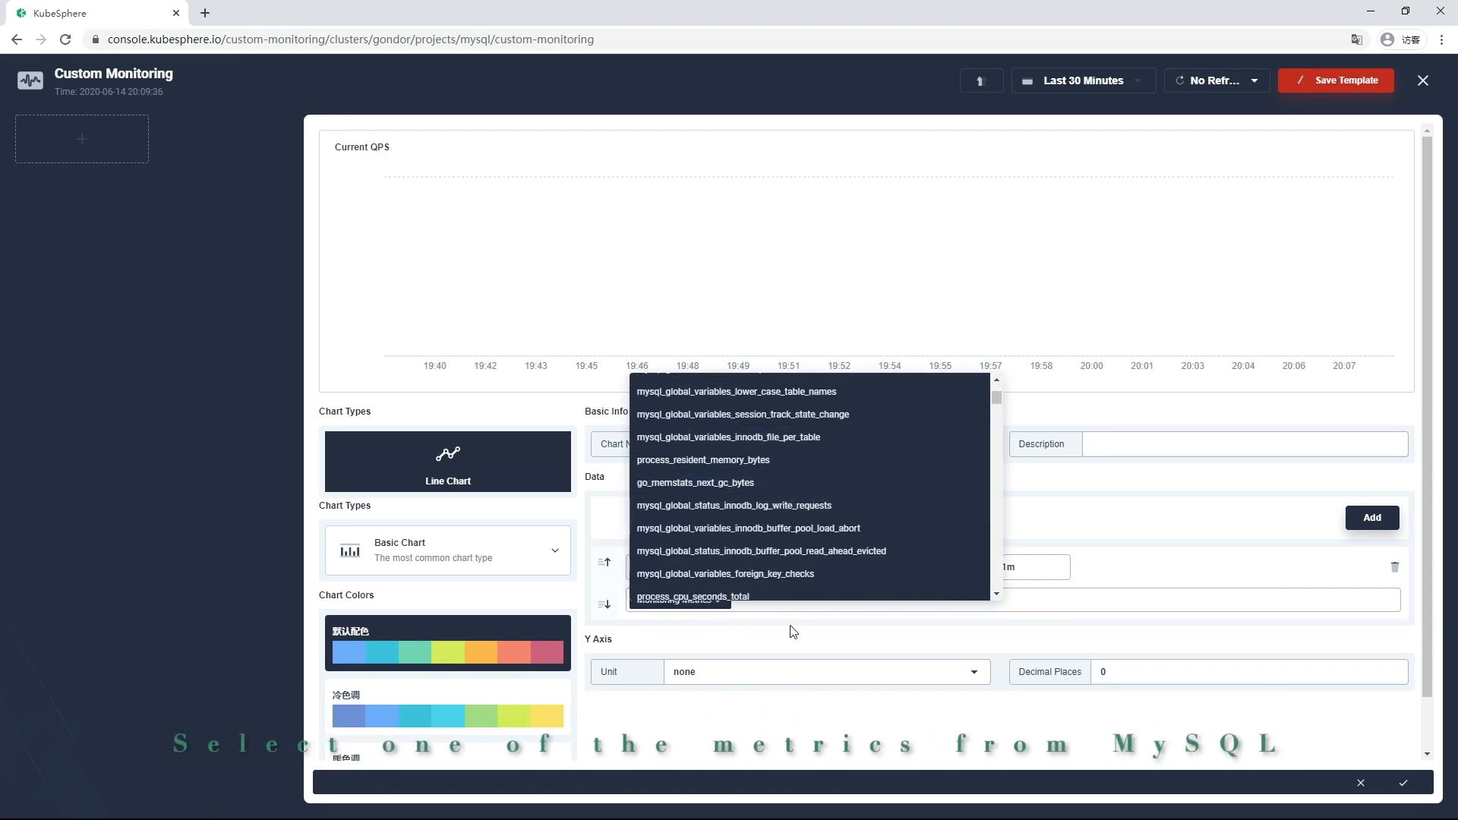
pyautogui.write('mysql_g')
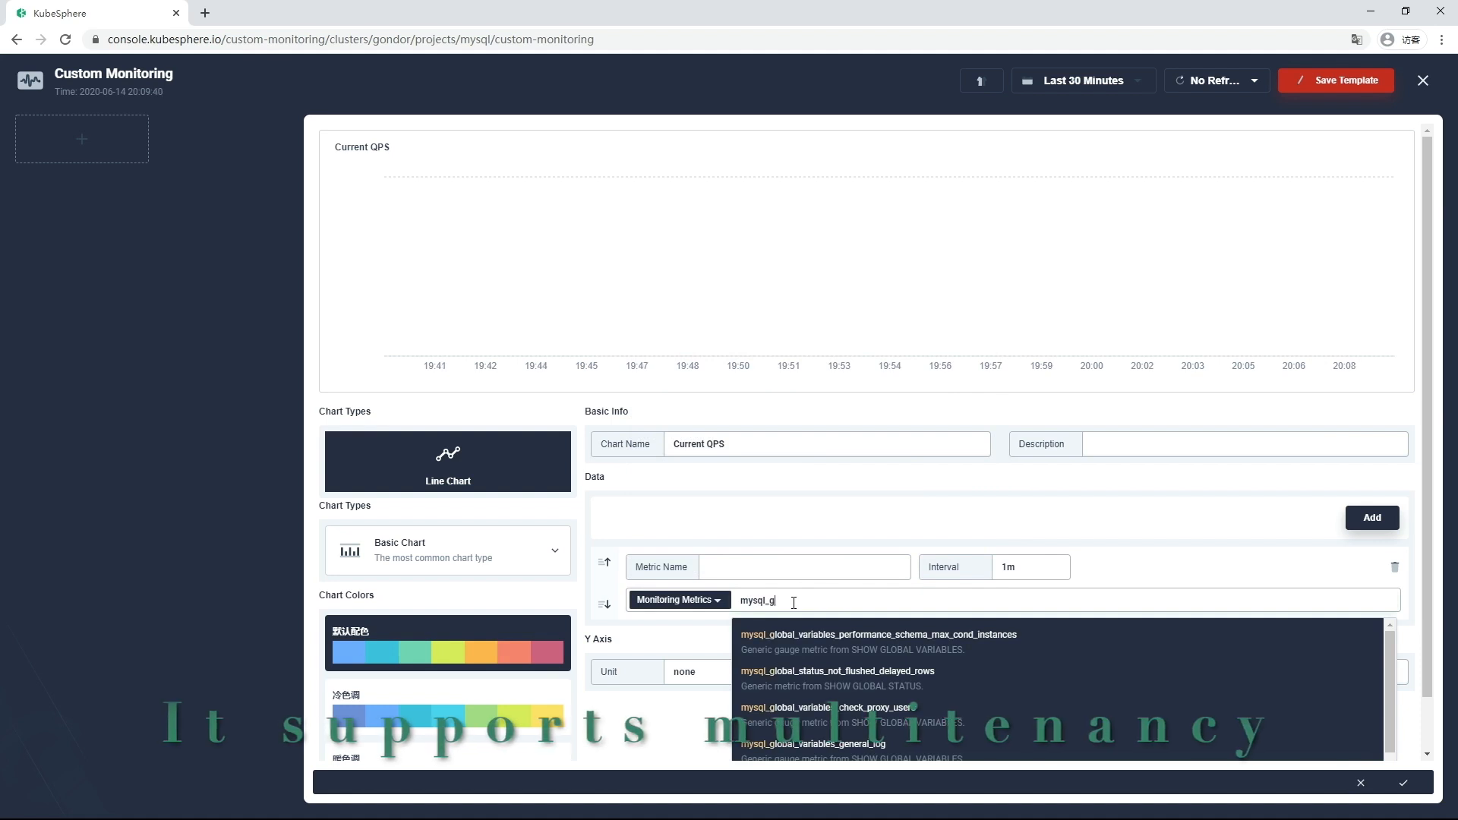
pyautogui.write('lobal__')
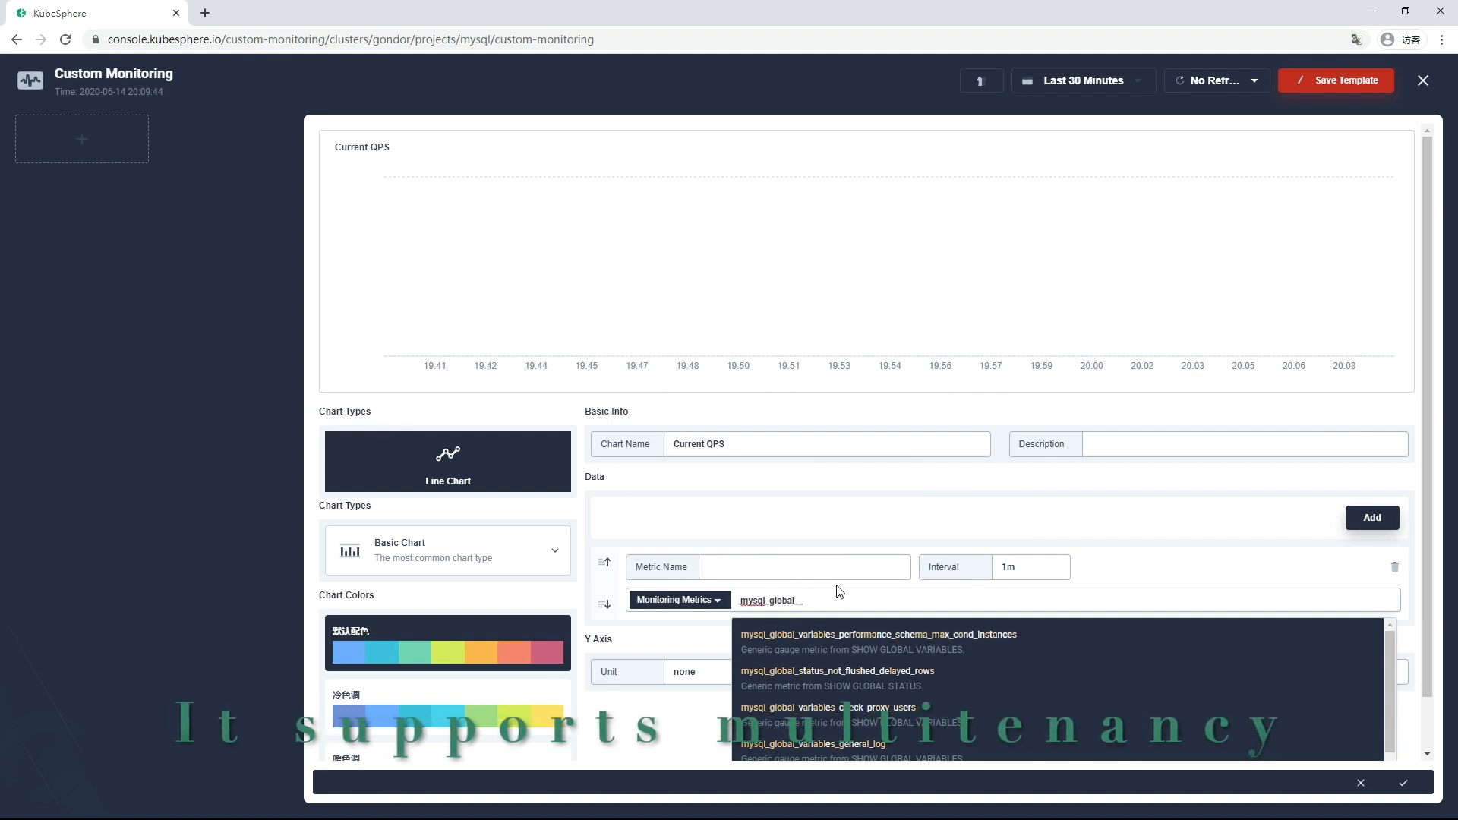
pyautogui.write('irate(mysql_global_status_queries[5m])')
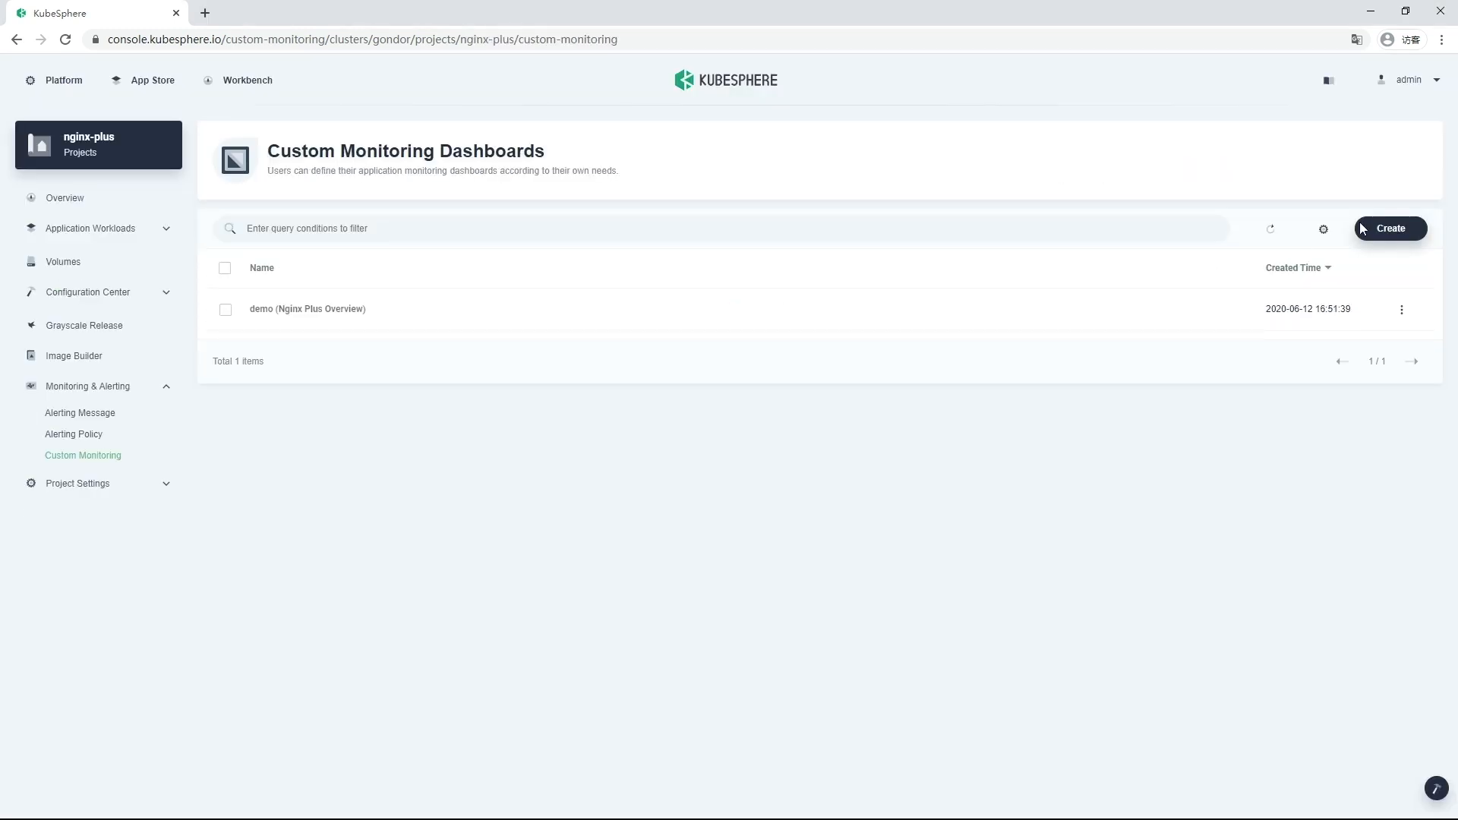
# - Create a dashboard named demo3 with YAML Edit Mode switched on
pyautogui.click(1389, 228)
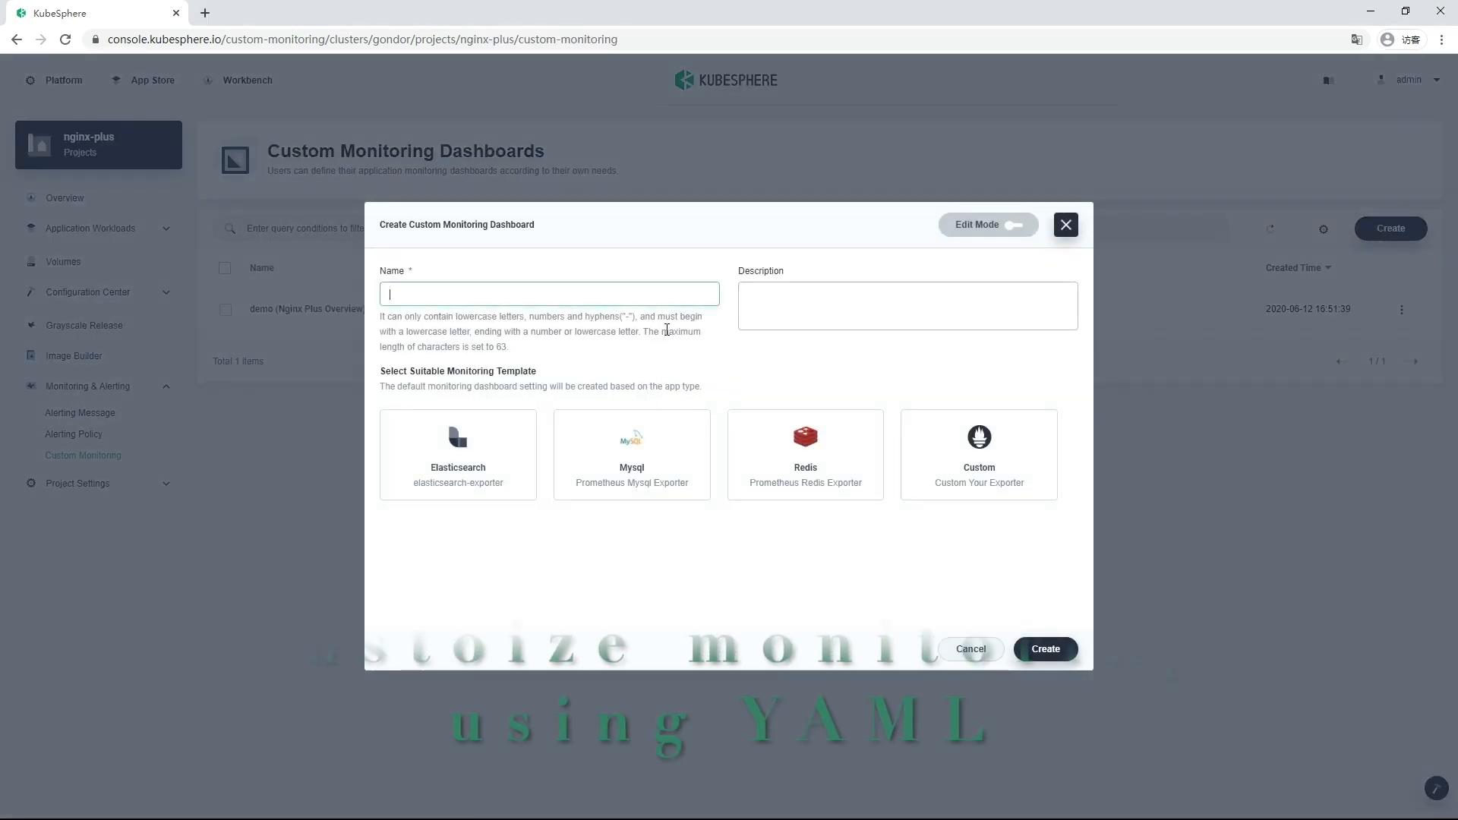
pyautogui.write('demo3')
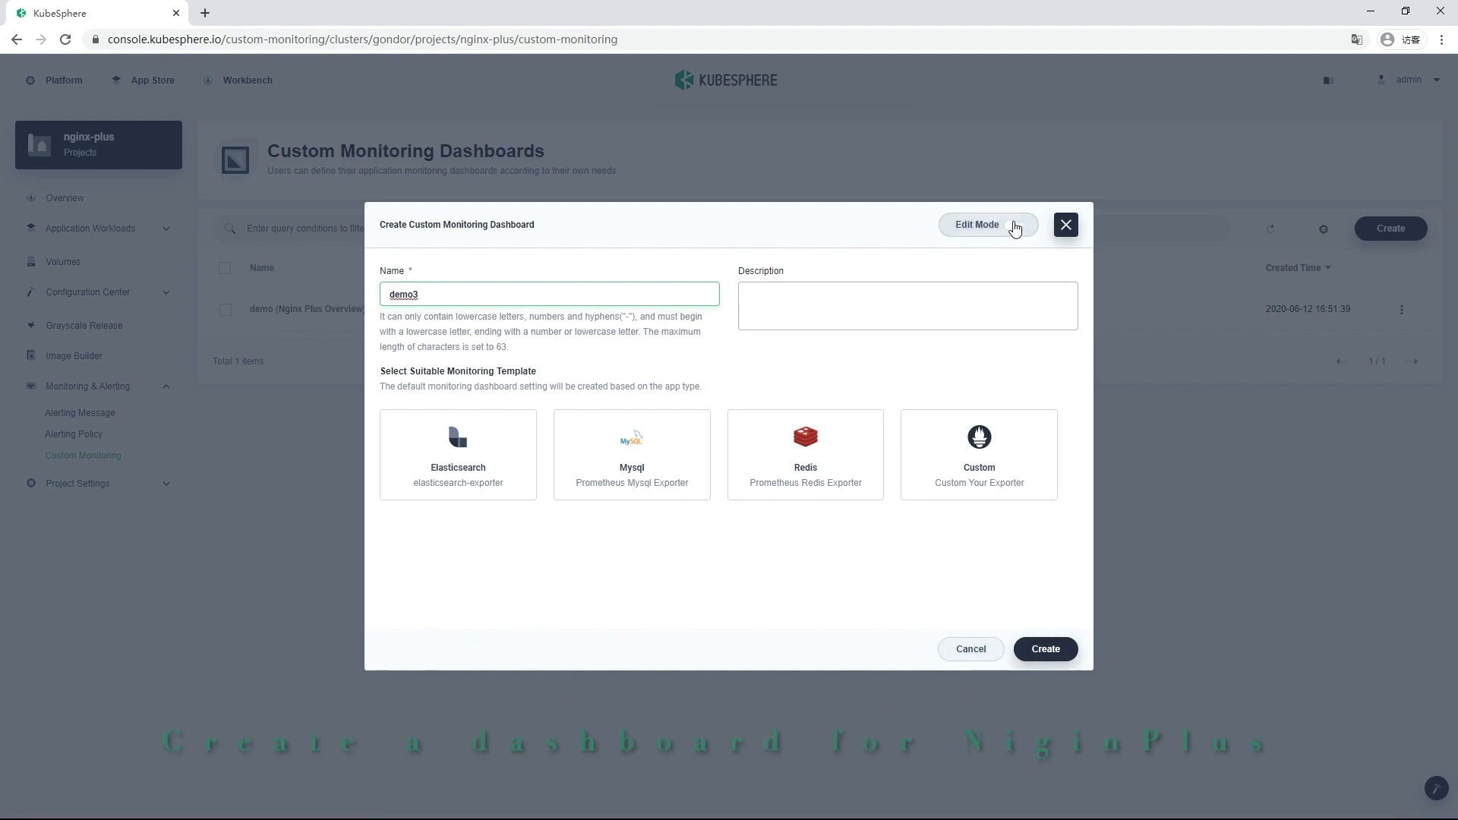
pyautogui.click(987, 224)
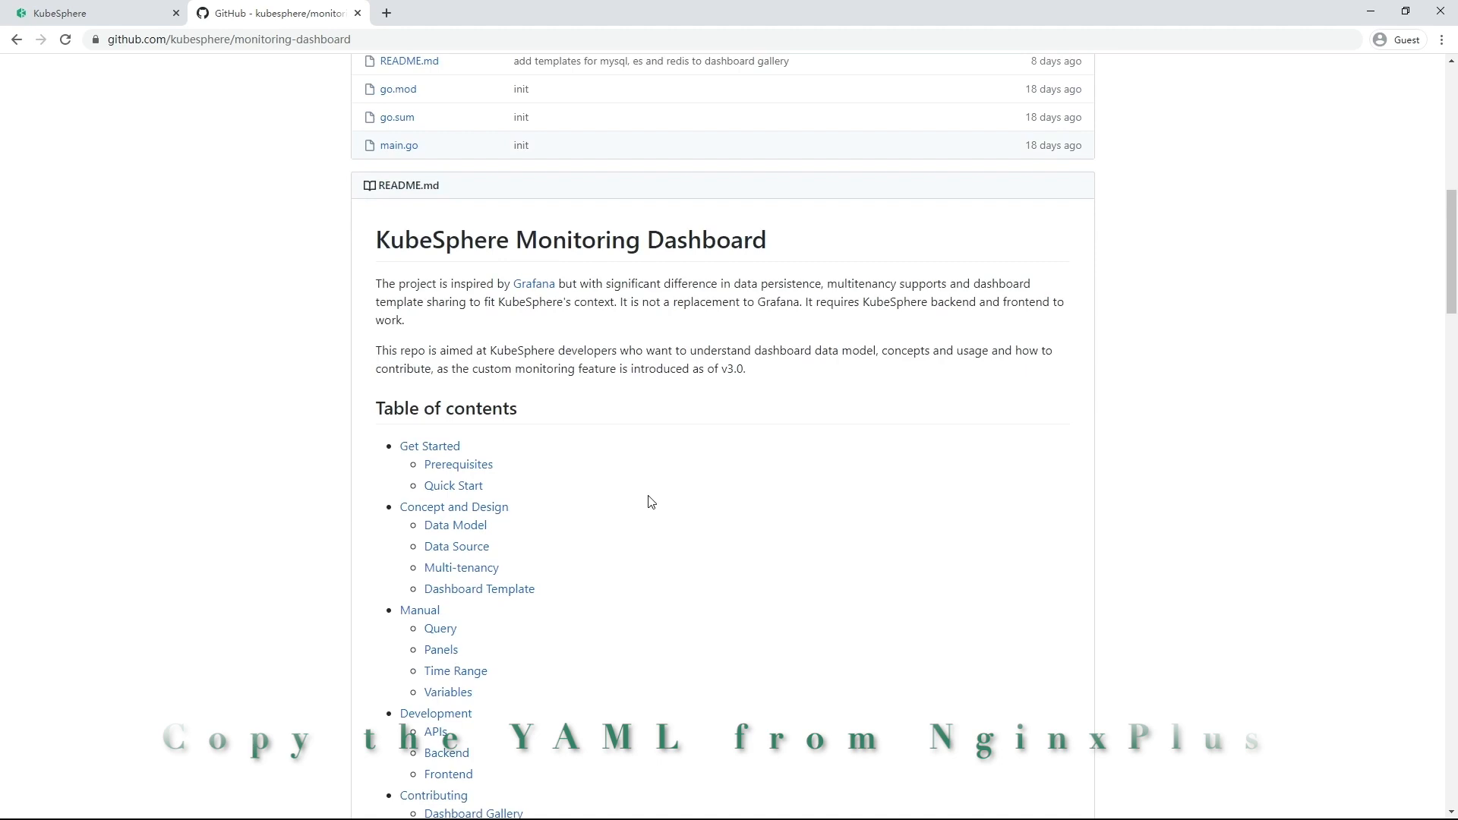
# - Open contrib/gallery/nginx-plus.yaml on GitHub and view its raw content
pyautogui.scroll(3)
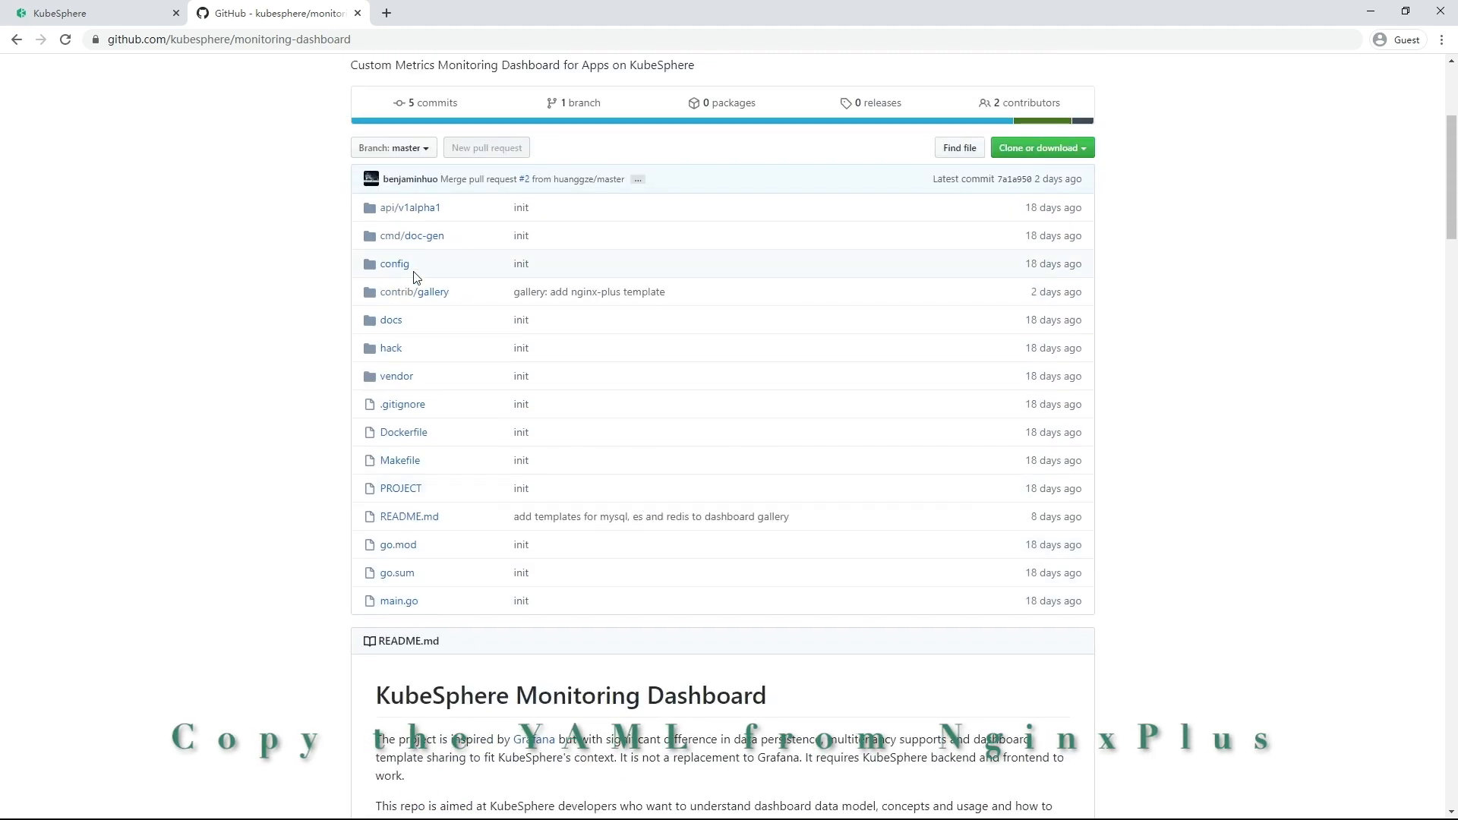
pyautogui.click(413, 291)
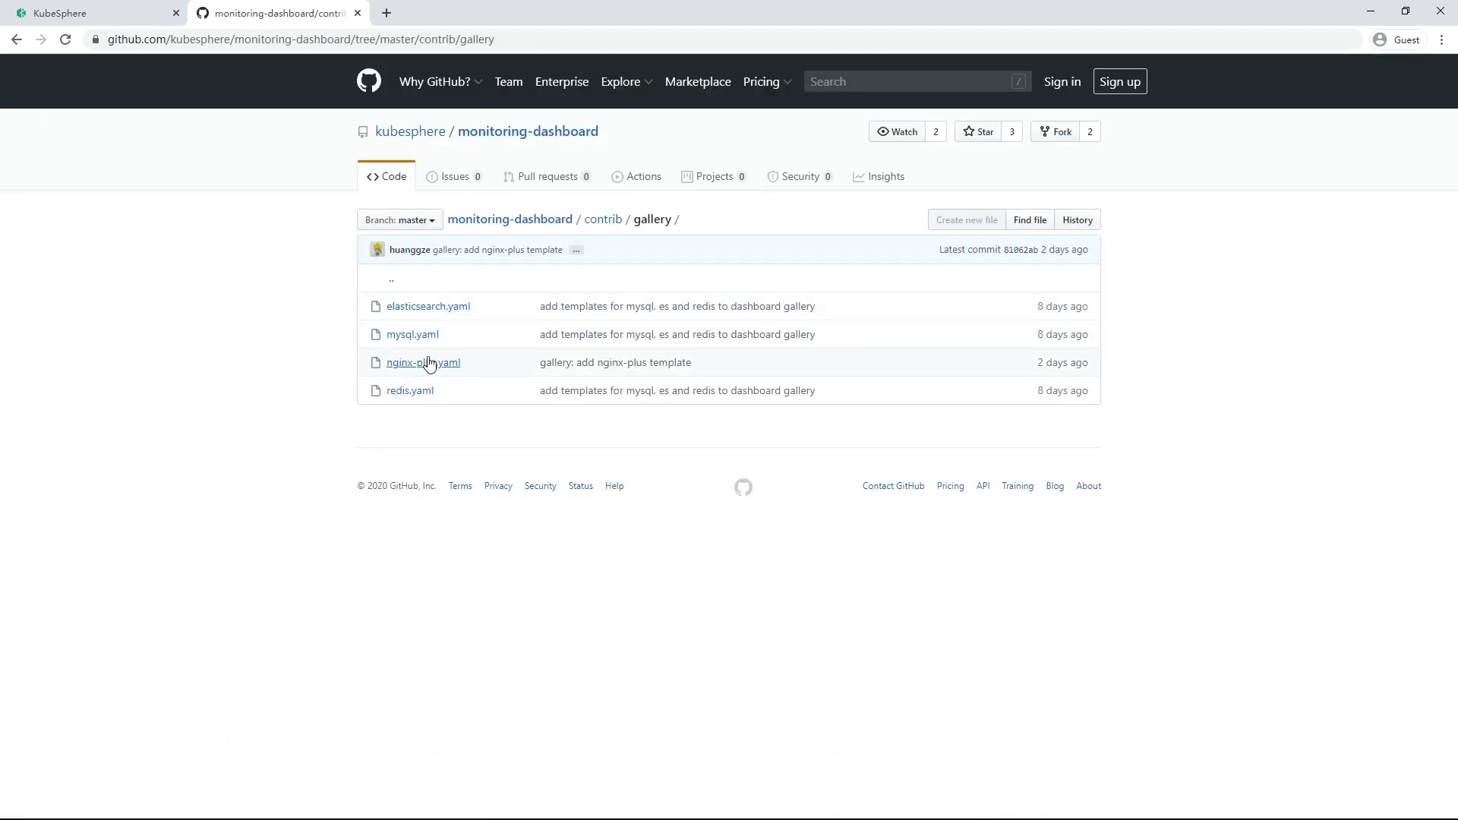
pyautogui.click(423, 361)
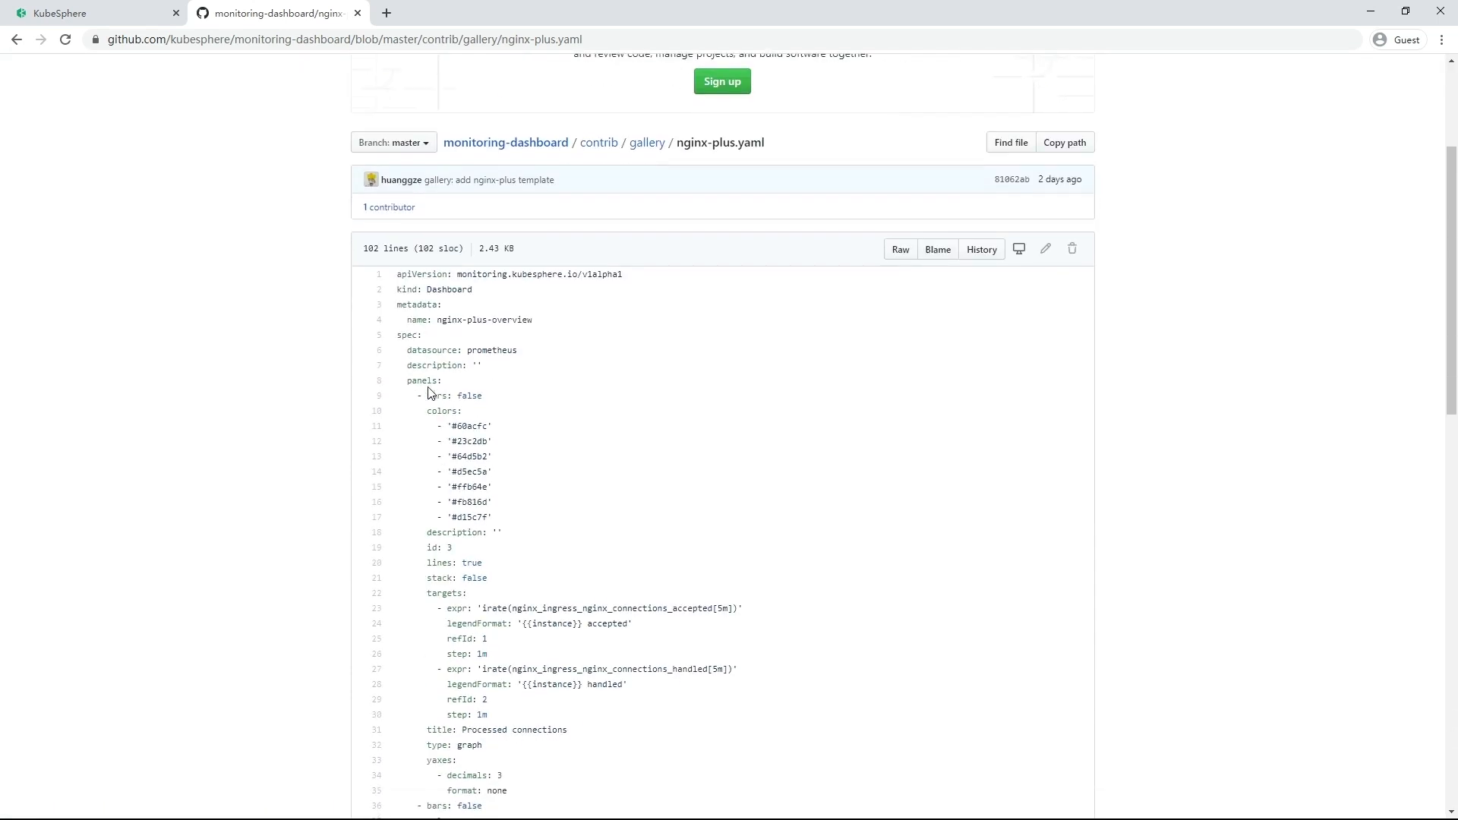
pyautogui.click(899, 249)
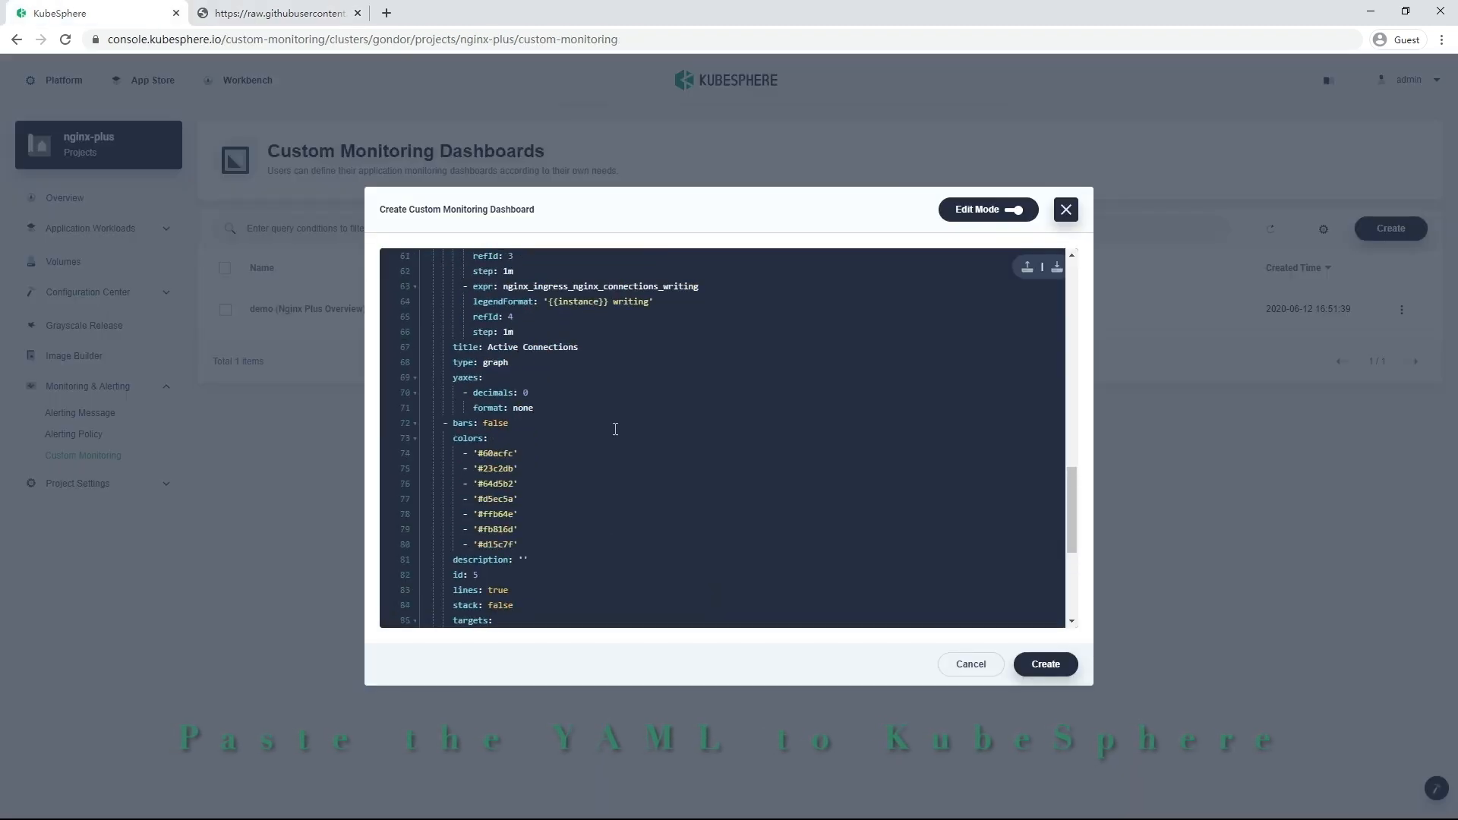
# - Review the pasted NGINX Plus dashboard YAML and create the dashboard
pyautogui.scroll(3)
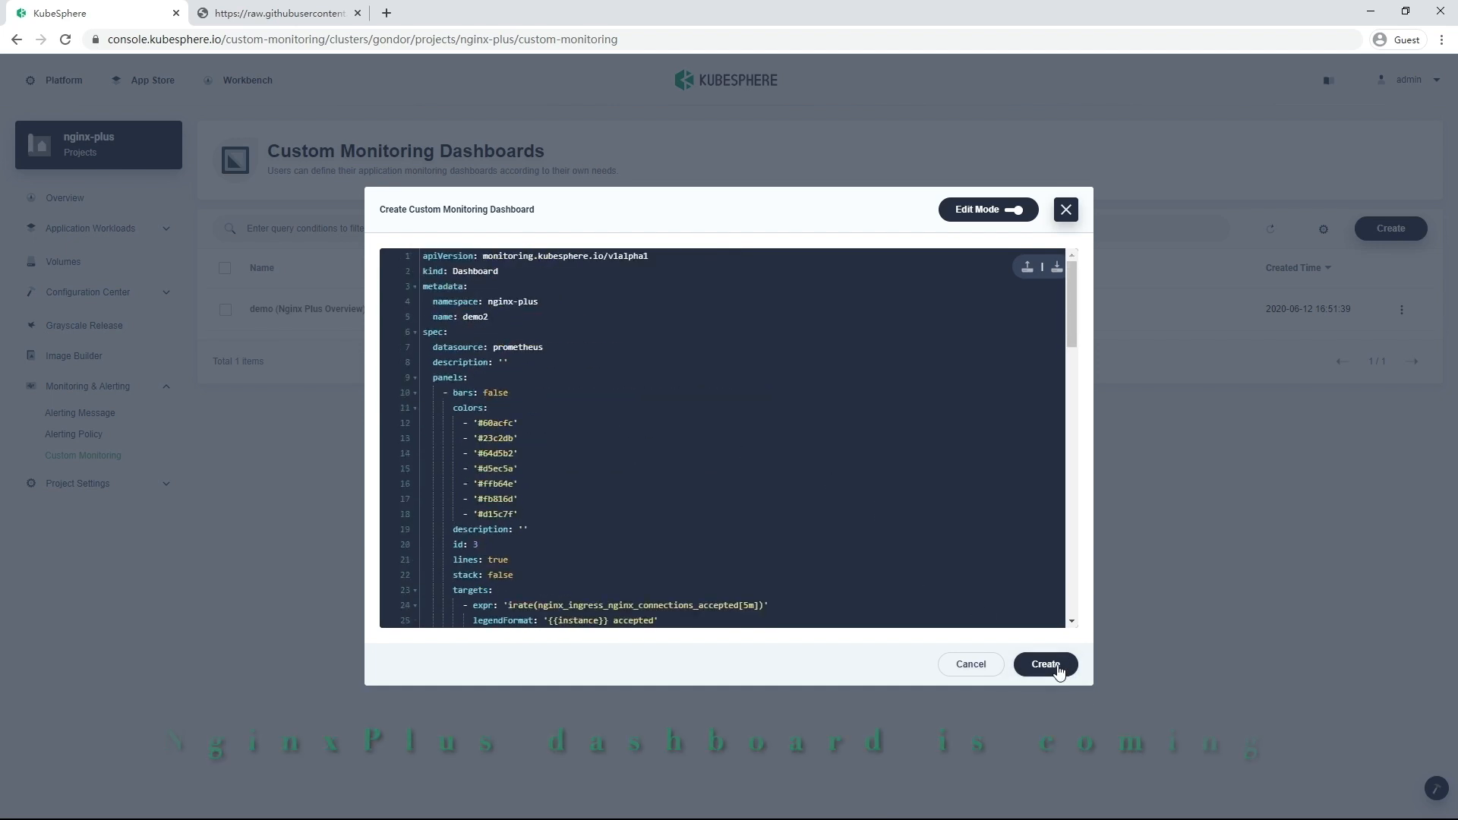
pyautogui.click(1044, 664)
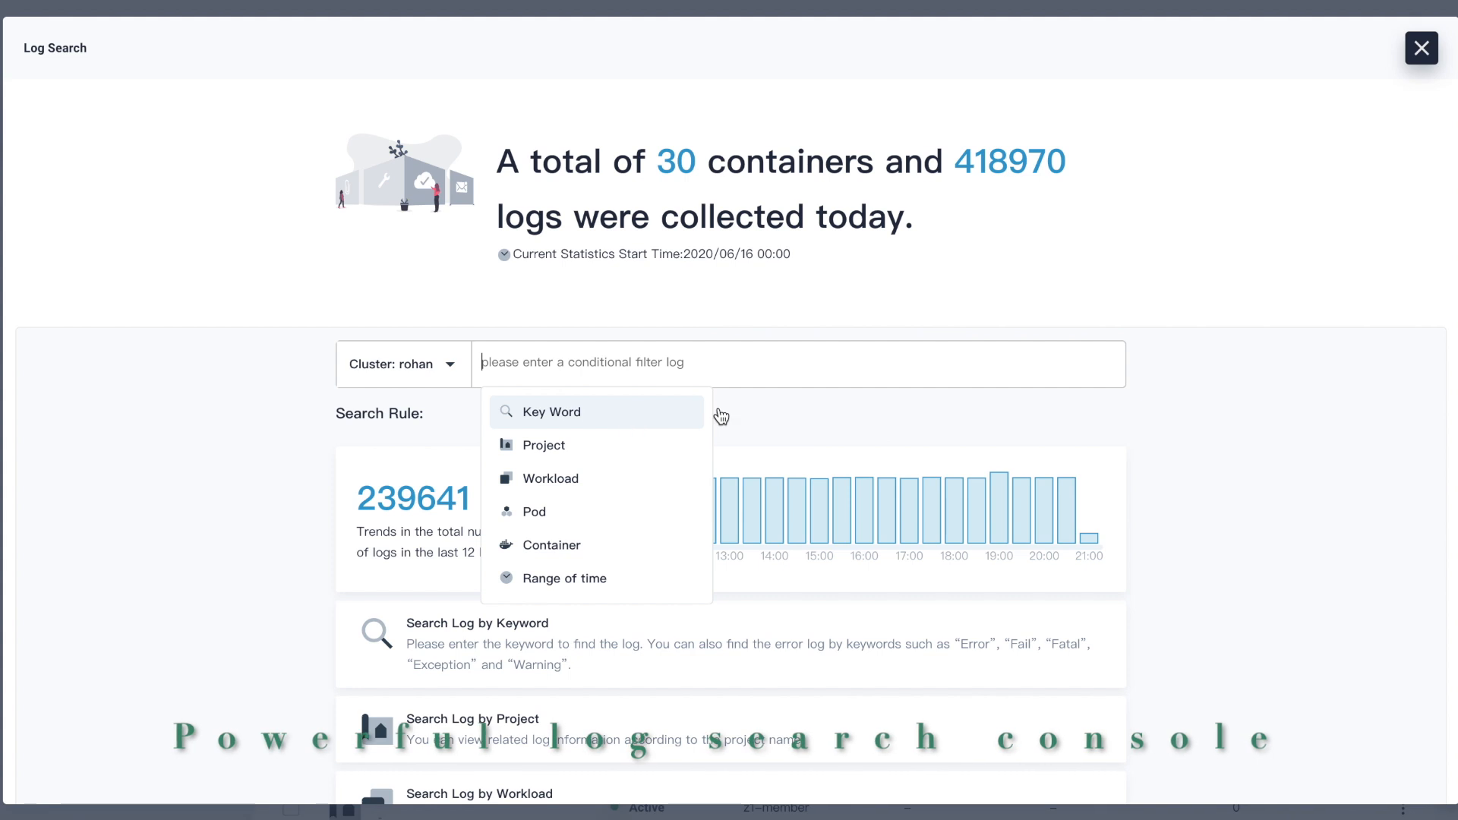
pyautogui.moveTo(659, 363)
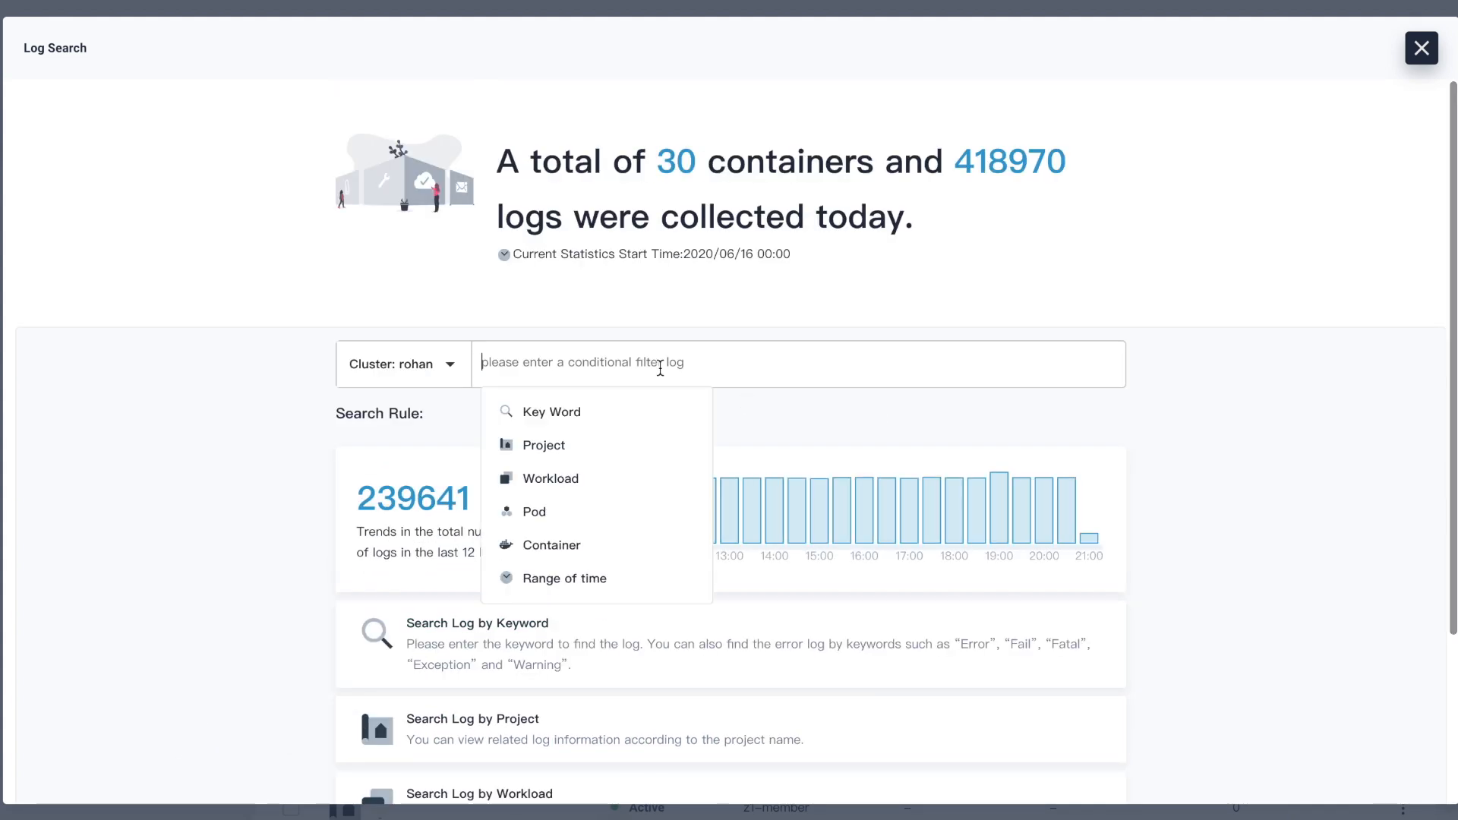
# - Search logs for keyword 'error', inspect a ks-apiserver entry, then close Log Search
pyautogui.write('e')
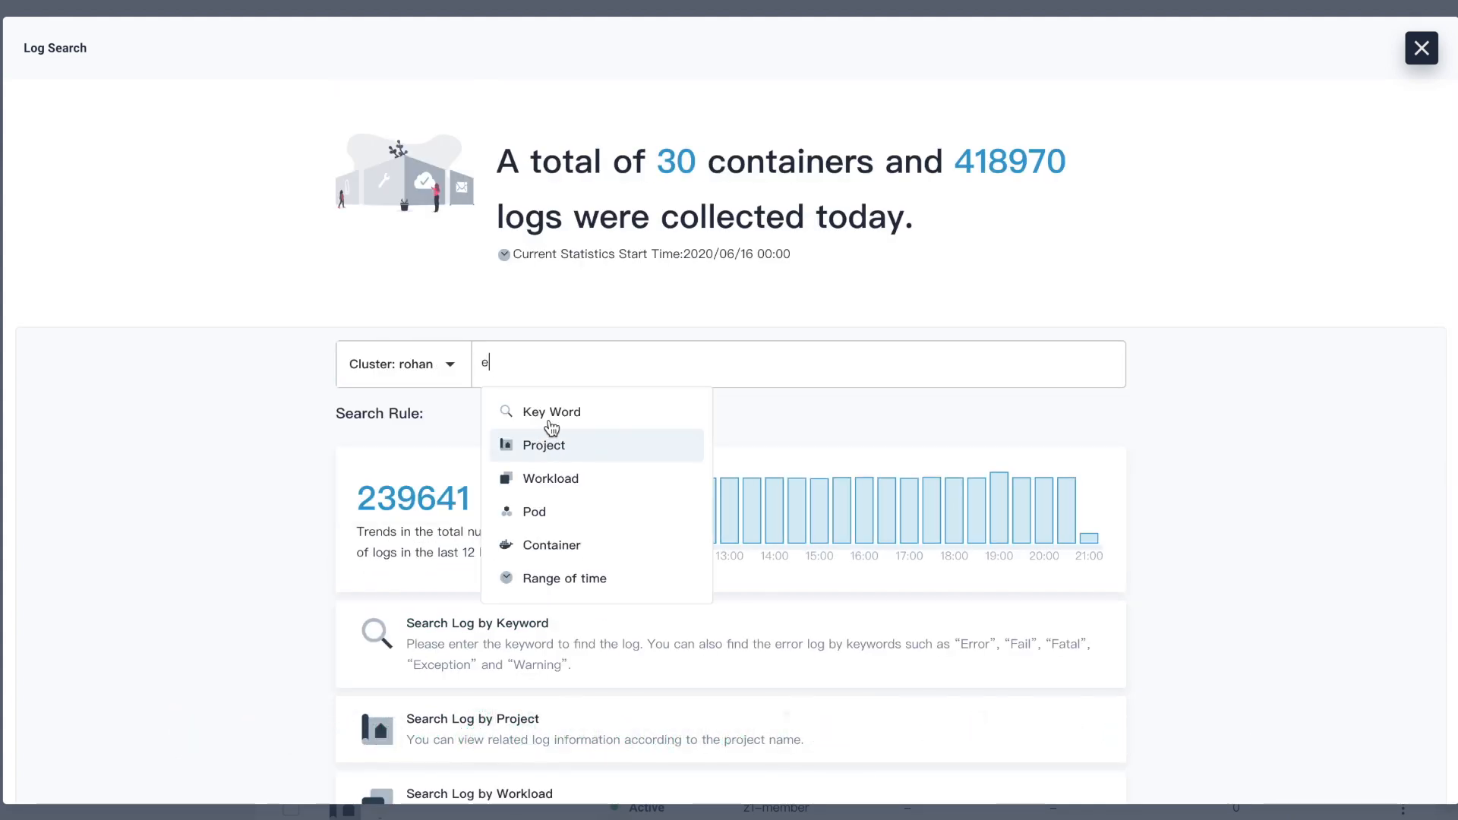
pyautogui.click(550, 411)
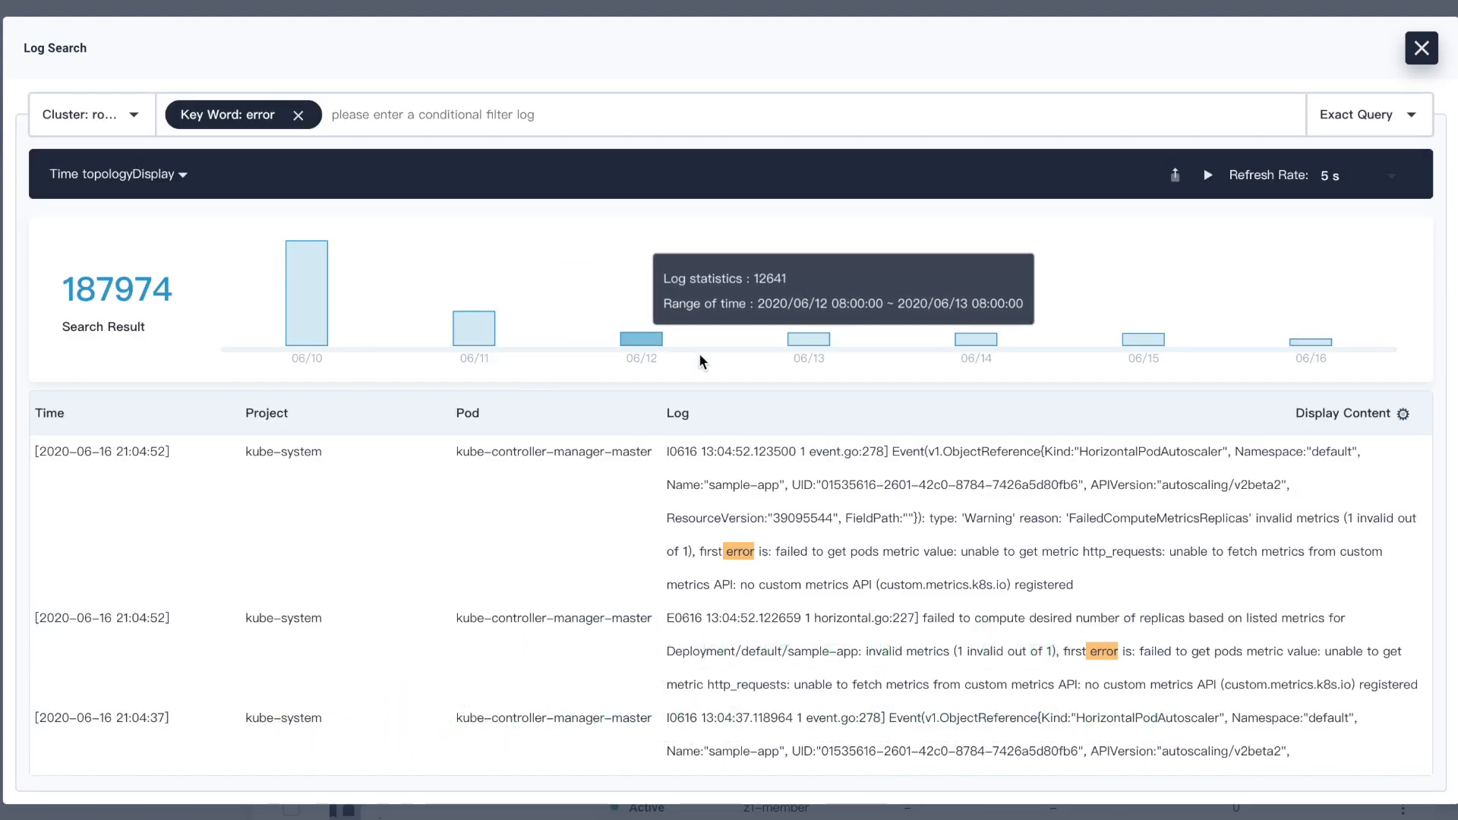
pyautogui.scroll(-3)
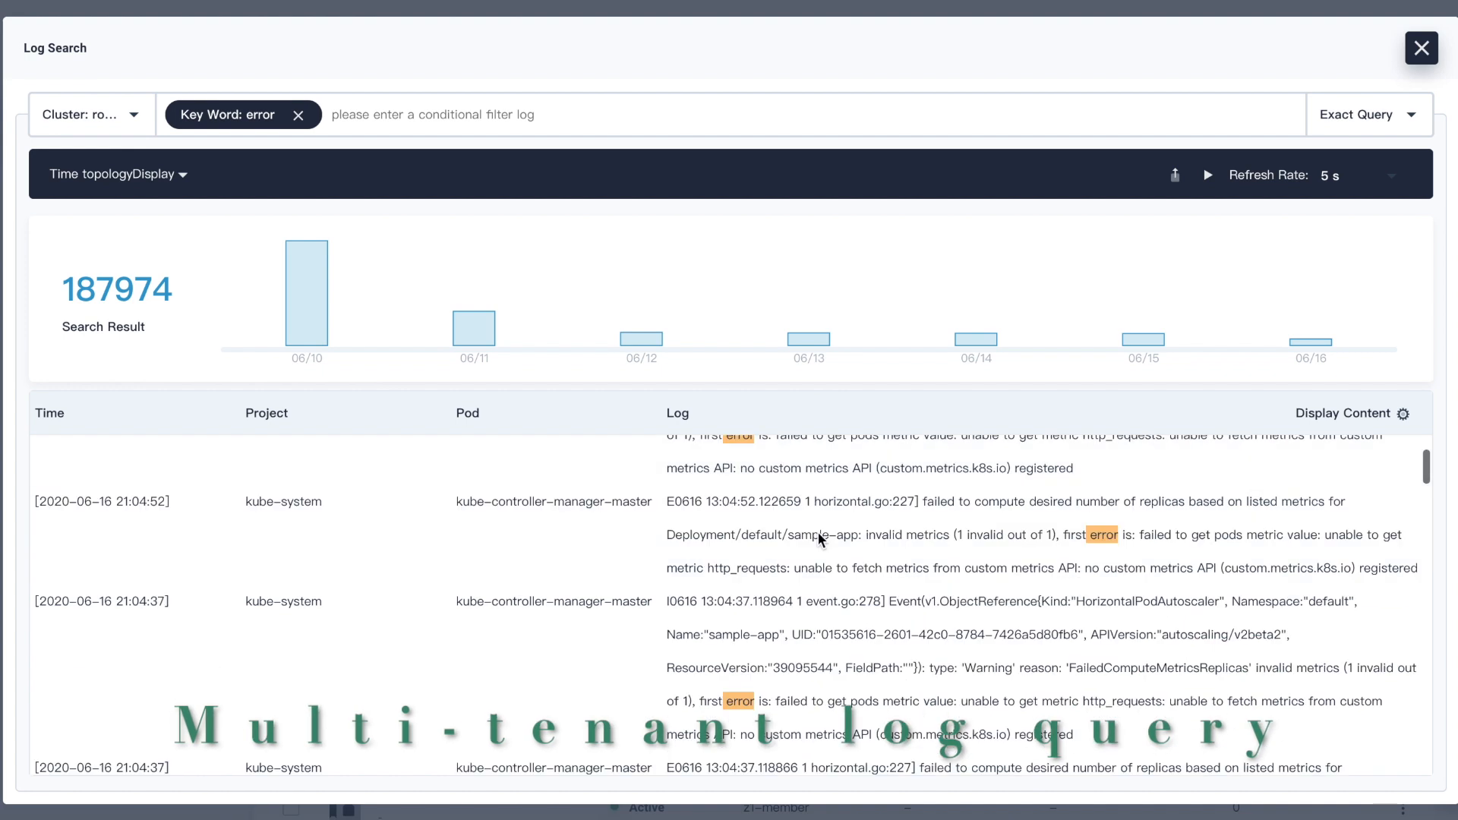
pyautogui.click(1367, 113)
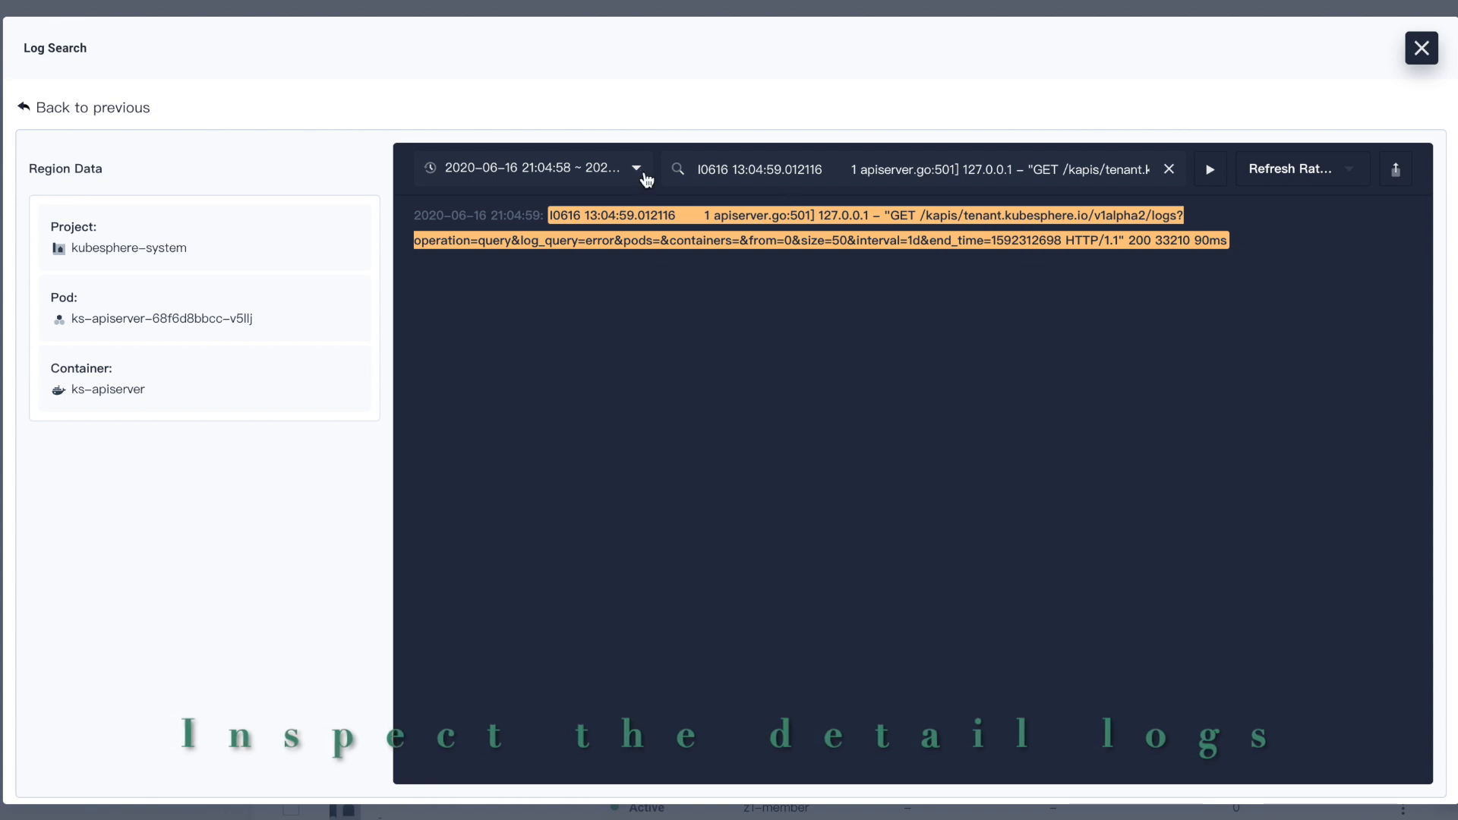
pyautogui.moveTo(59, 393)
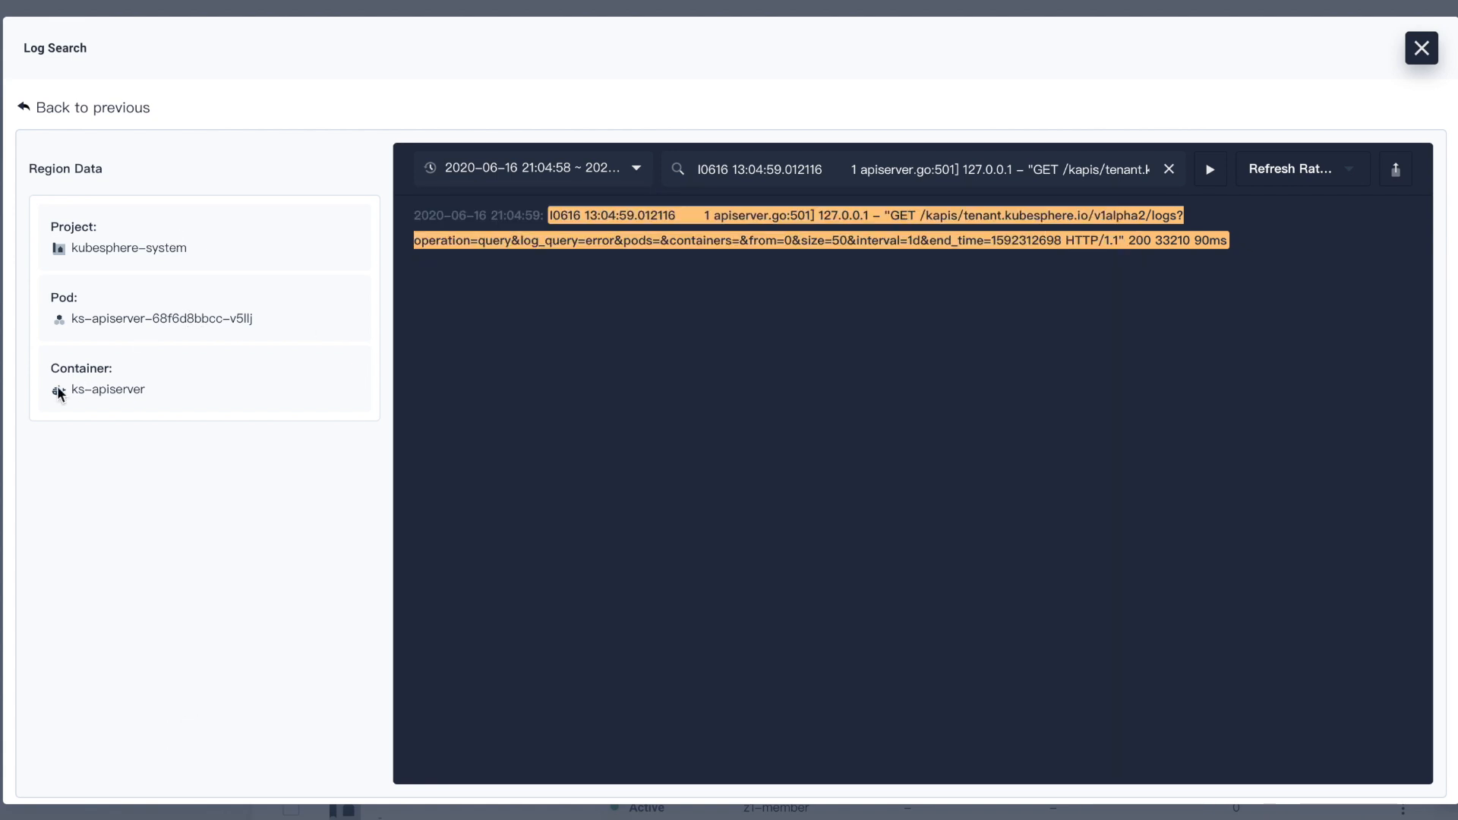
pyautogui.click(93, 107)
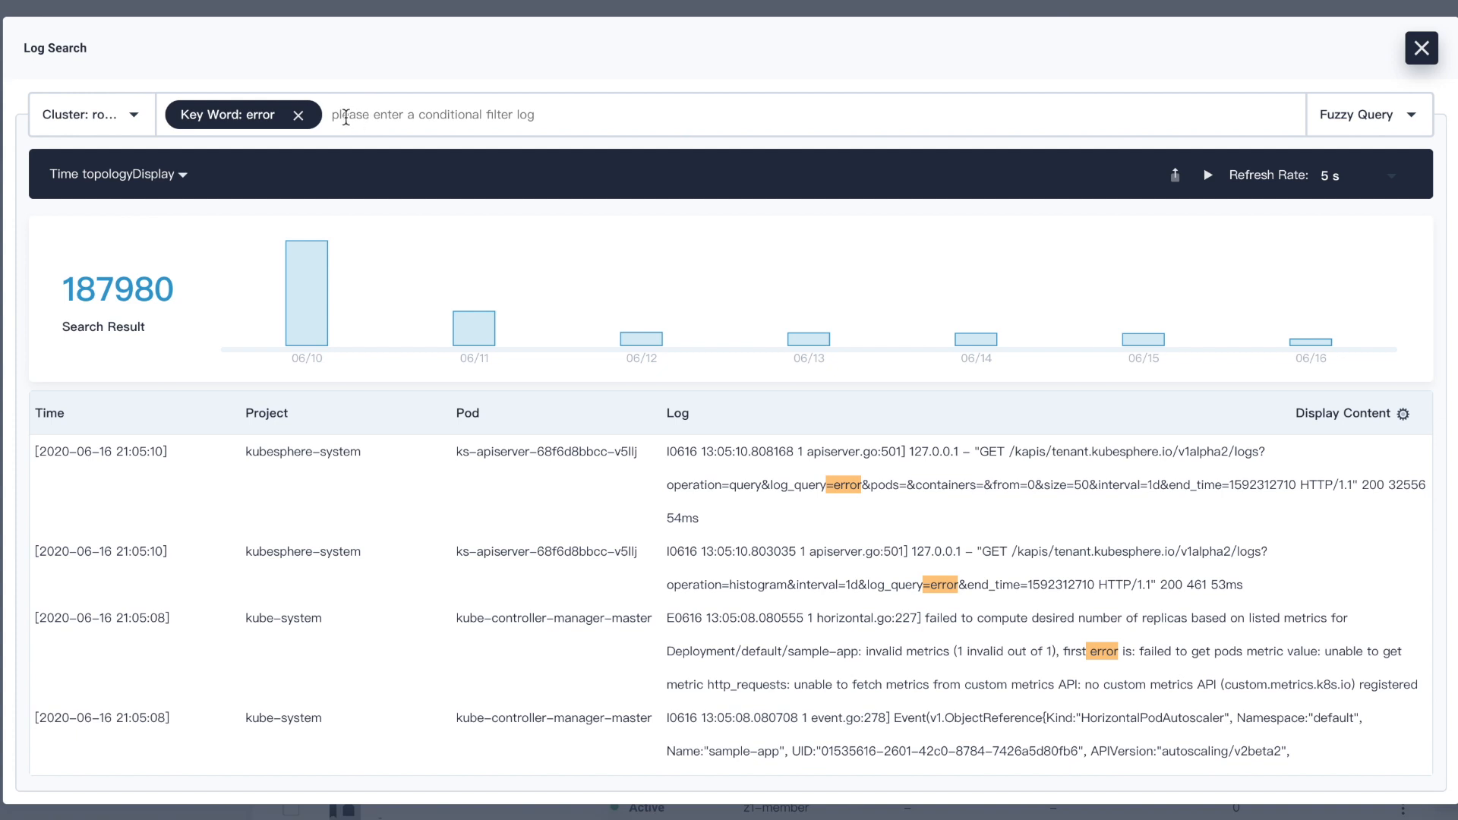
pyautogui.click(1420, 47)
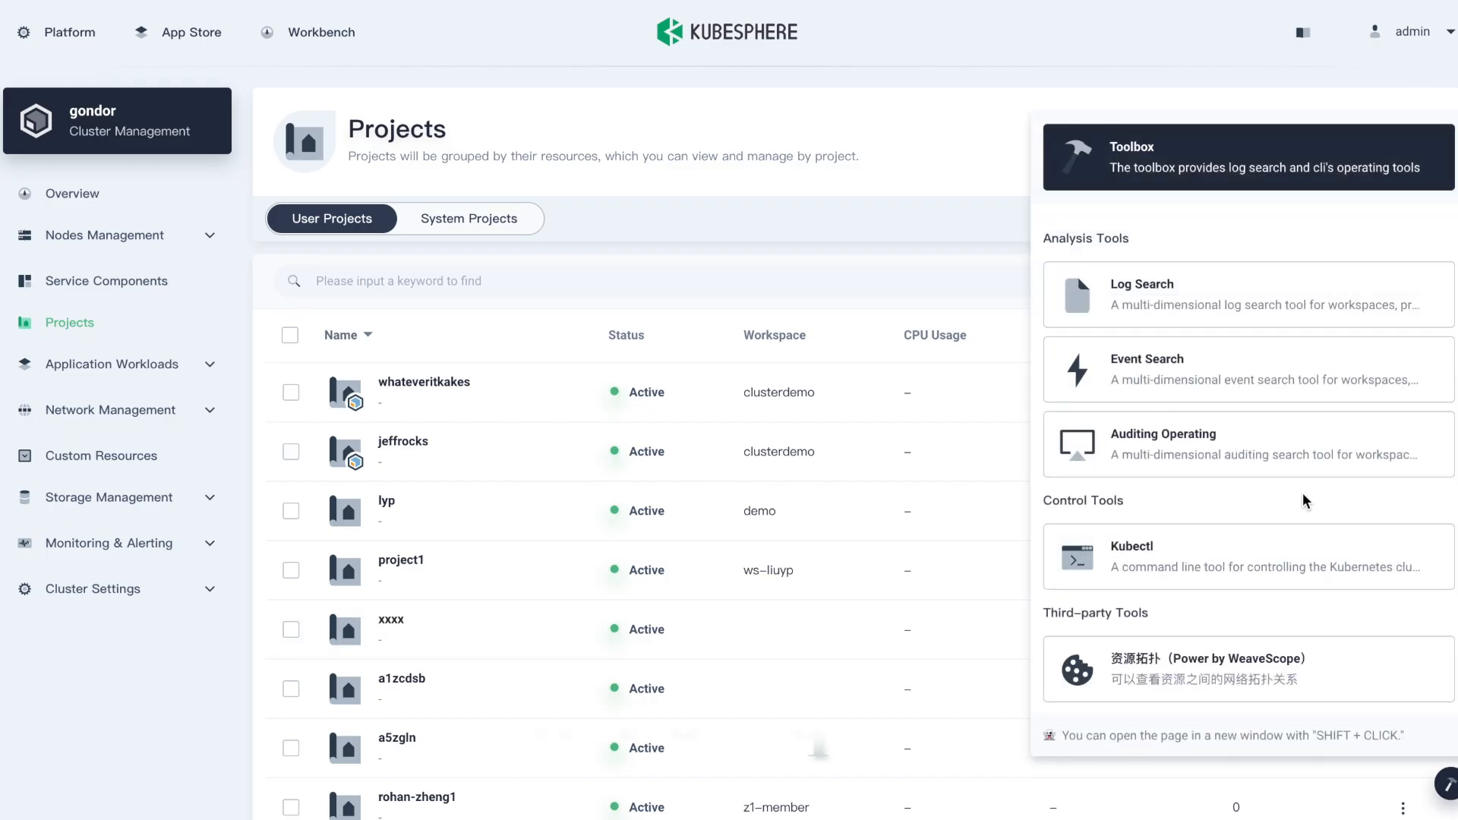
# - Open Event Search from the Toolbox and scroll through its 99,699-event summary
pyautogui.click(1146, 369)
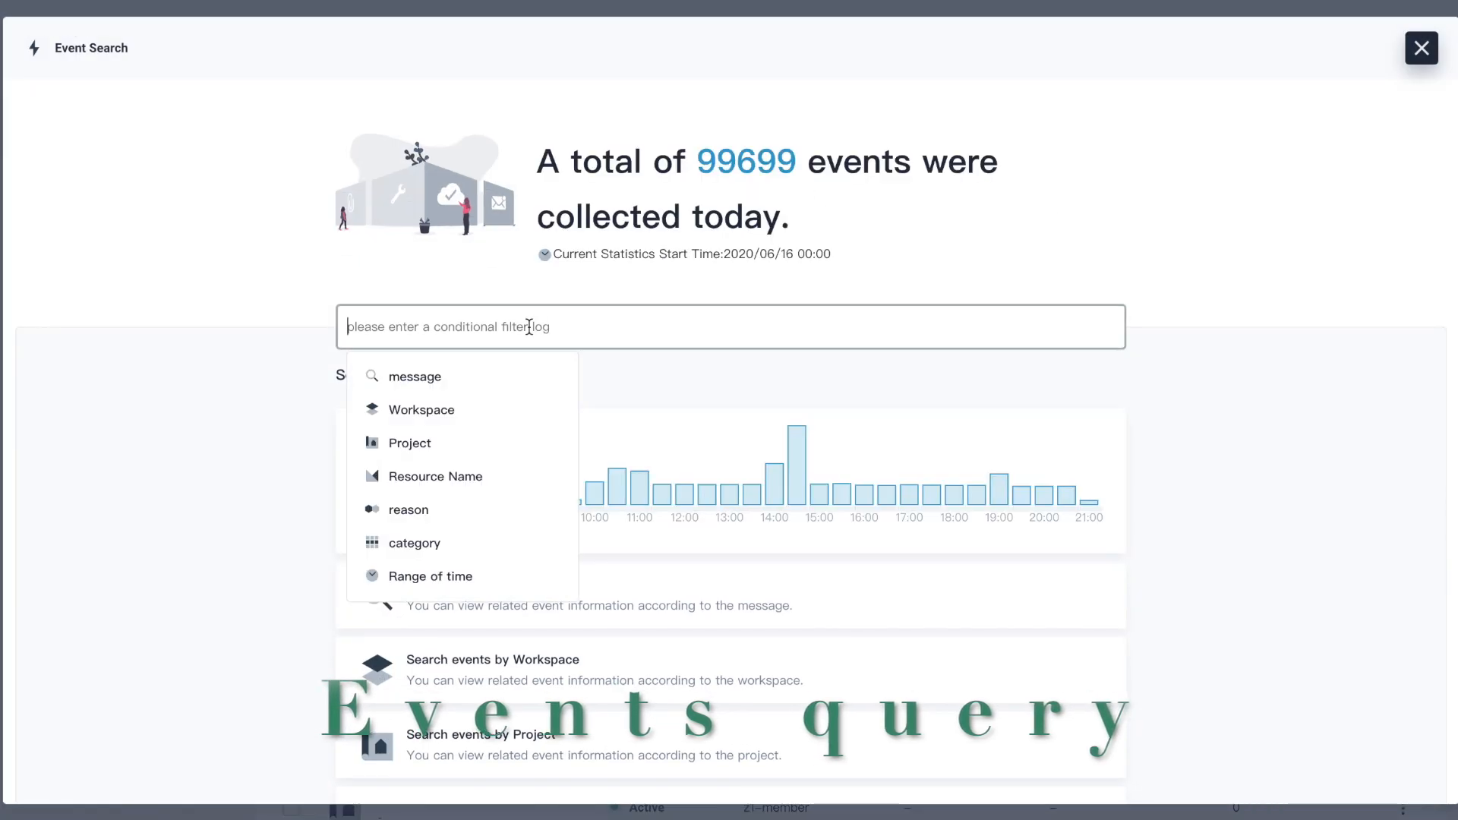
pyautogui.scroll(-3)
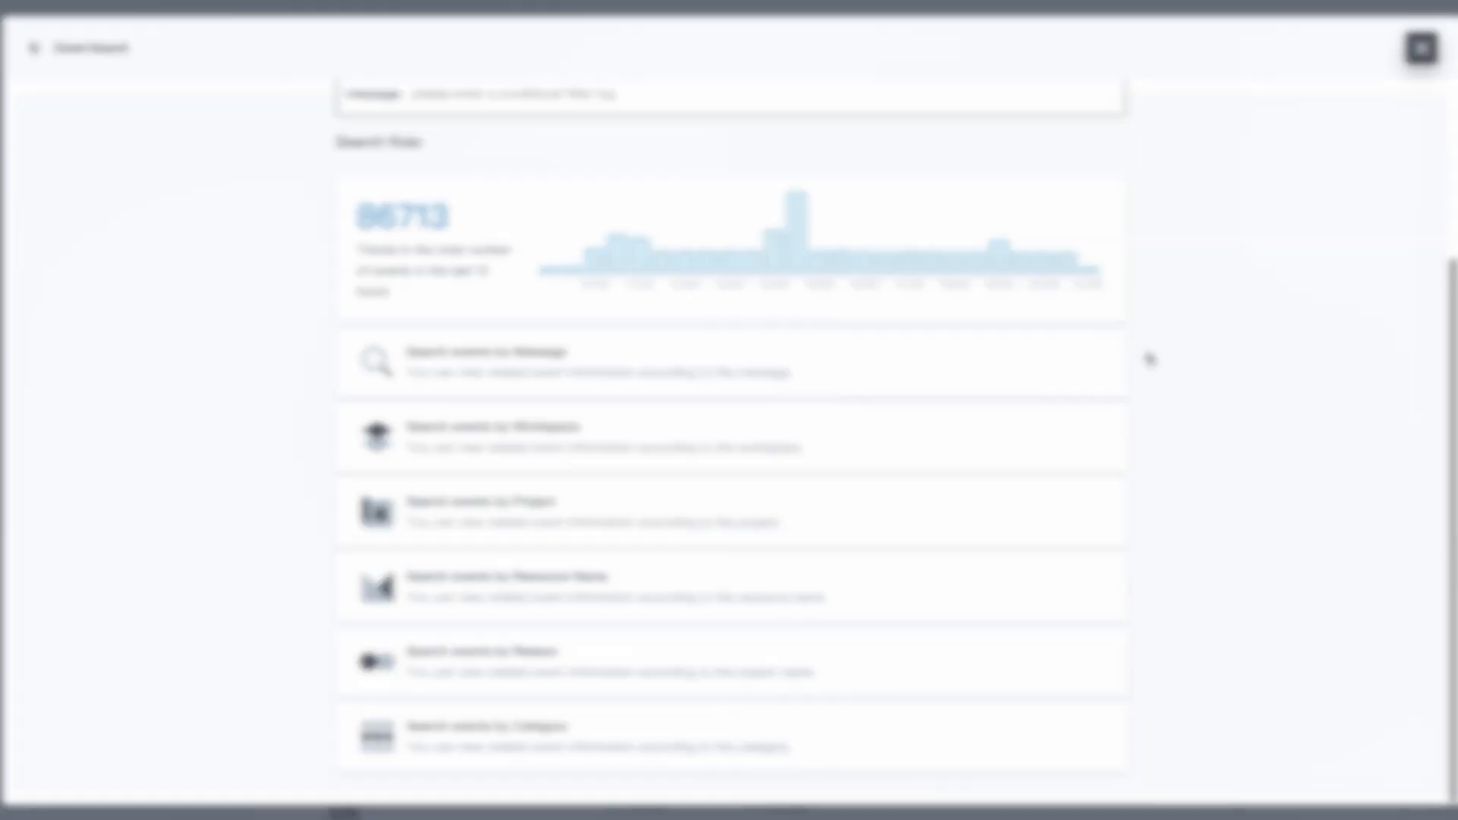